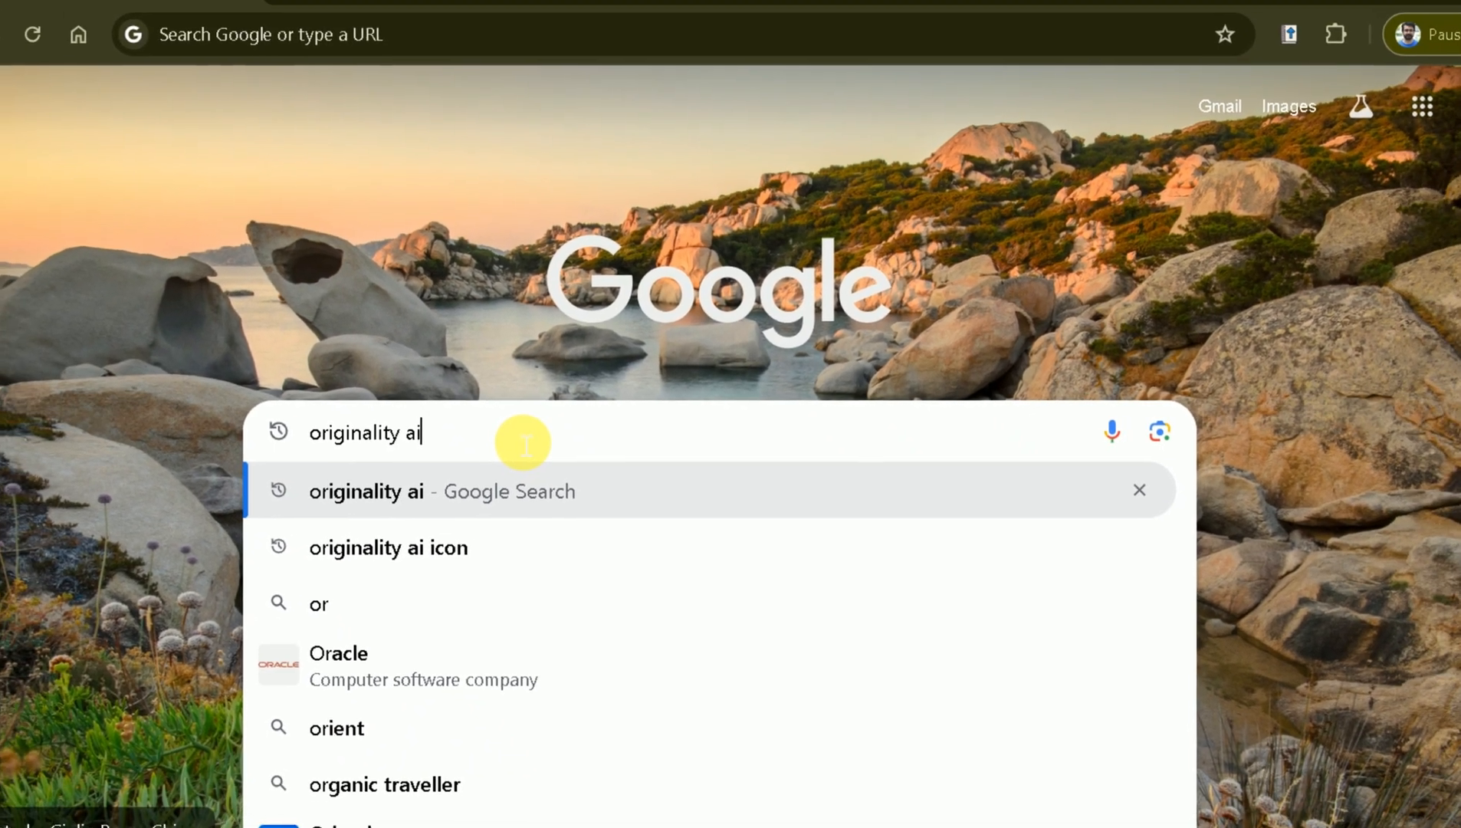
Go to the Originality.ai site from the 'originality ai' search suggestion
{"action": "left_click", "coordinate": [440, 490]}
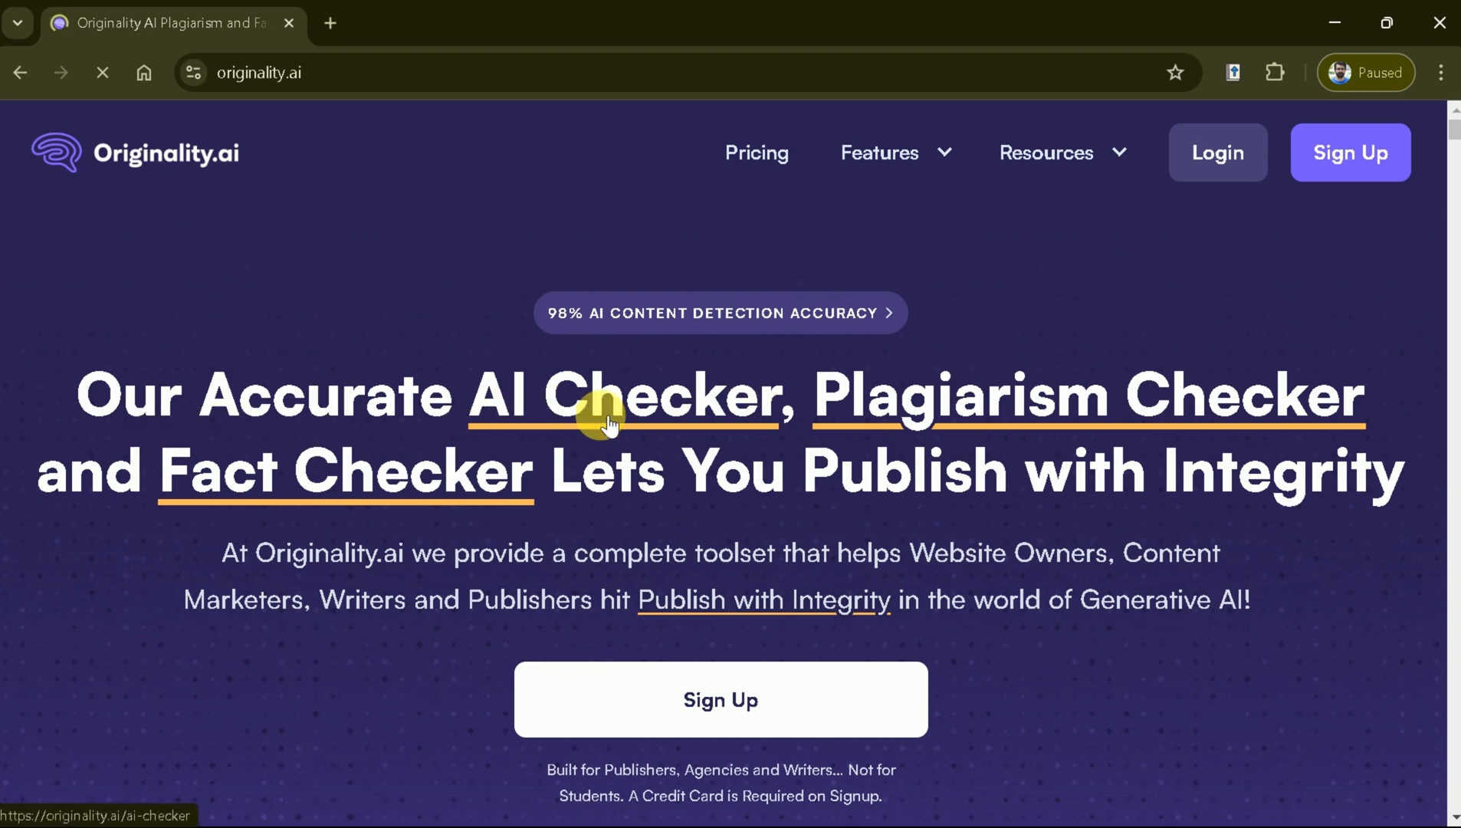
{"action": "mouse_move", "coordinate": [308, 461]}
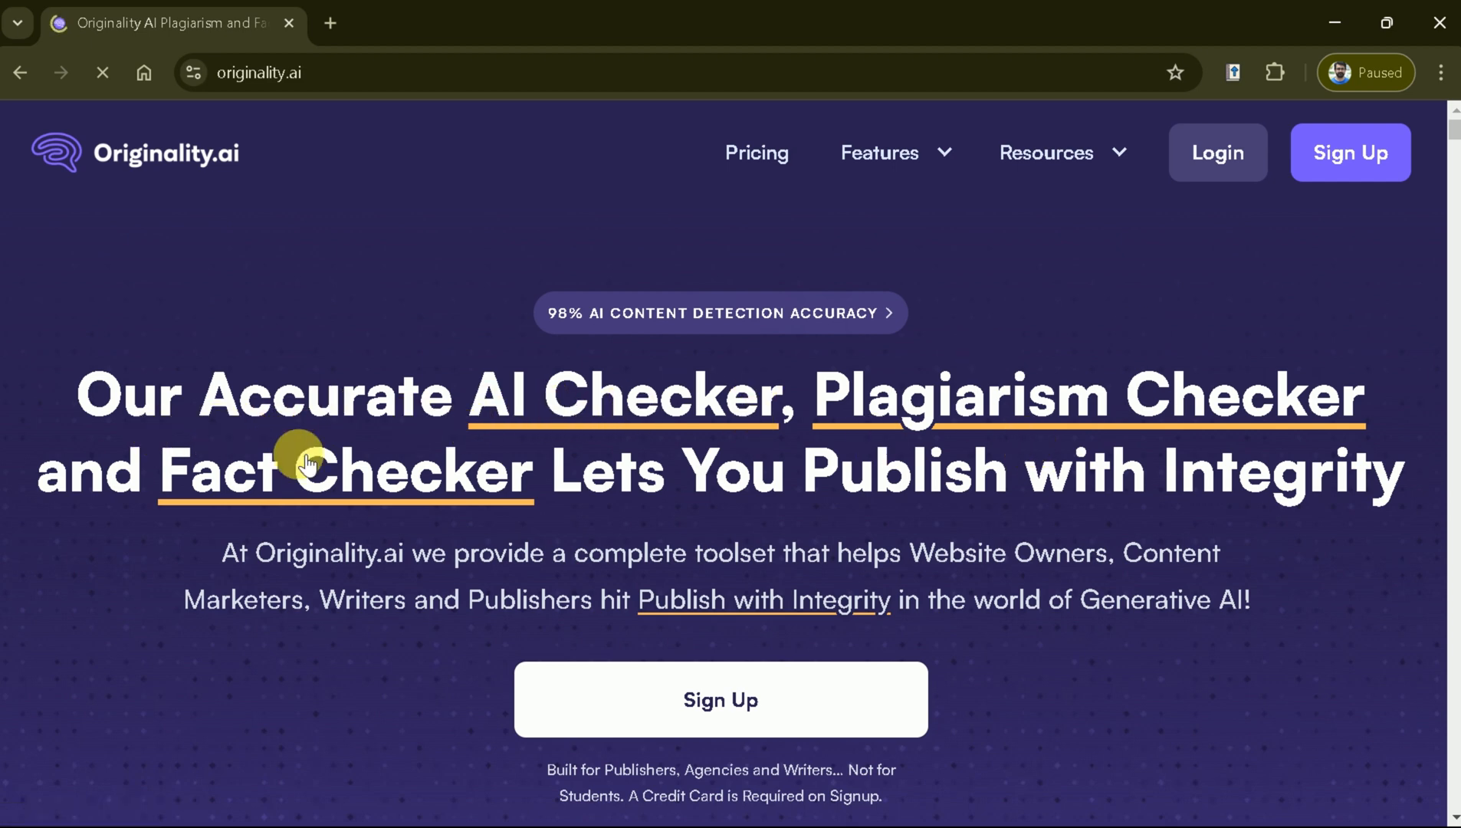
{"action": "mouse_move", "coordinate": [983, 486]}
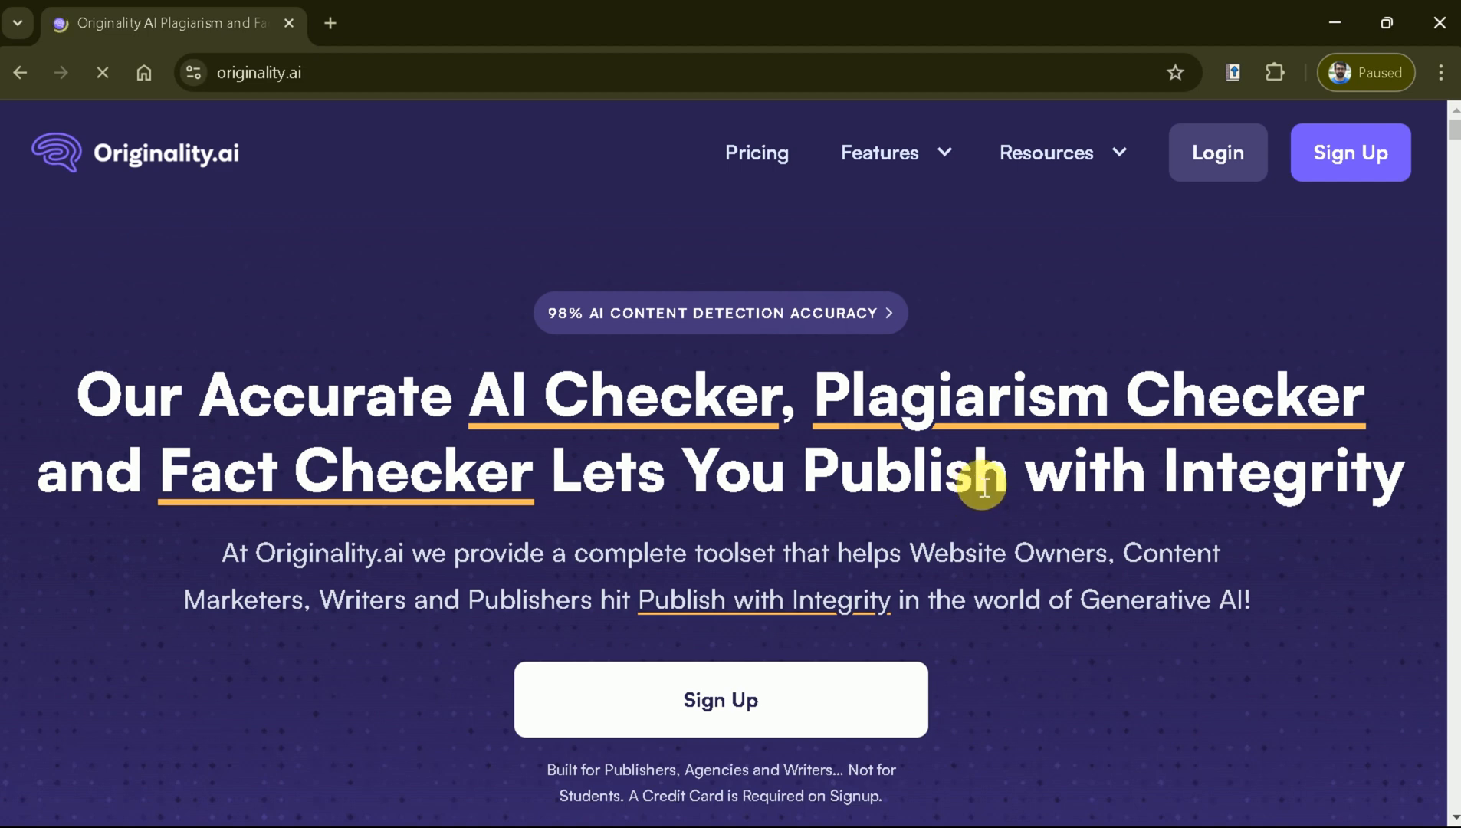
Scroll to the AI Detection, Plagiarism Checking and Fact Checking Aid feature cards
{"action": "scroll", "scroll_direction": "down", "scroll_amount": 3}
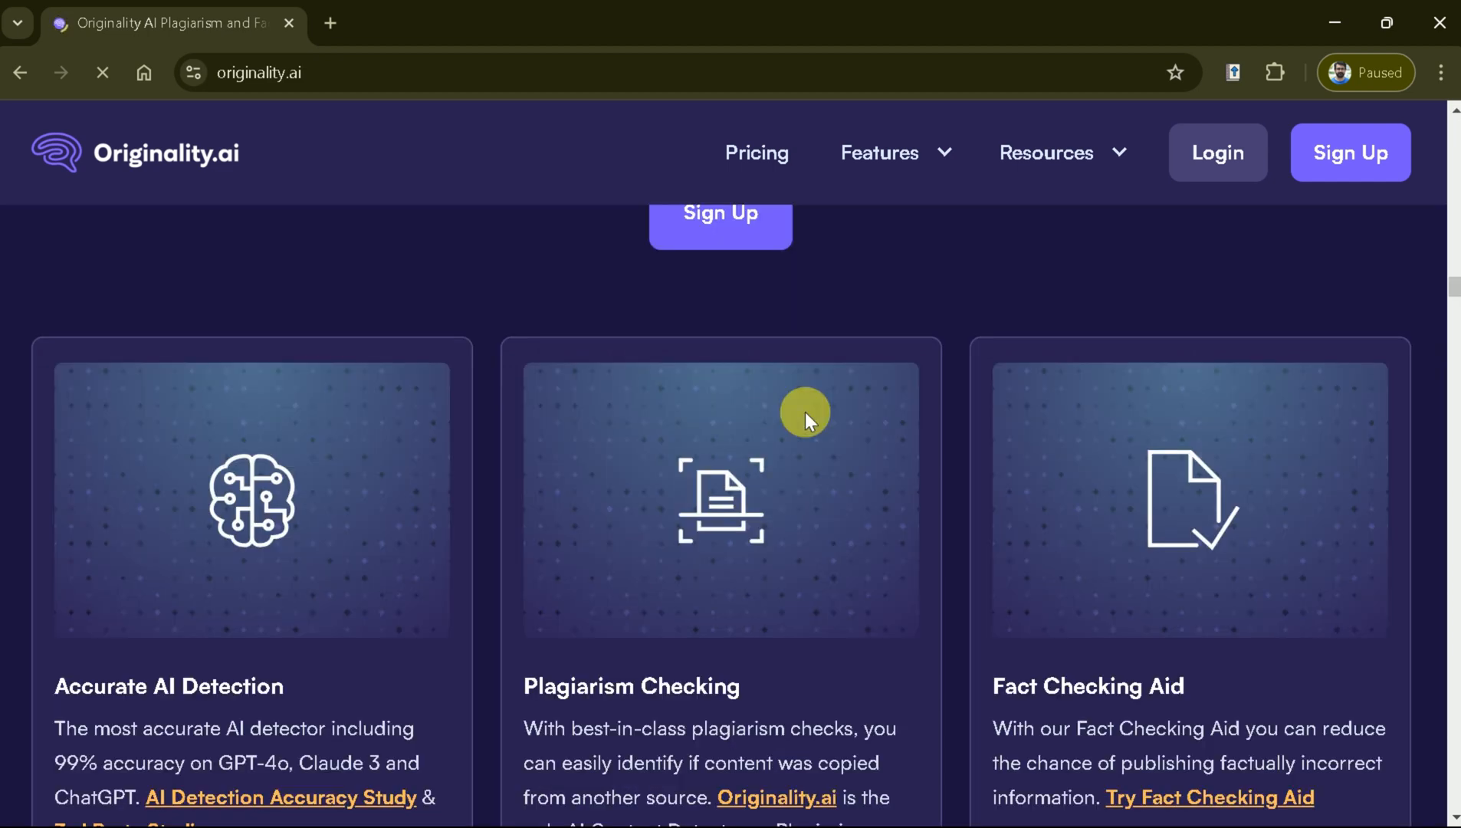
{"action": "scroll", "scroll_direction": "down", "scroll_amount": 3}
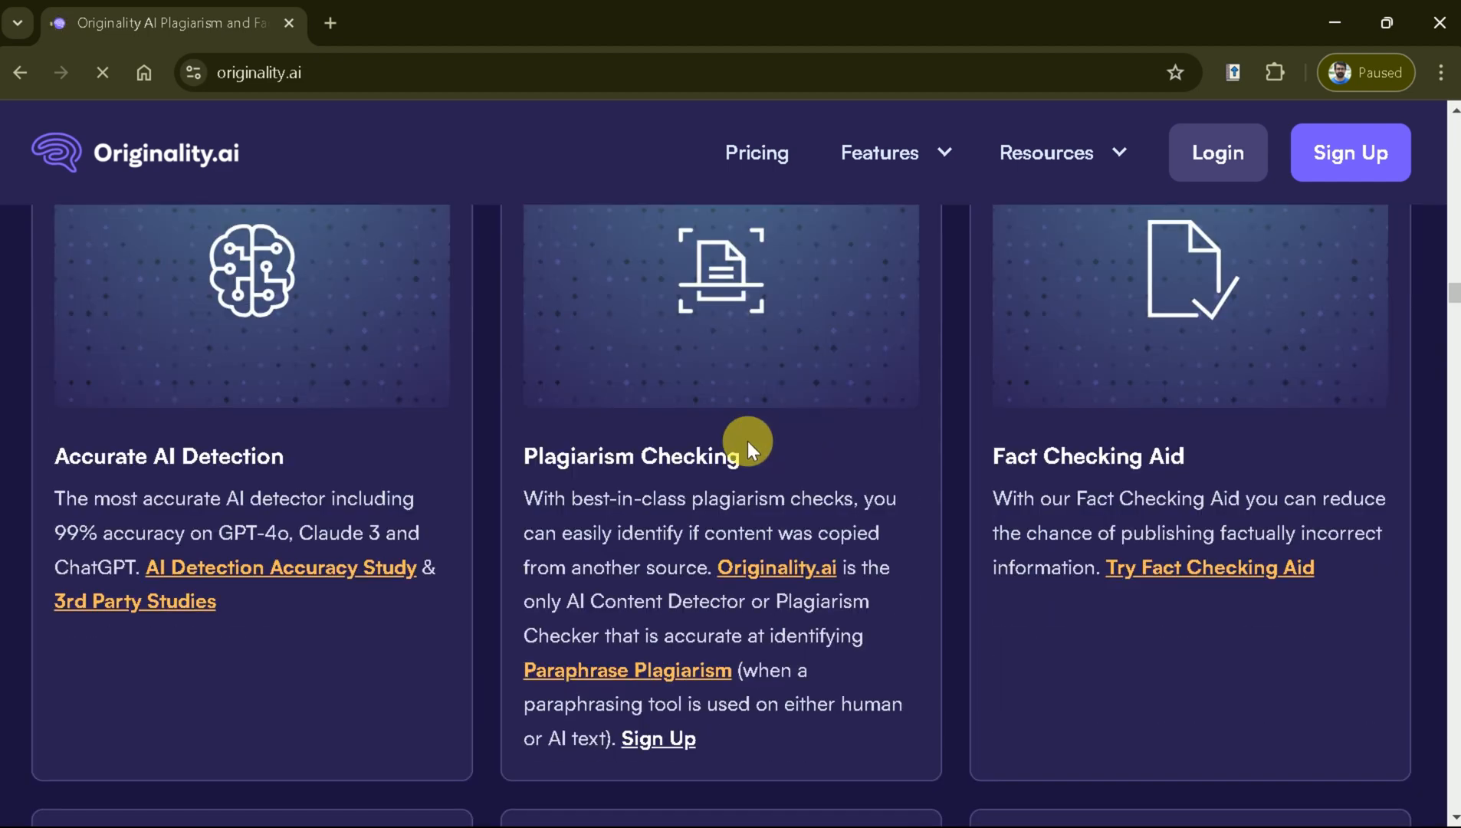
{"action": "mouse_move", "coordinate": [340, 357]}
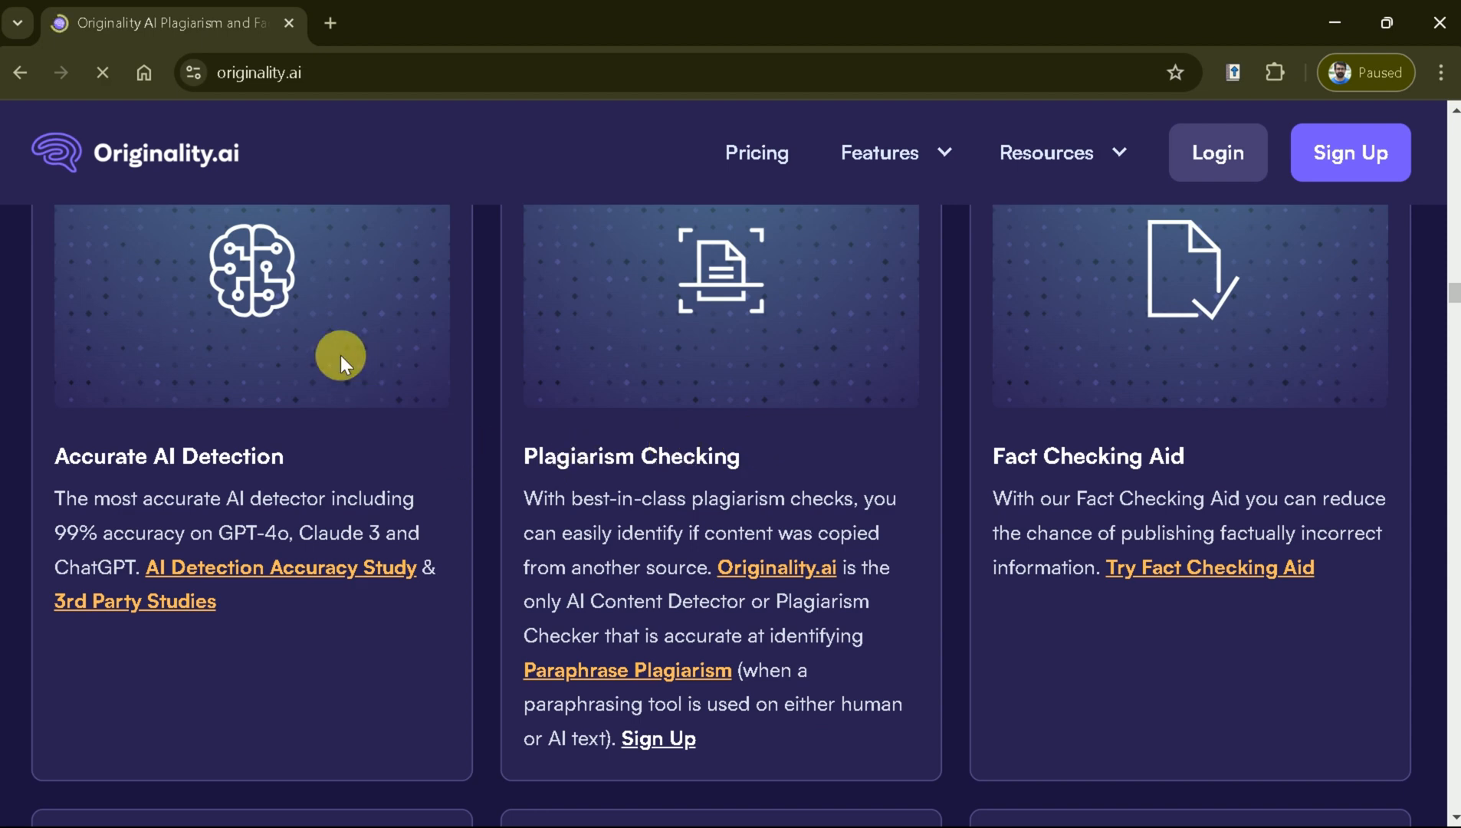
{"action": "mouse_move", "coordinate": [265, 308]}
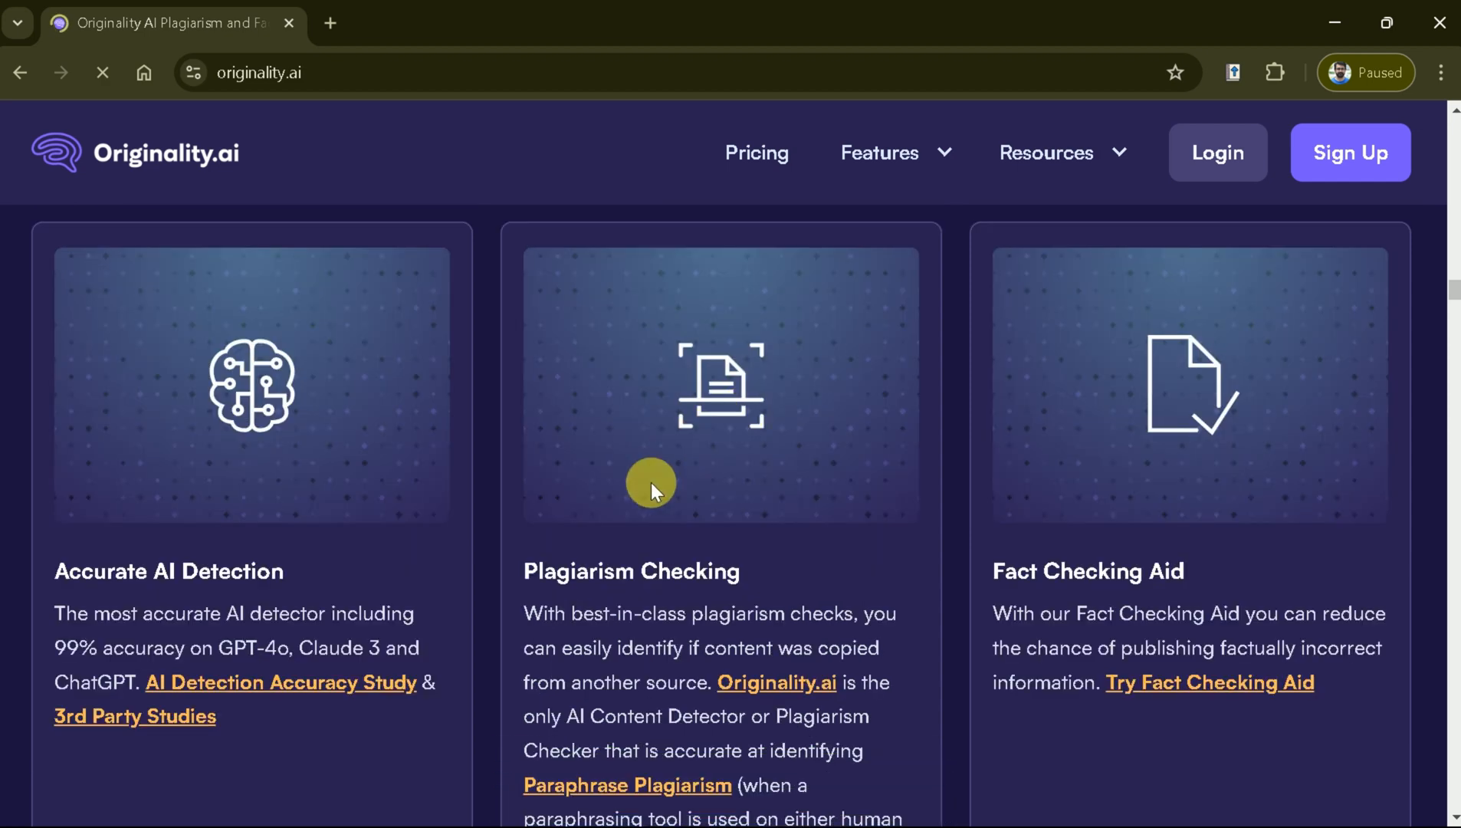
{"action": "mouse_move", "coordinate": [676, 542]}
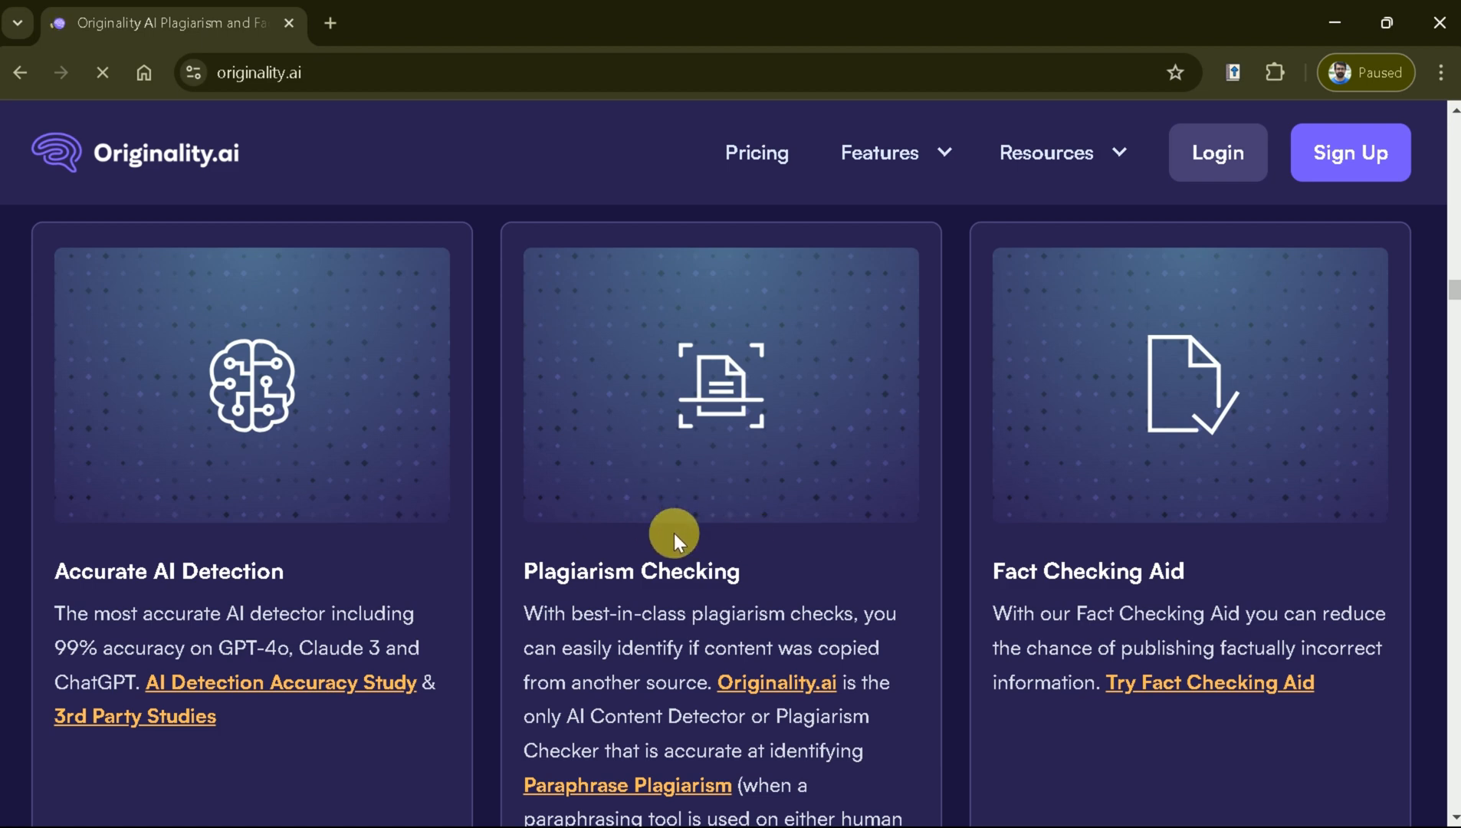
{"action": "mouse_move", "coordinate": [1349, 518]}
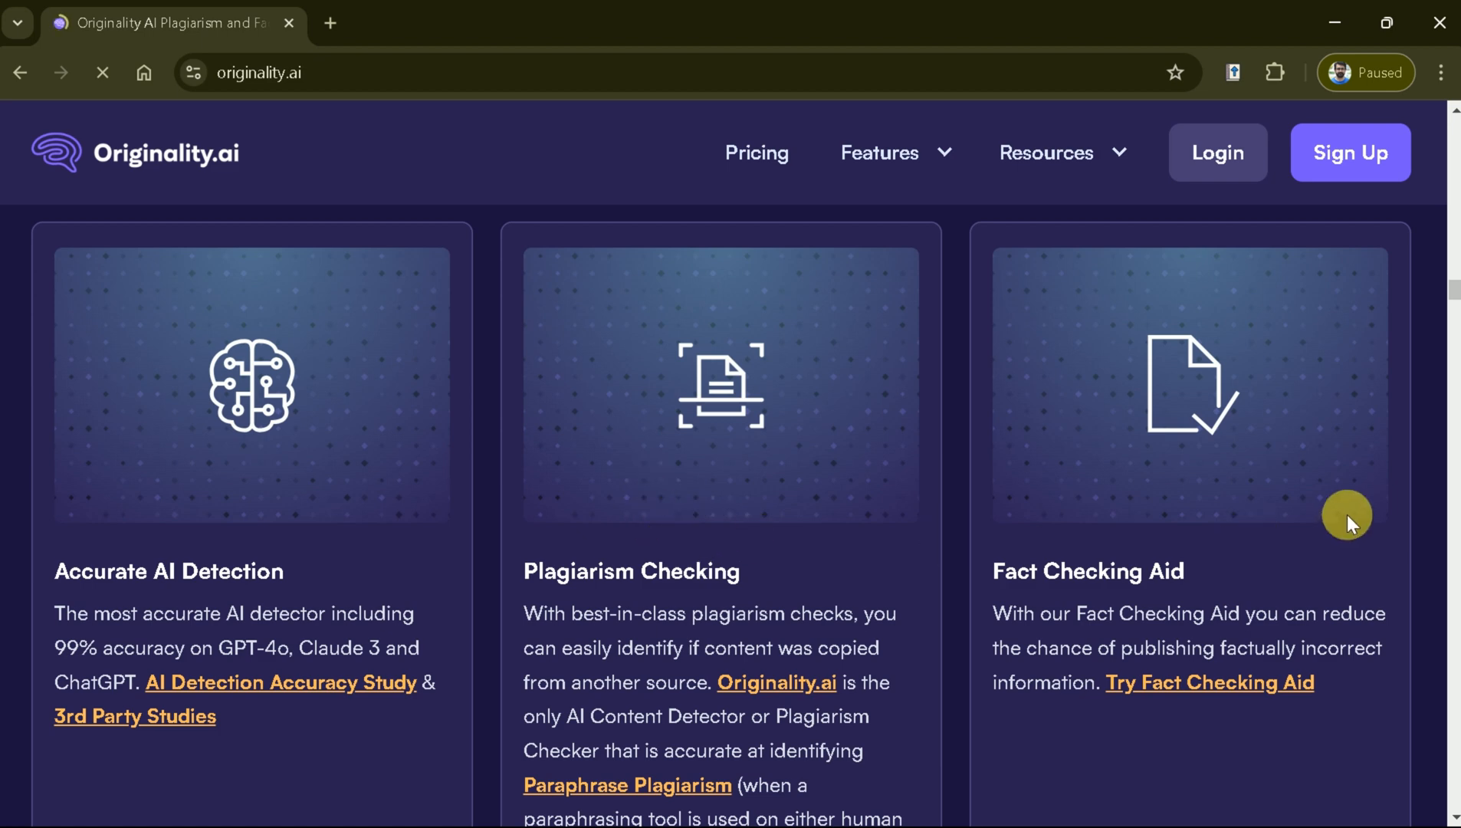
{"action": "mouse_move", "coordinate": [1222, 520]}
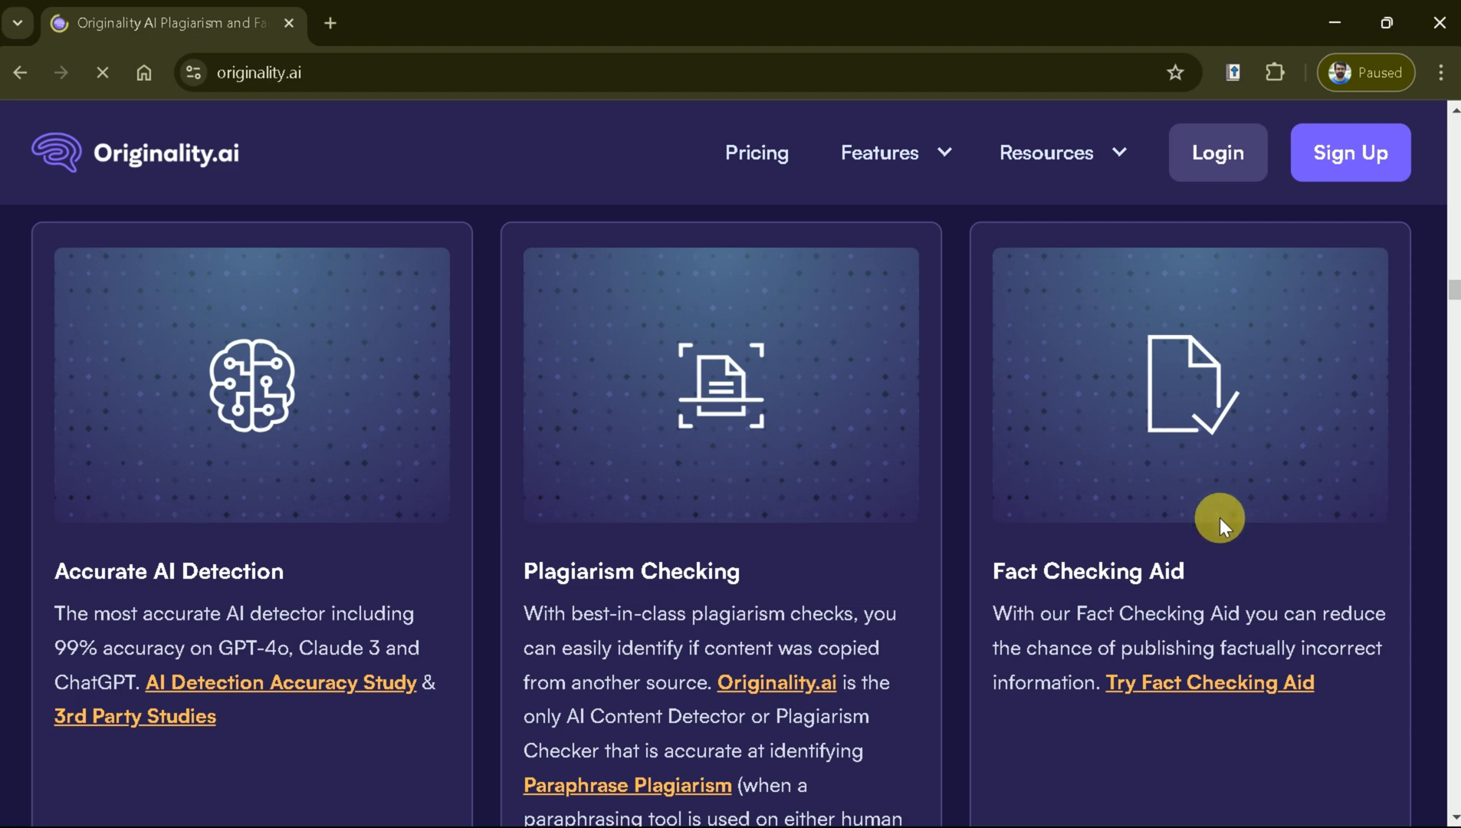
Scroll to the Team Management, AI Content Detector API and Readability Score cards
{"action": "scroll", "scroll_direction": "down", "scroll_amount": 3}
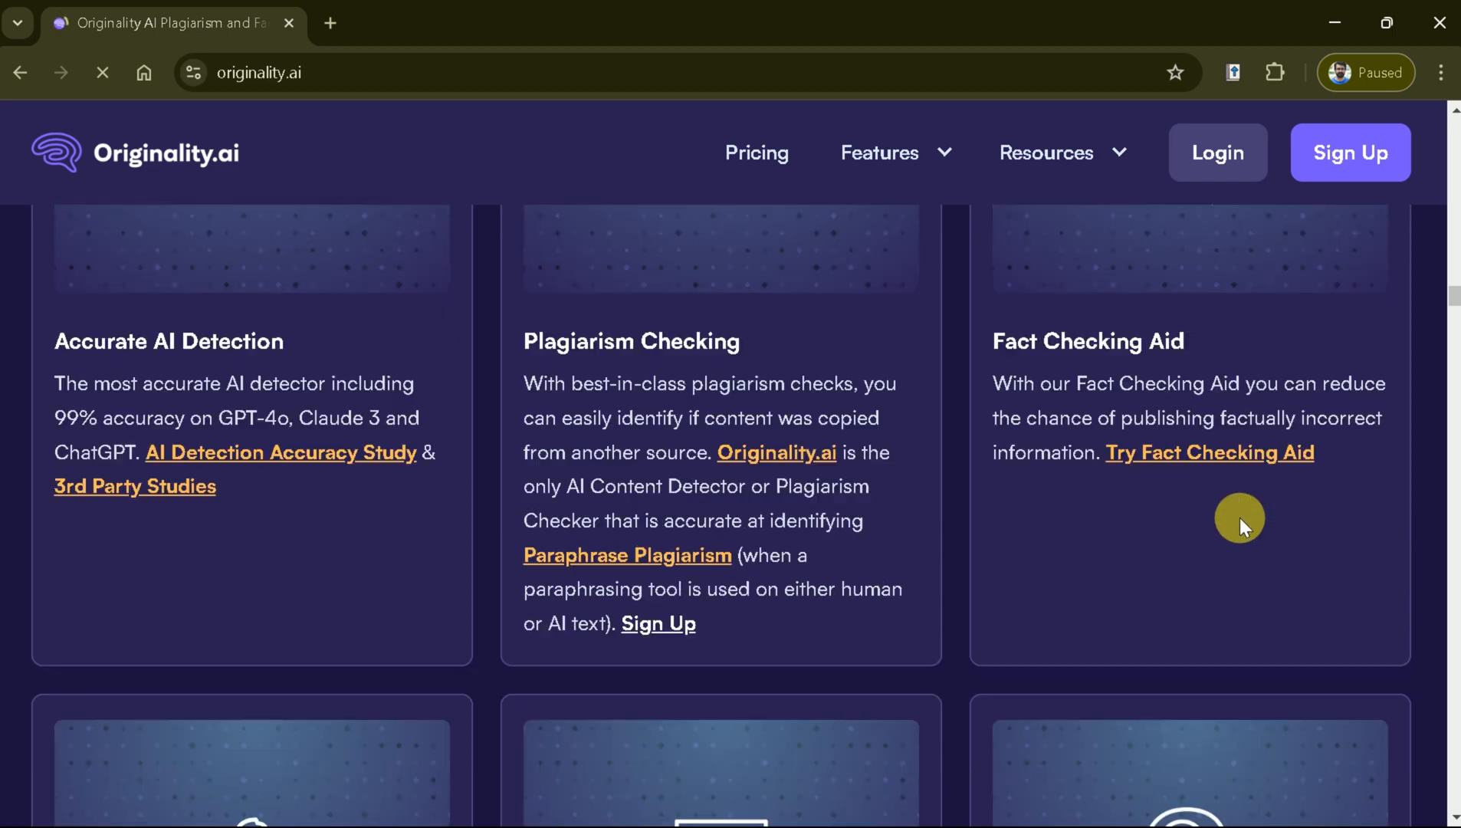
{"action": "scroll", "scroll_direction": "down", "scroll_amount": 3}
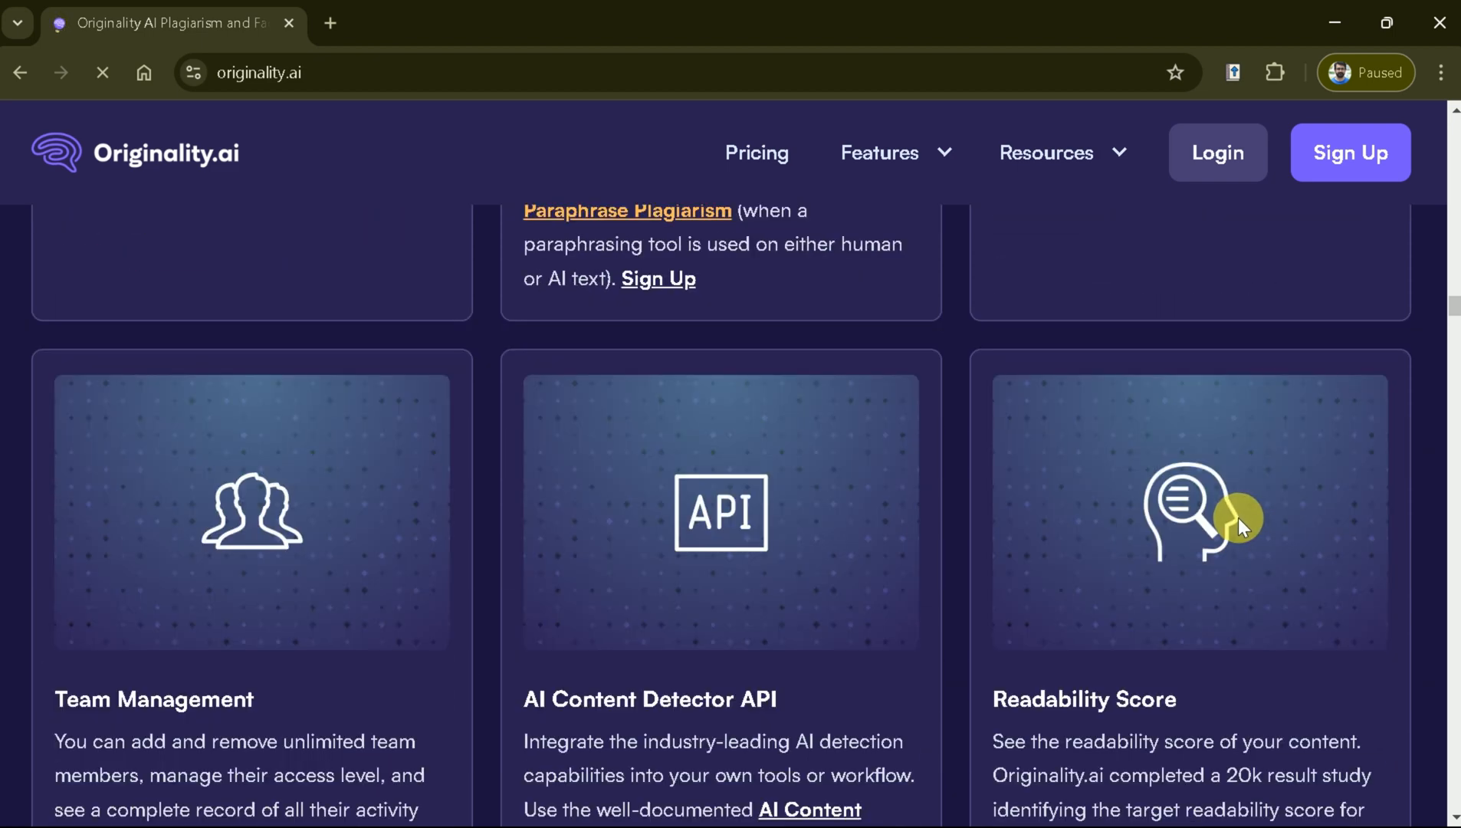
{"action": "scroll", "scroll_direction": "down", "scroll_amount": 3}
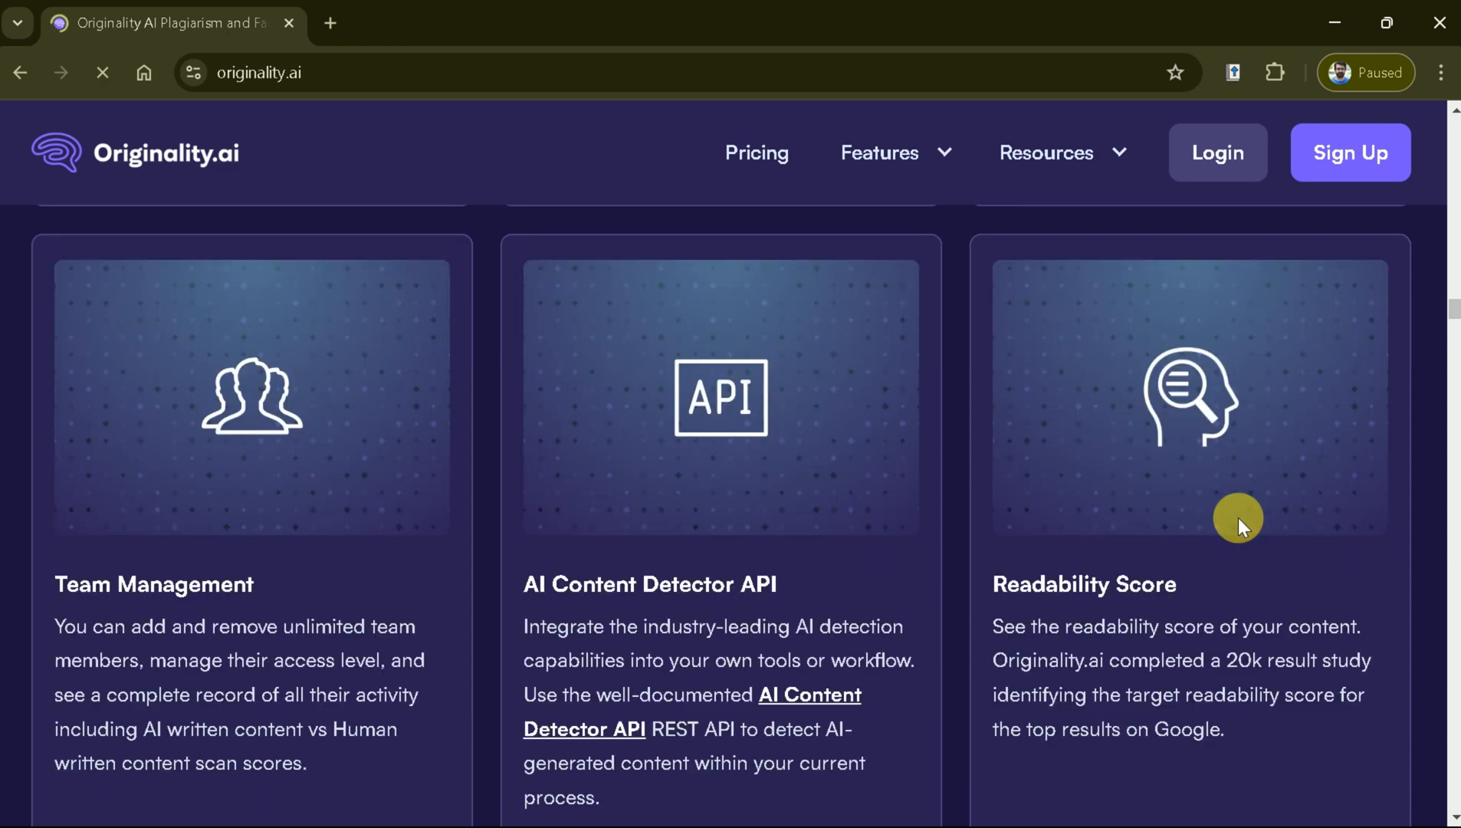
{"action": "mouse_move", "coordinate": [183, 519]}
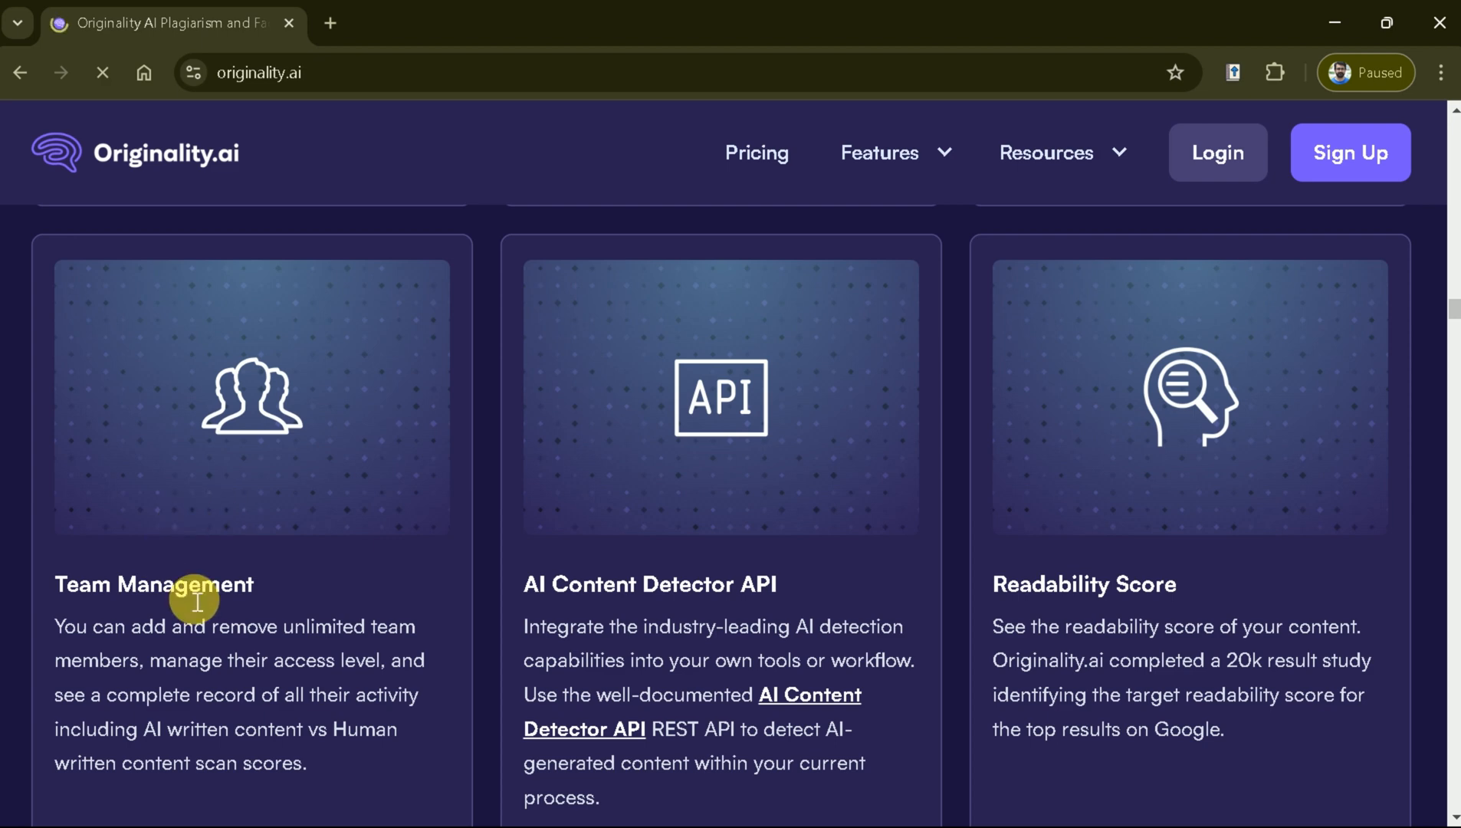
{"action": "mouse_move", "coordinate": [542, 626]}
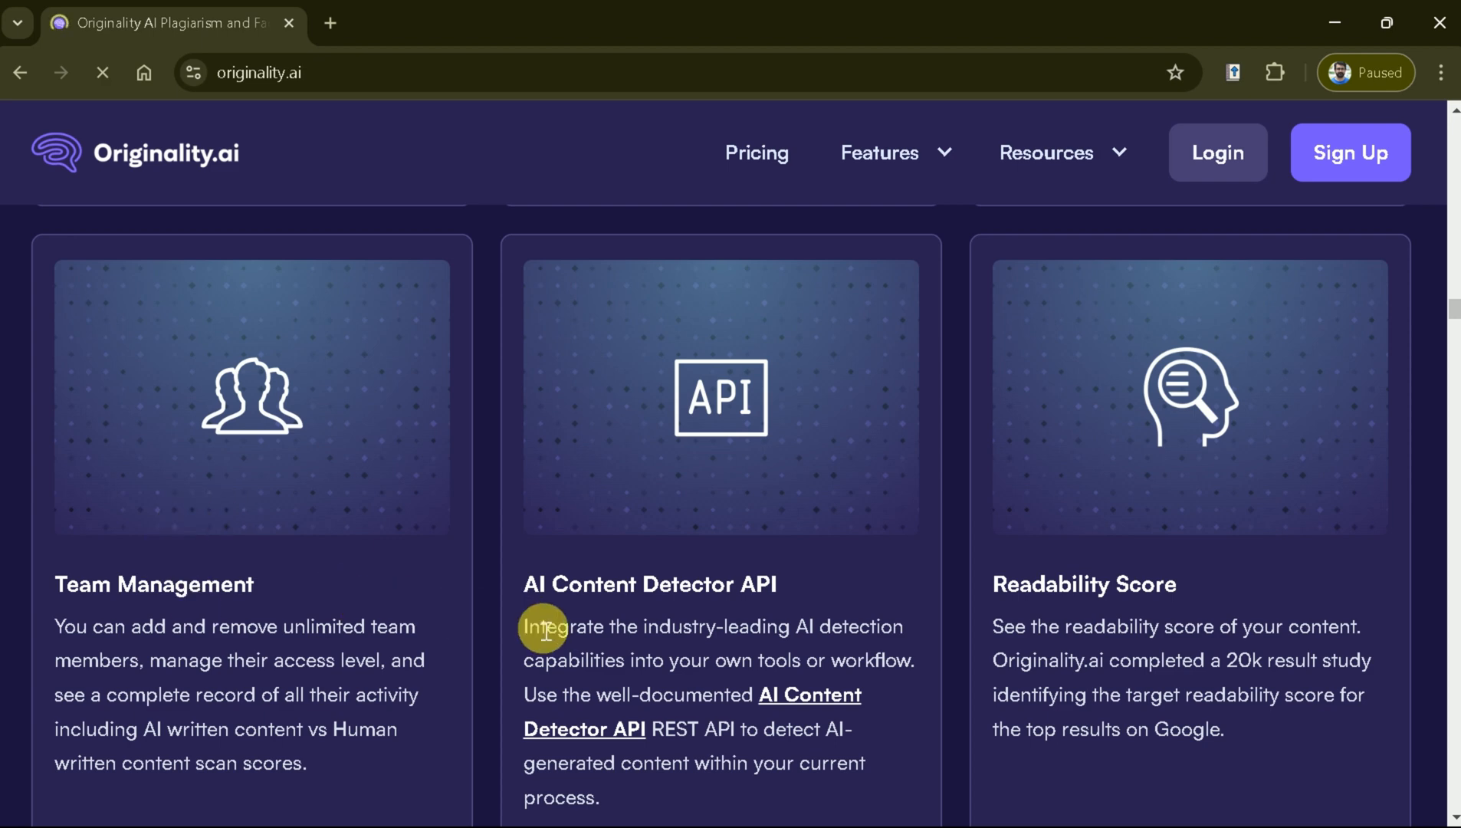
{"action": "mouse_move", "coordinate": [546, 605]}
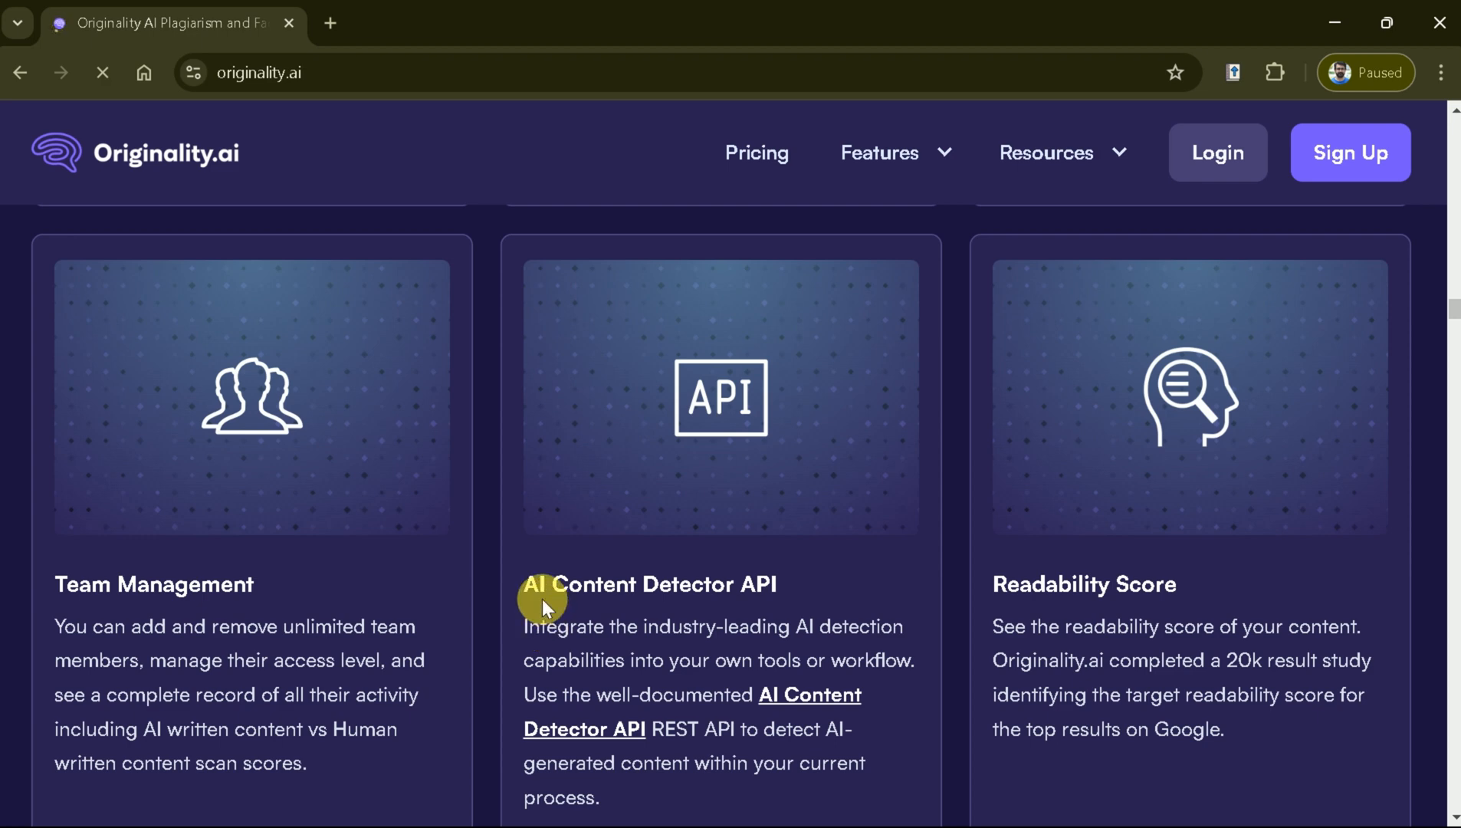
{"action": "mouse_move", "coordinate": [593, 604]}
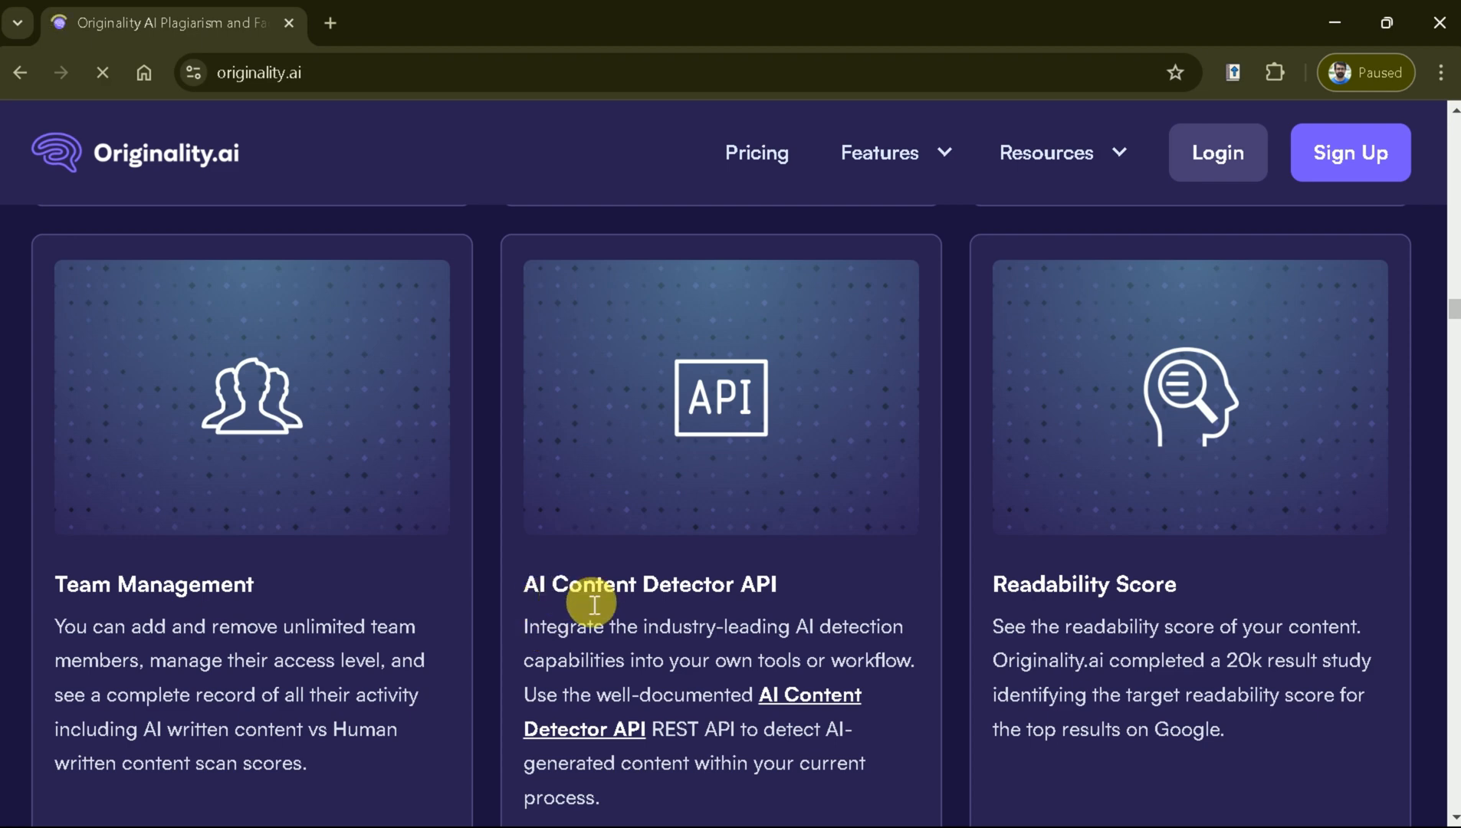
{"action": "mouse_move", "coordinate": [1108, 607]}
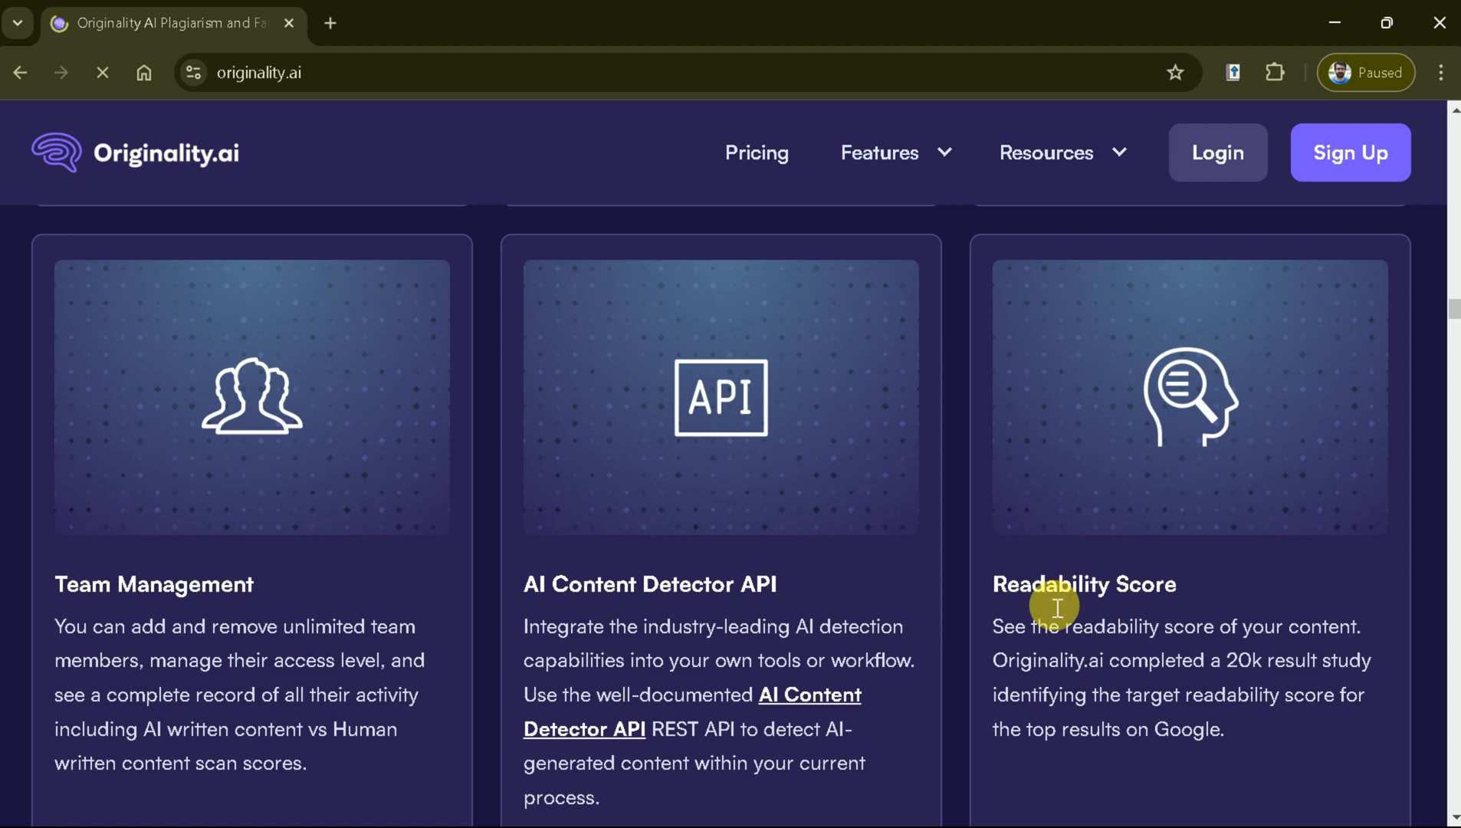
{"action": "mouse_move", "coordinate": [1070, 608]}
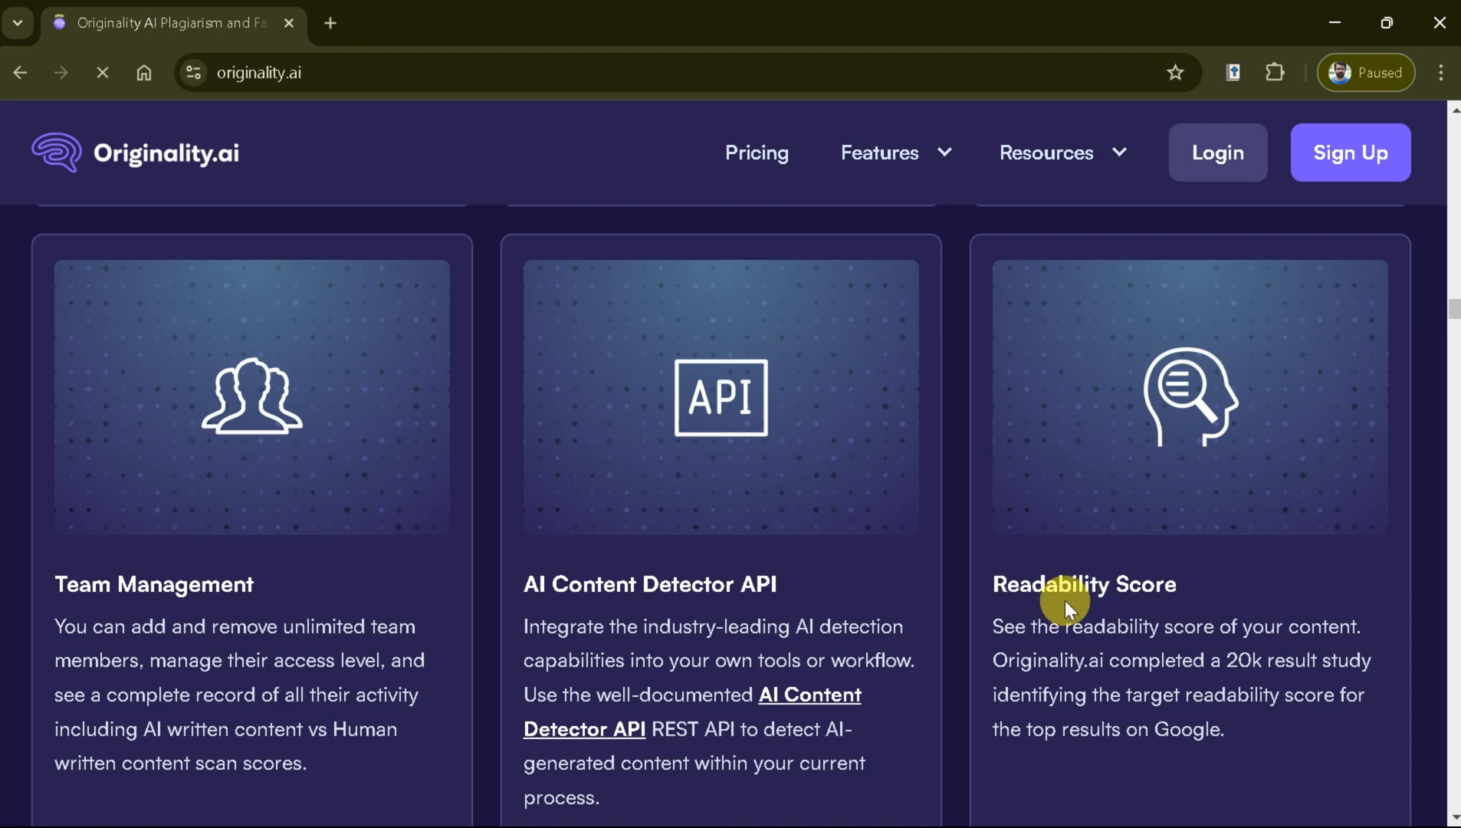
Scroll back to the 'Trusted by industry leaders' logo strip with Reuters and Walmart
{"action": "scroll", "scroll_direction": "up", "scroll_amount": 3}
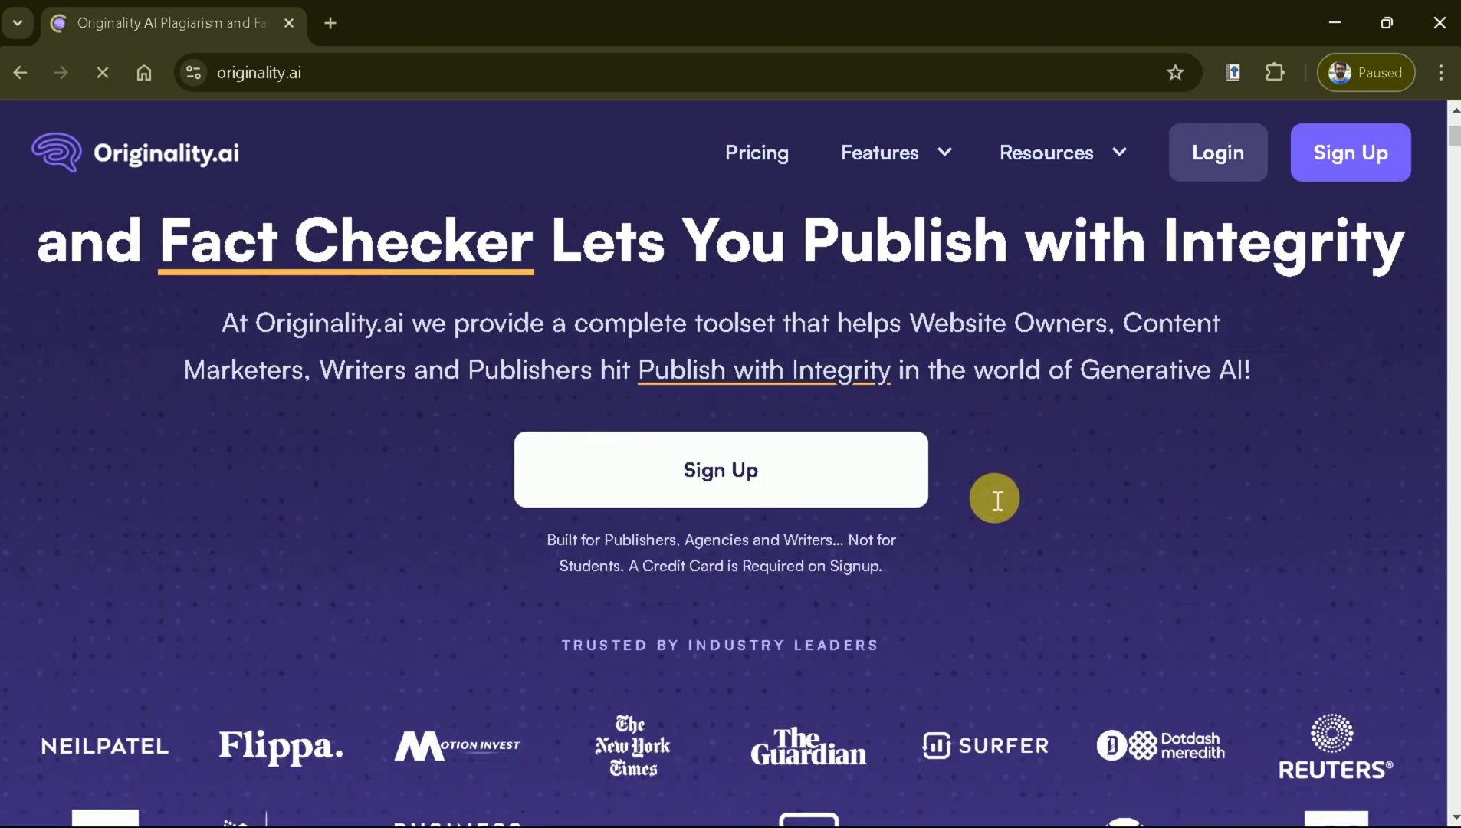
{"action": "scroll", "scroll_direction": "down", "scroll_amount": 3}
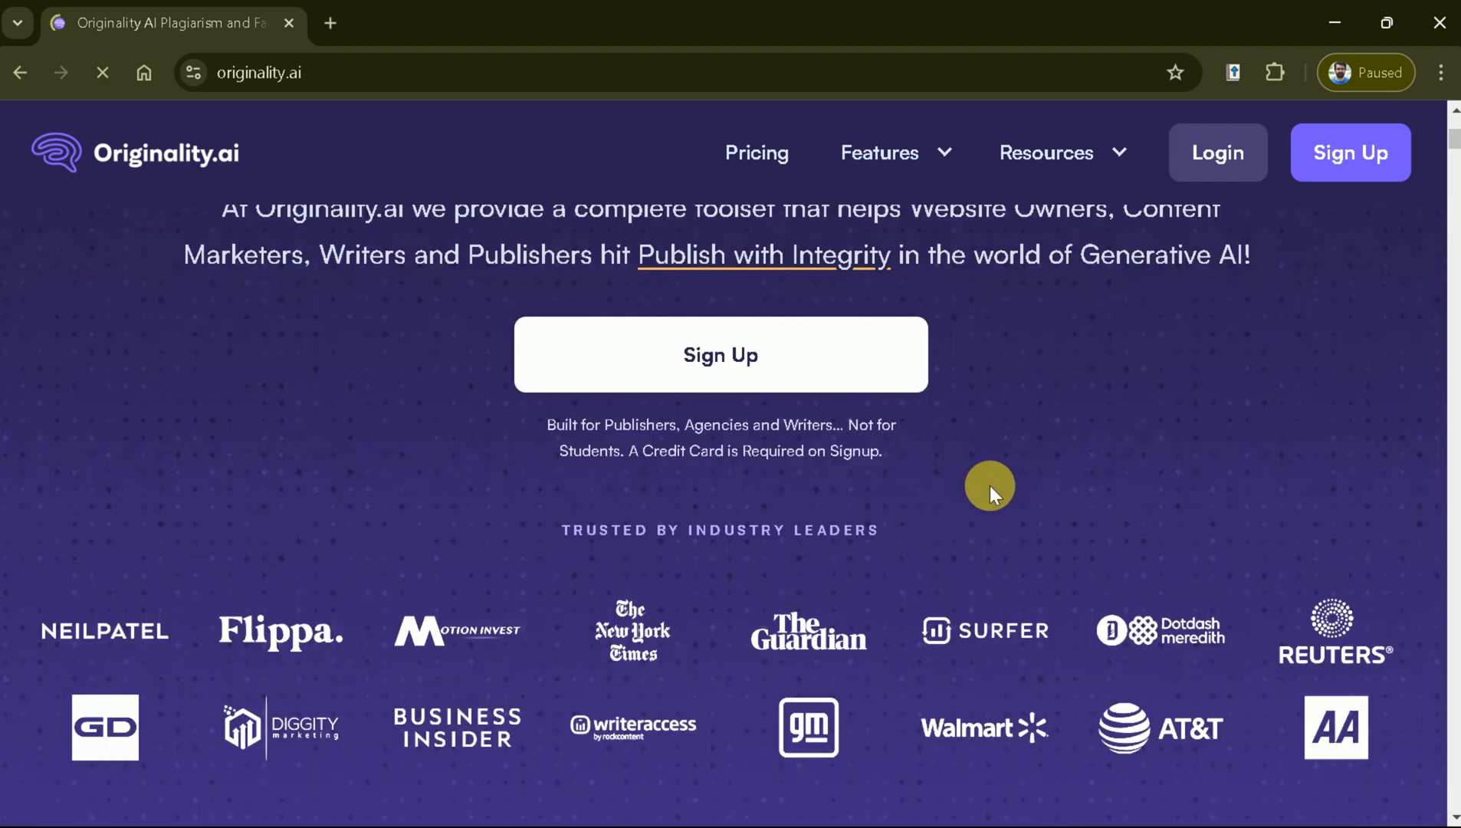
{"action": "scroll", "scroll_direction": "down", "scroll_amount": 3}
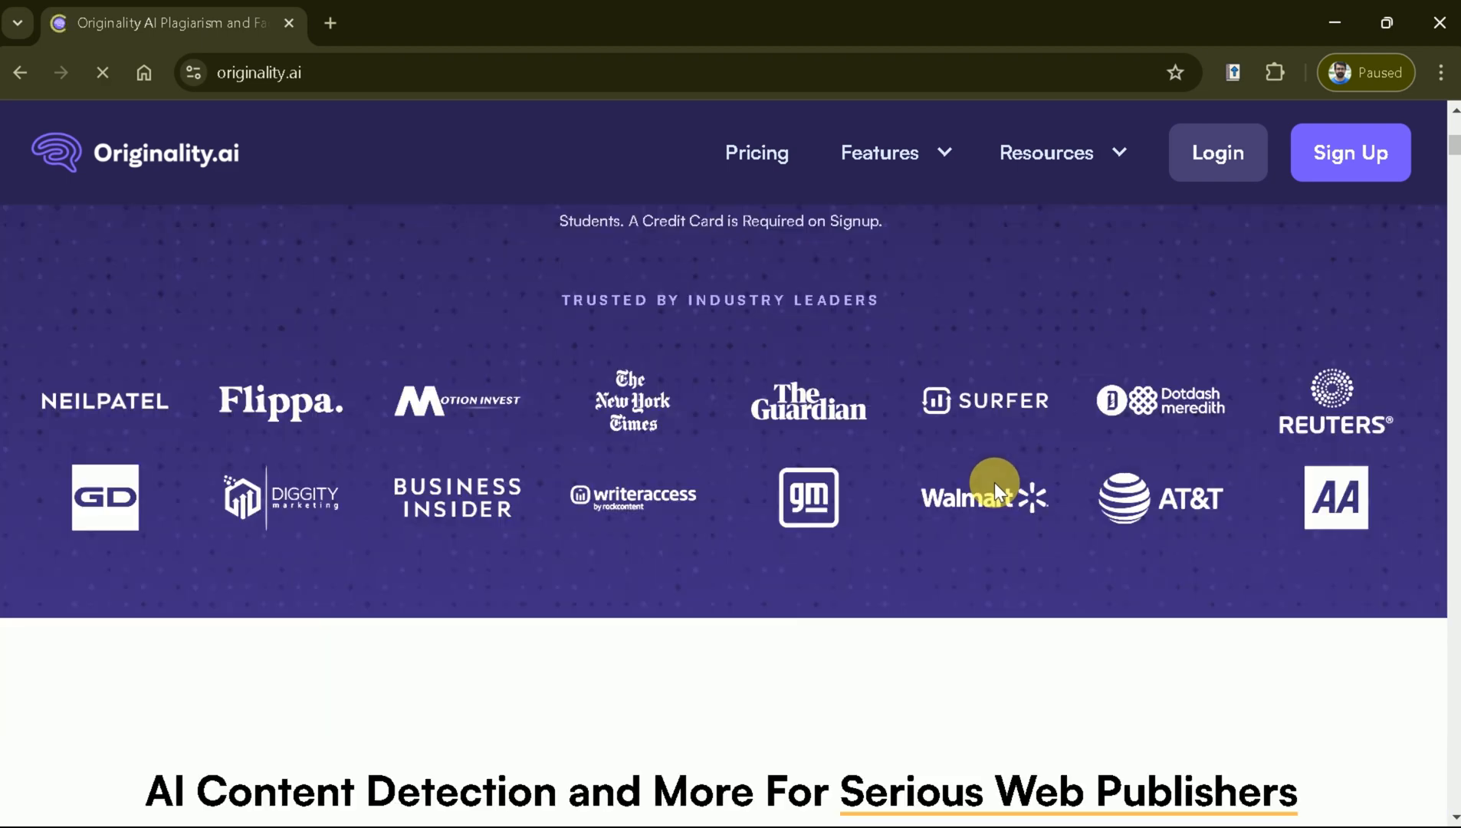
{"action": "mouse_move", "coordinate": [135, 443]}
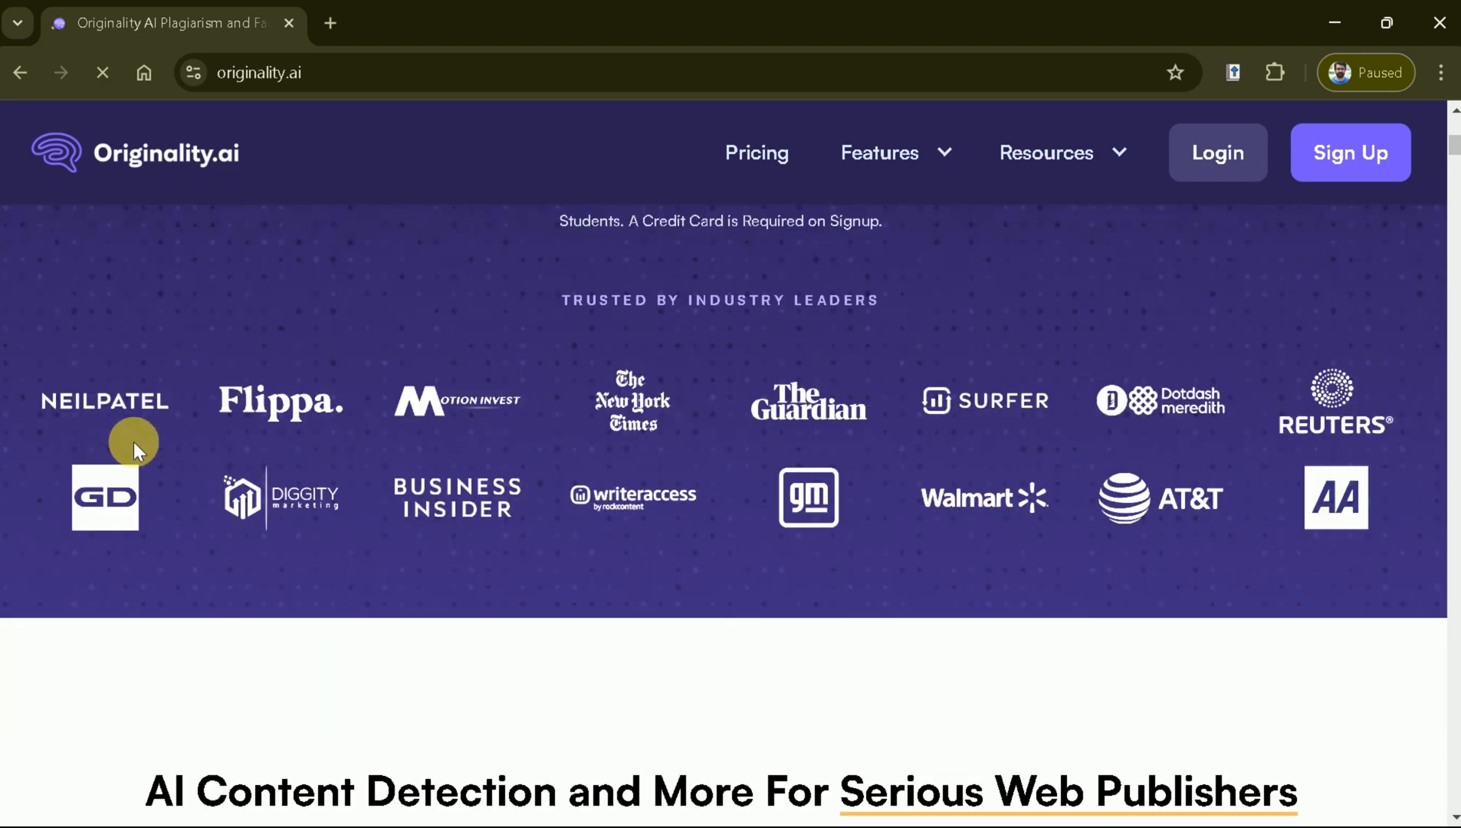
{"action": "mouse_move", "coordinate": [572, 435]}
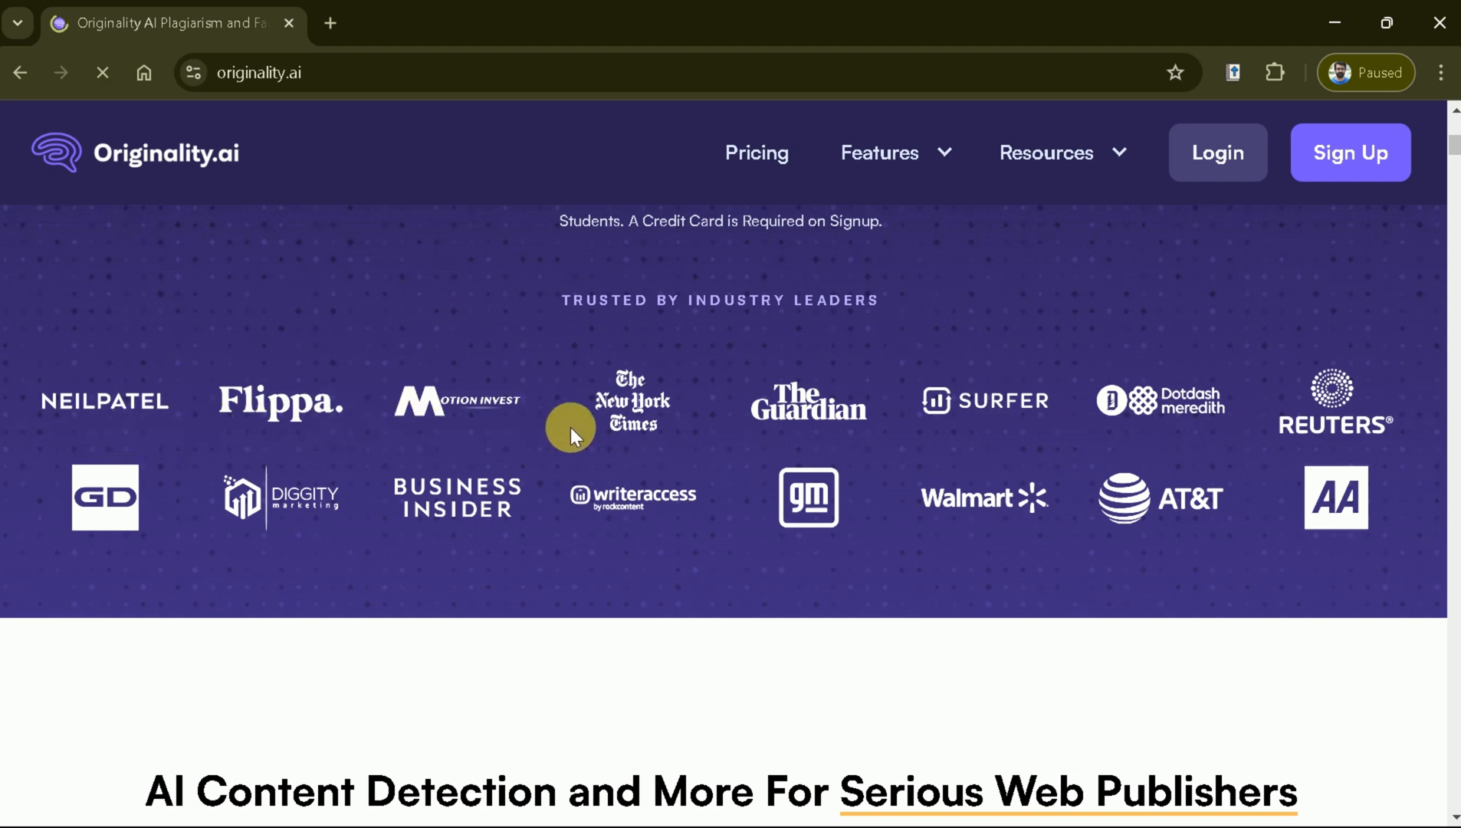
{"action": "mouse_move", "coordinate": [1333, 424]}
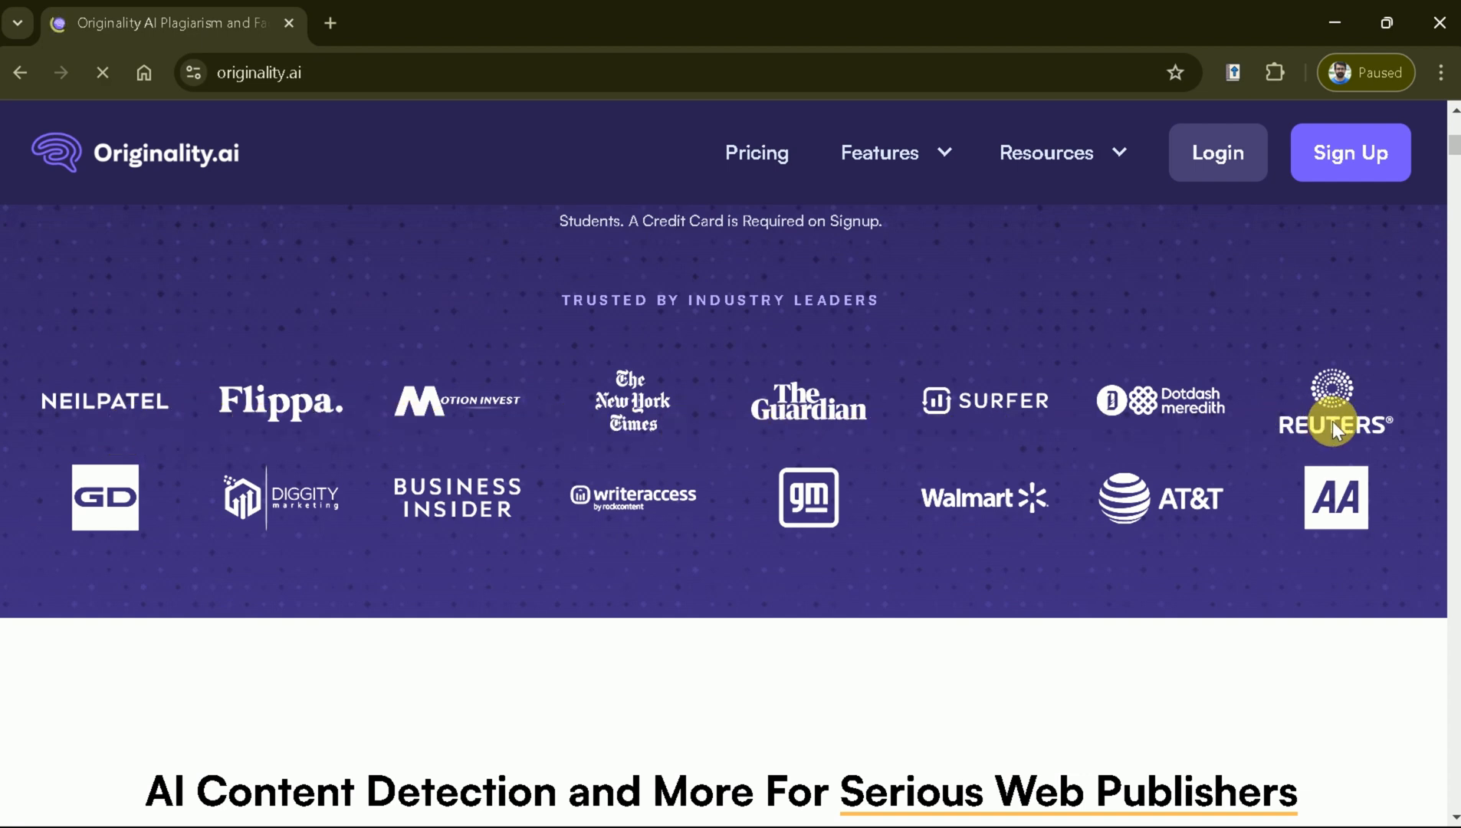
{"action": "mouse_move", "coordinate": [449, 520]}
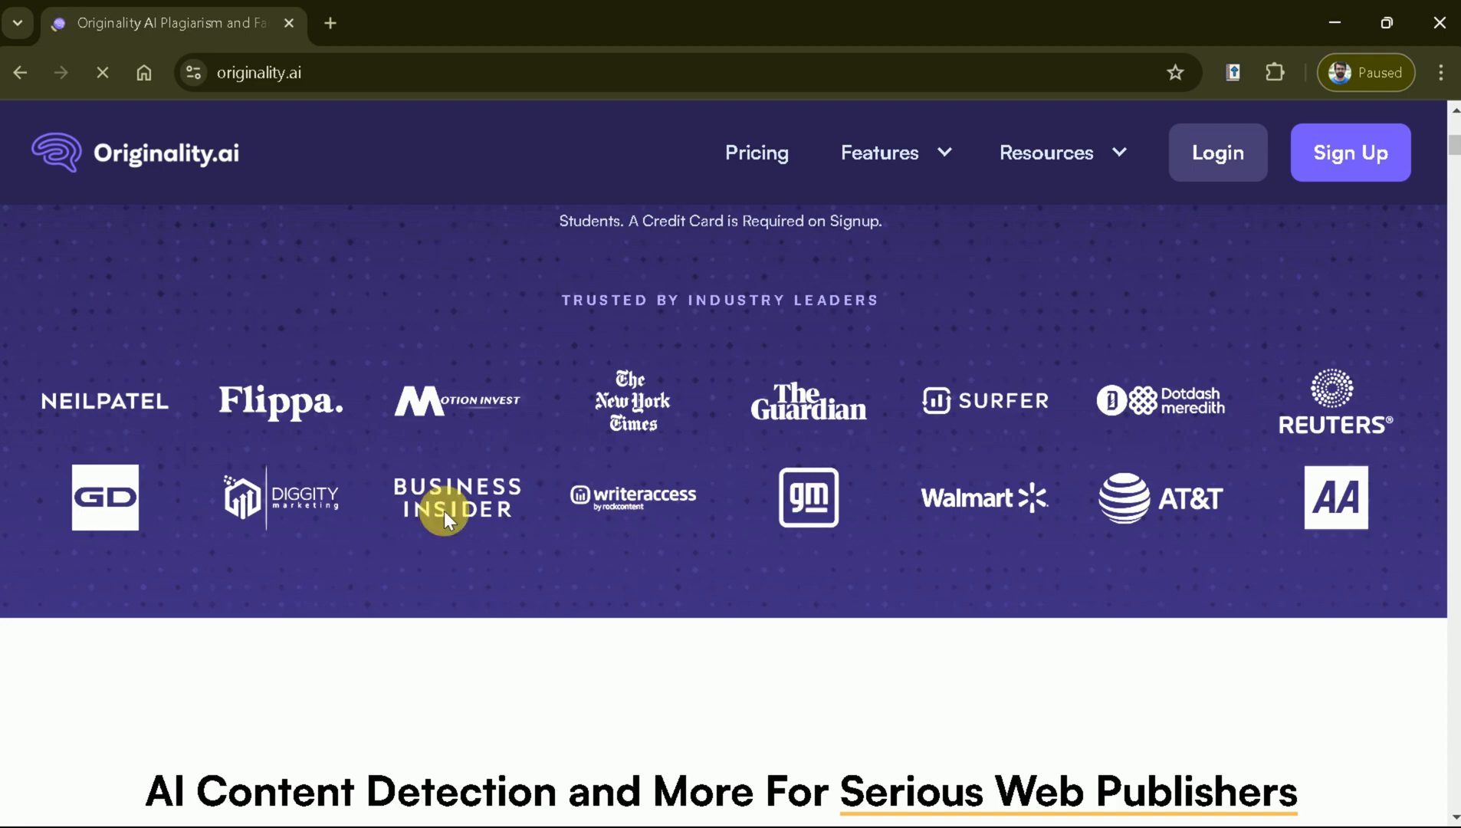
{"action": "scroll", "scroll_direction": "down", "scroll_amount": 3}
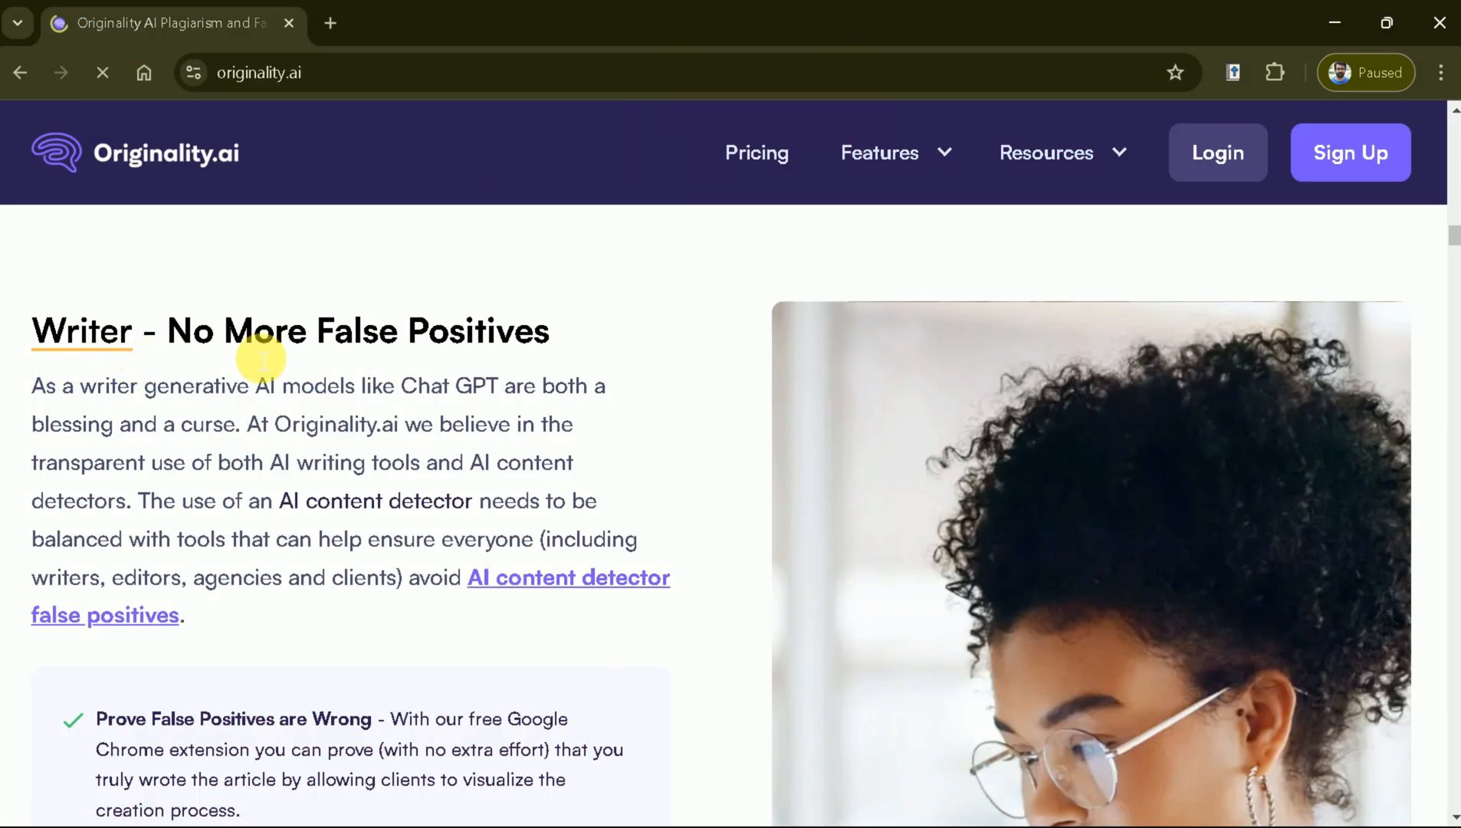
{"action": "scroll", "scroll_direction": "down", "scroll_amount": 3}
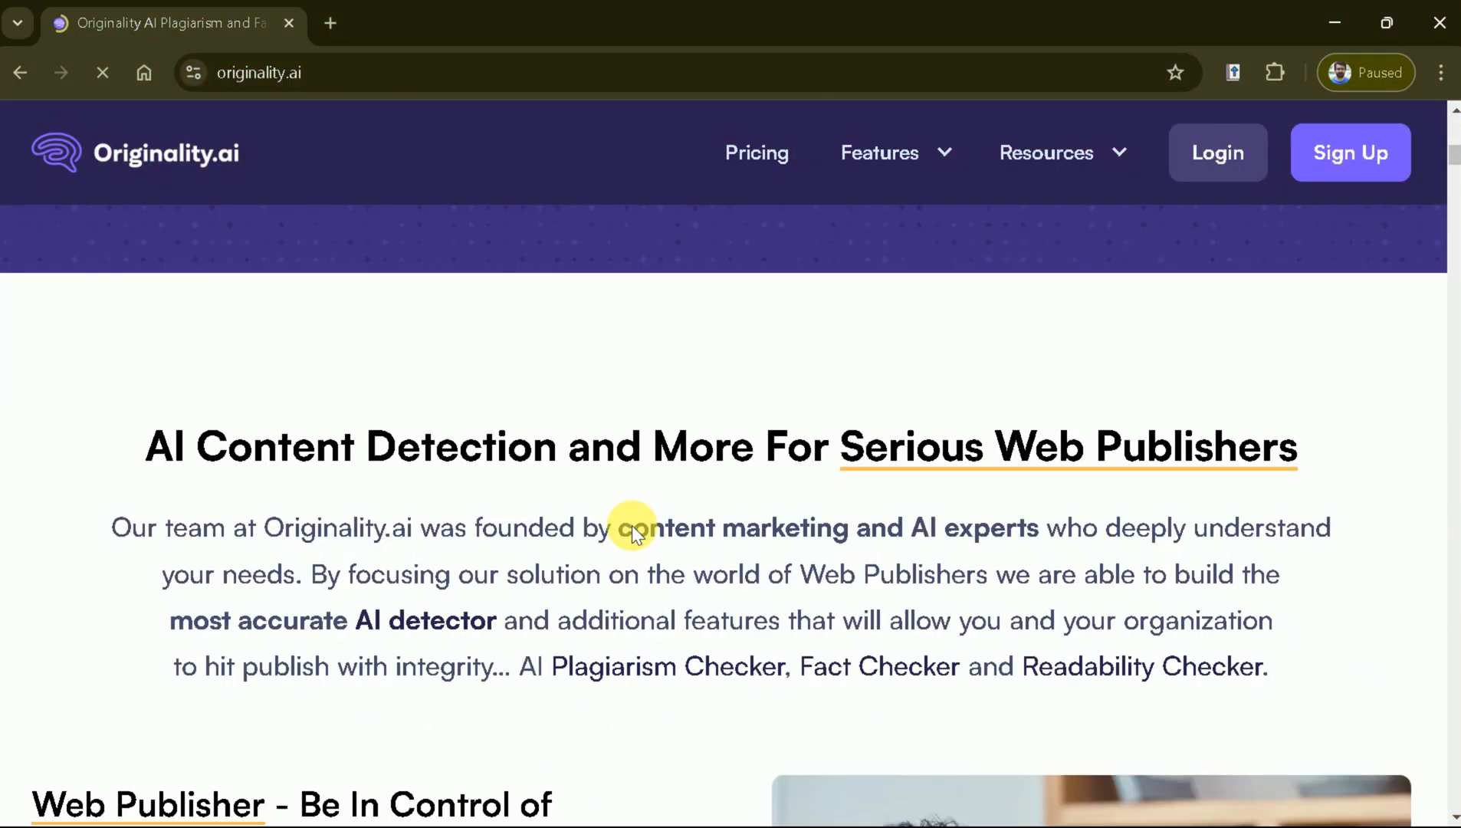
{"action": "scroll", "scroll_direction": "down", "scroll_amount": 3}
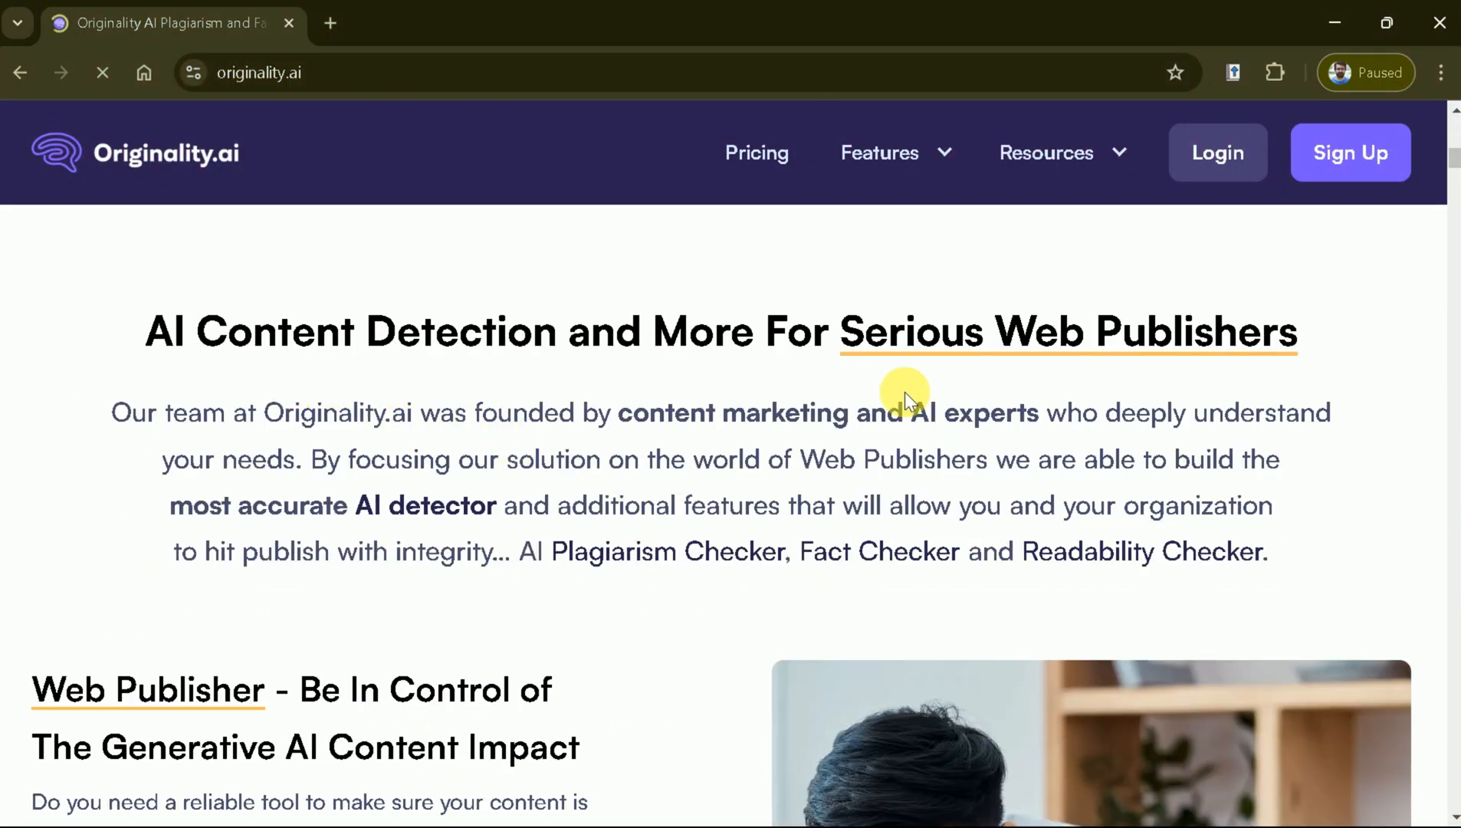
{"action": "mouse_move", "coordinate": [941, 350]}
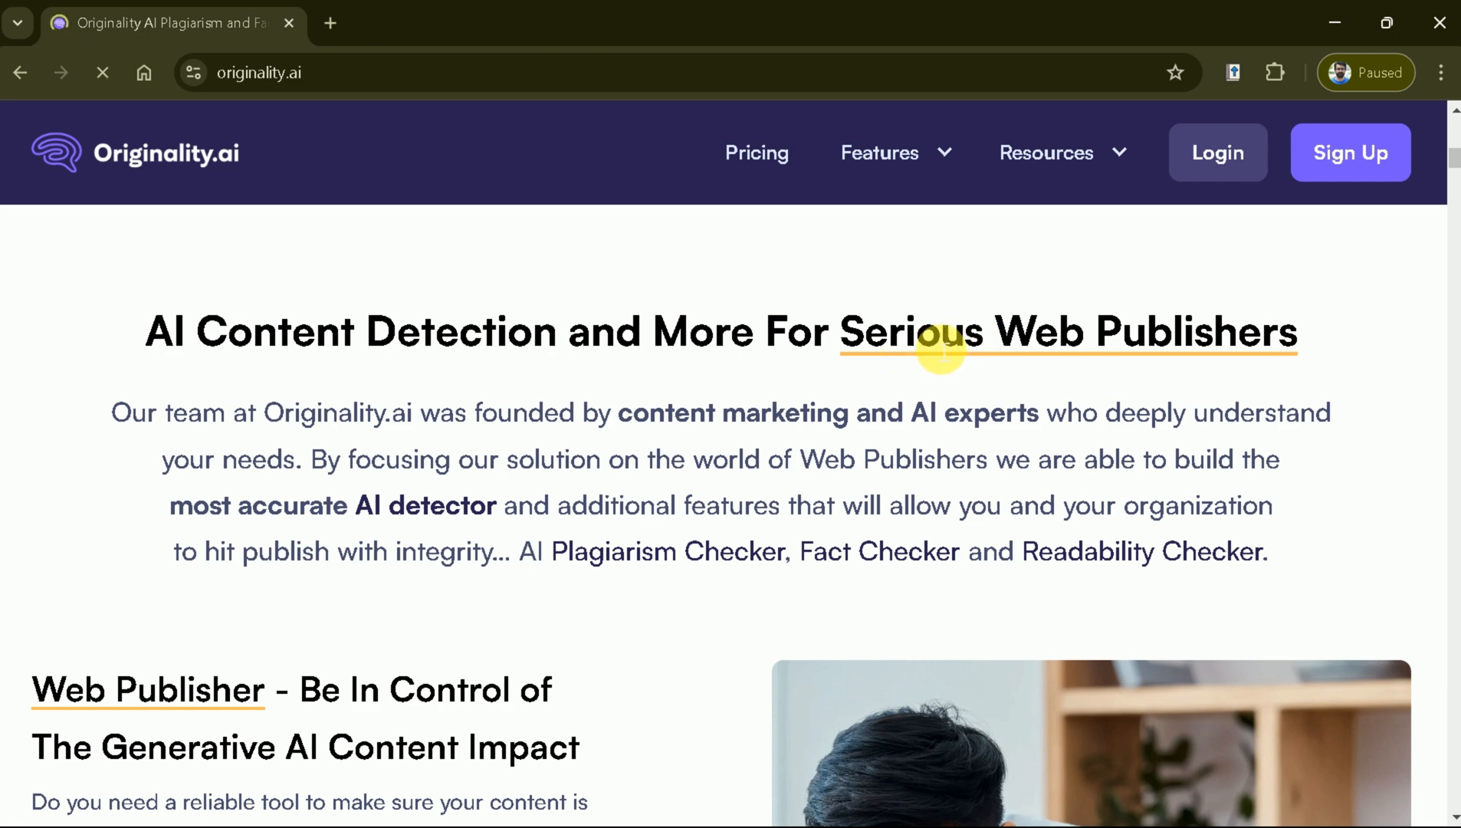
{"action": "mouse_move", "coordinate": [1070, 377]}
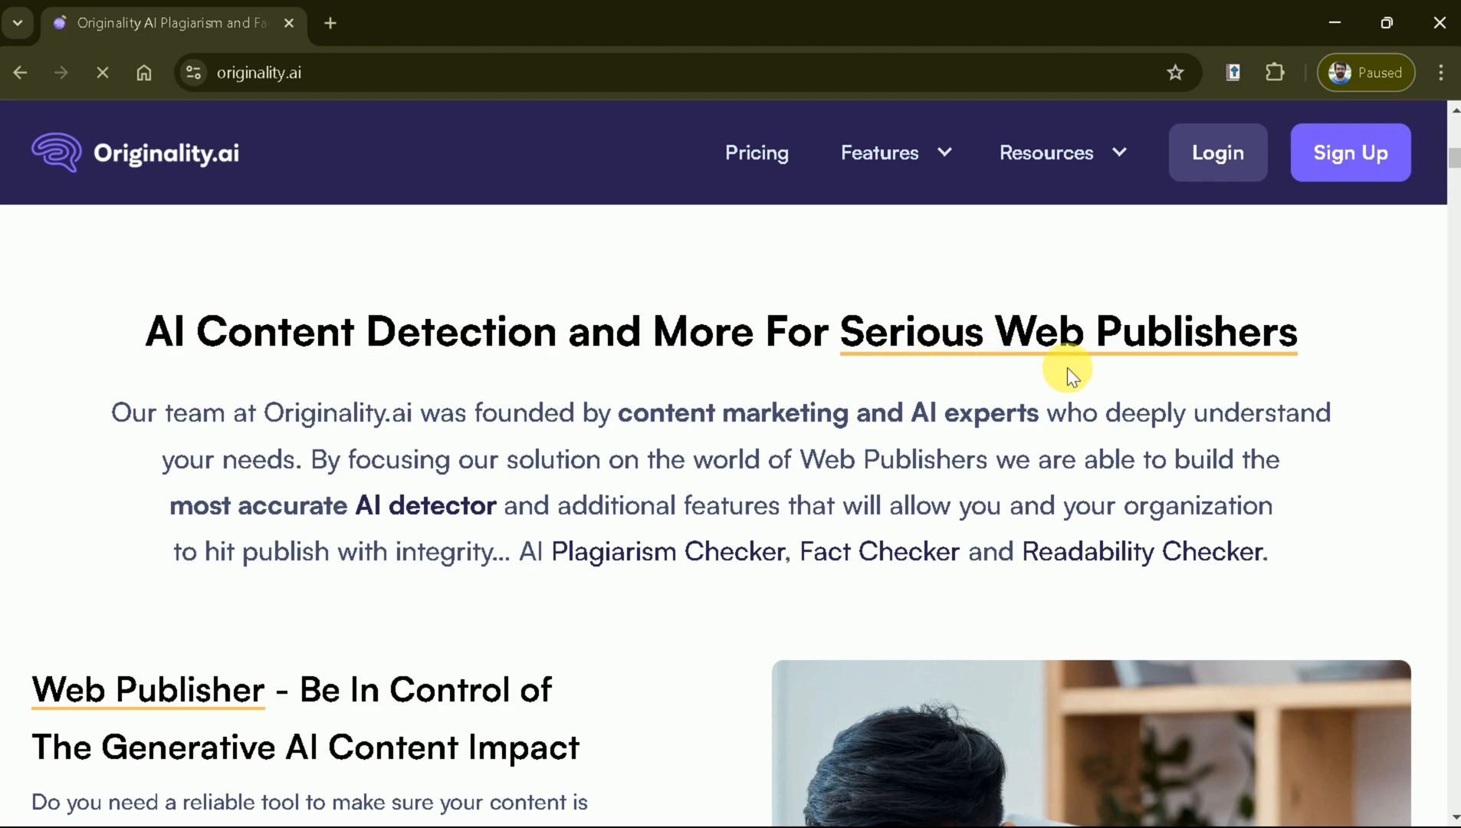
{"action": "scroll", "scroll_direction": "down", "scroll_amount": 3}
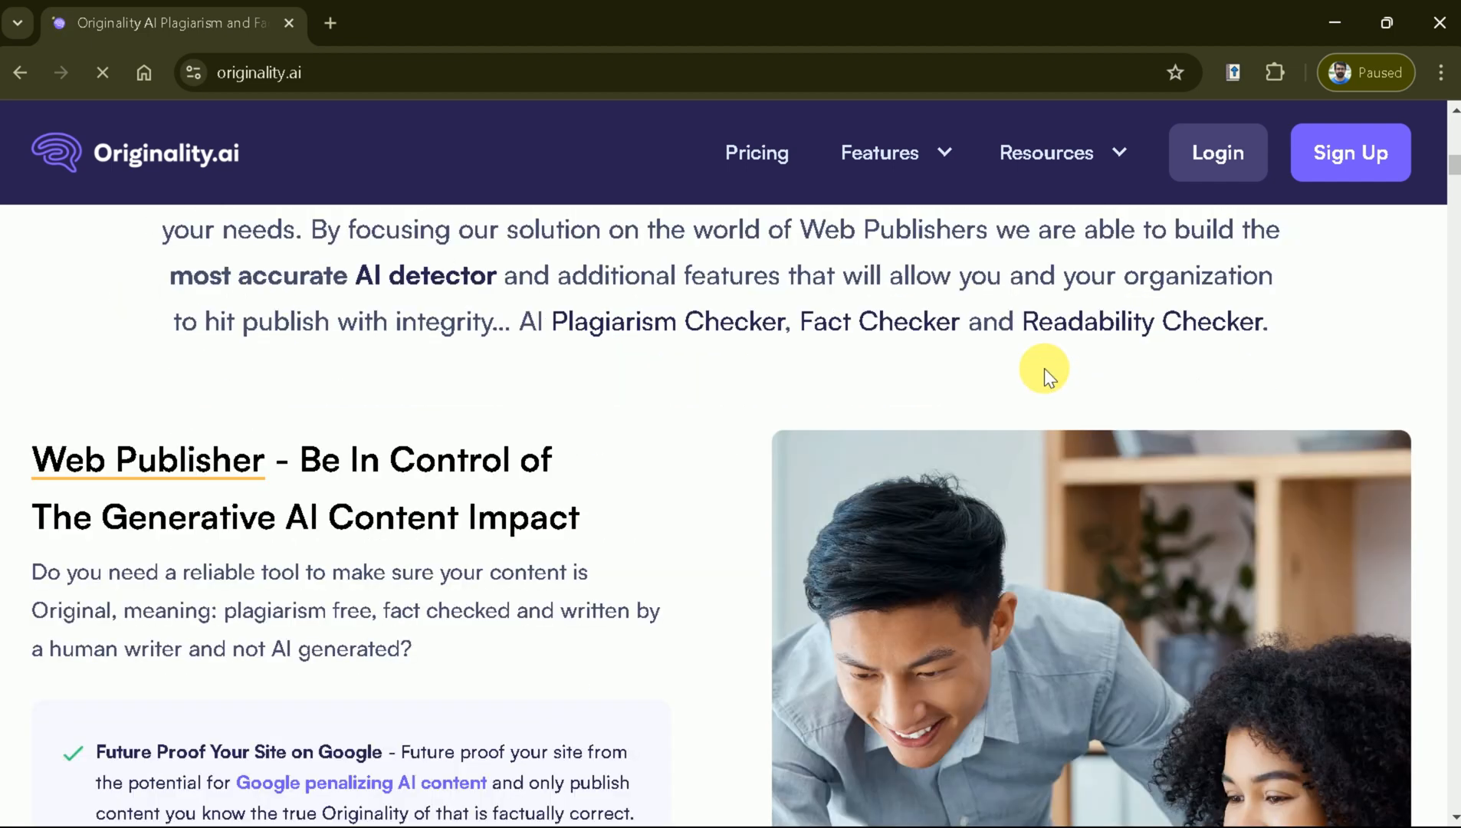
{"action": "scroll", "scroll_direction": "down", "scroll_amount": 3}
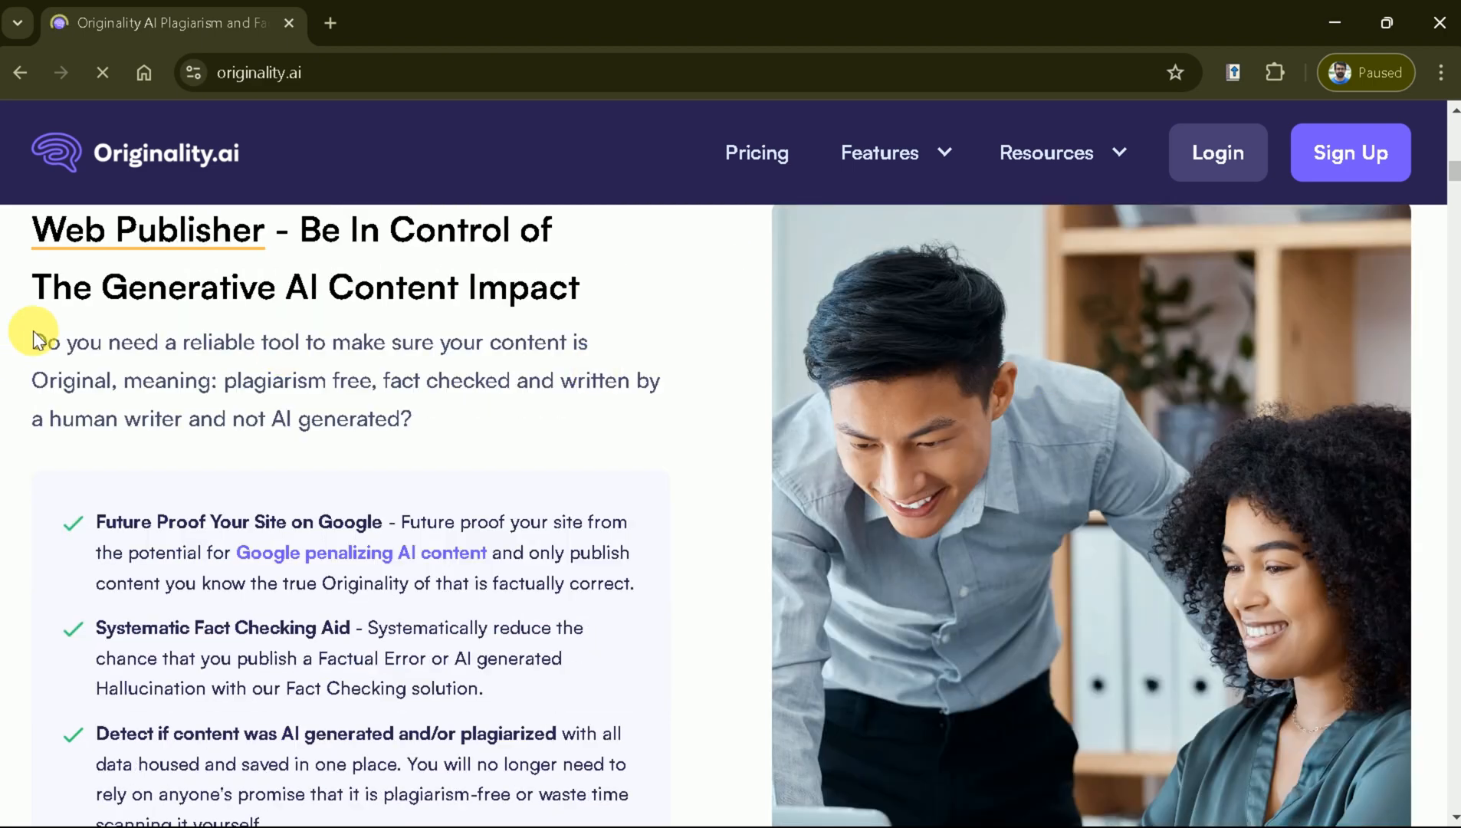
{"action": "scroll", "scroll_direction": "down", "scroll_amount": 3}
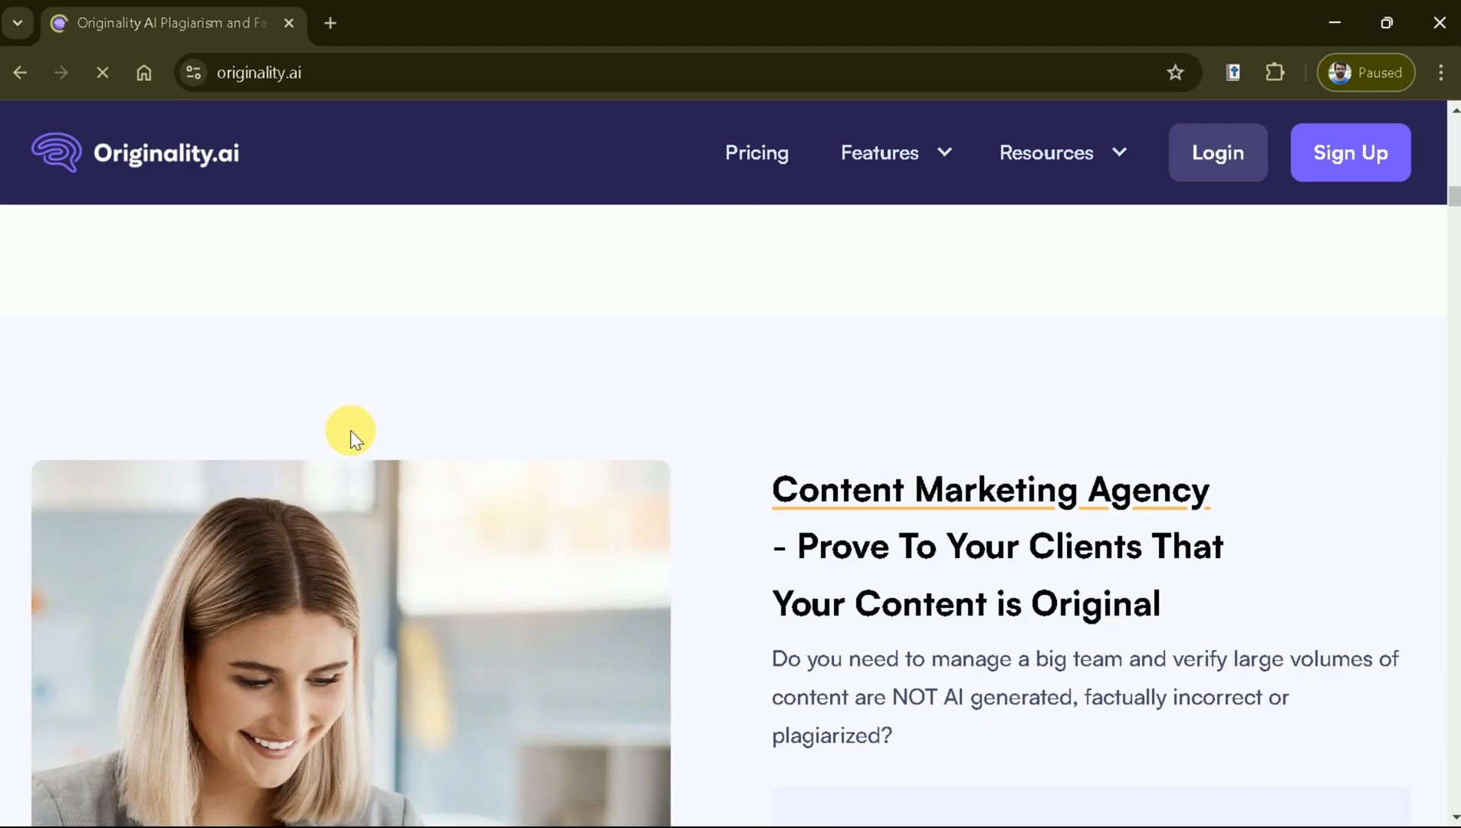
{"action": "scroll", "scroll_direction": "down", "scroll_amount": 3}
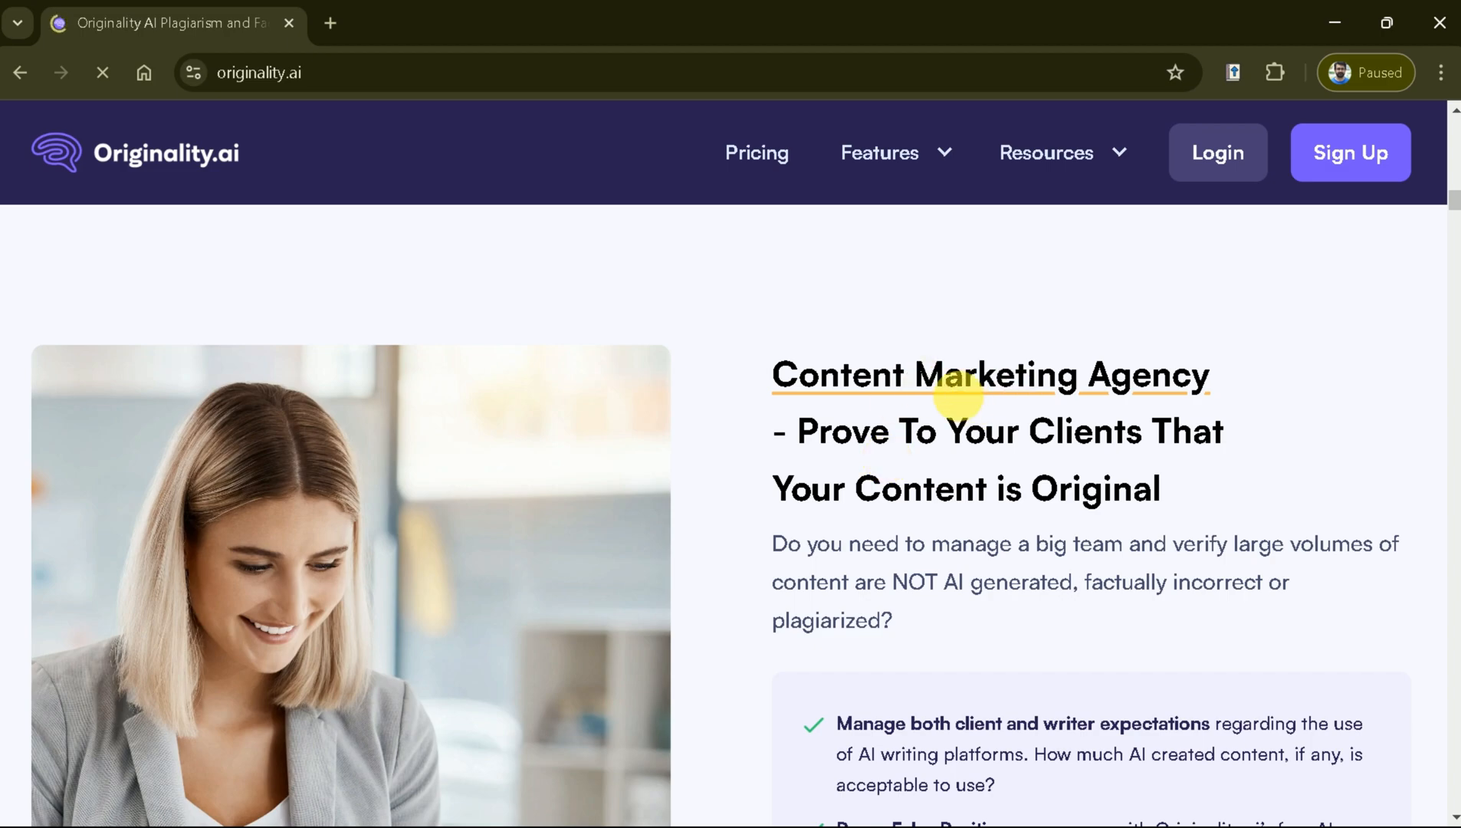
{"action": "scroll", "scroll_direction": "down", "scroll_amount": 3}
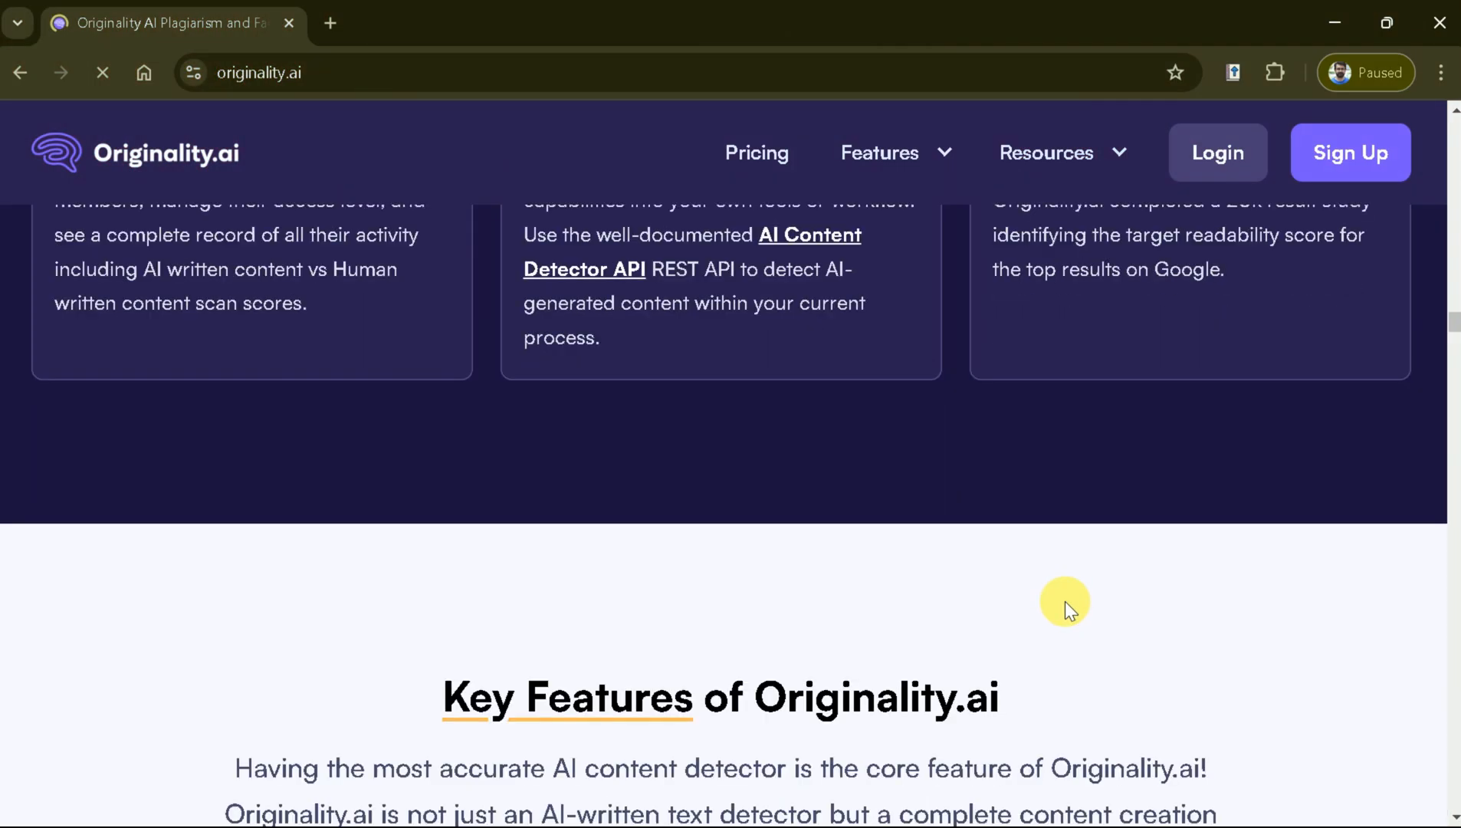
{"action": "scroll", "scroll_direction": "down", "scroll_amount": 3}
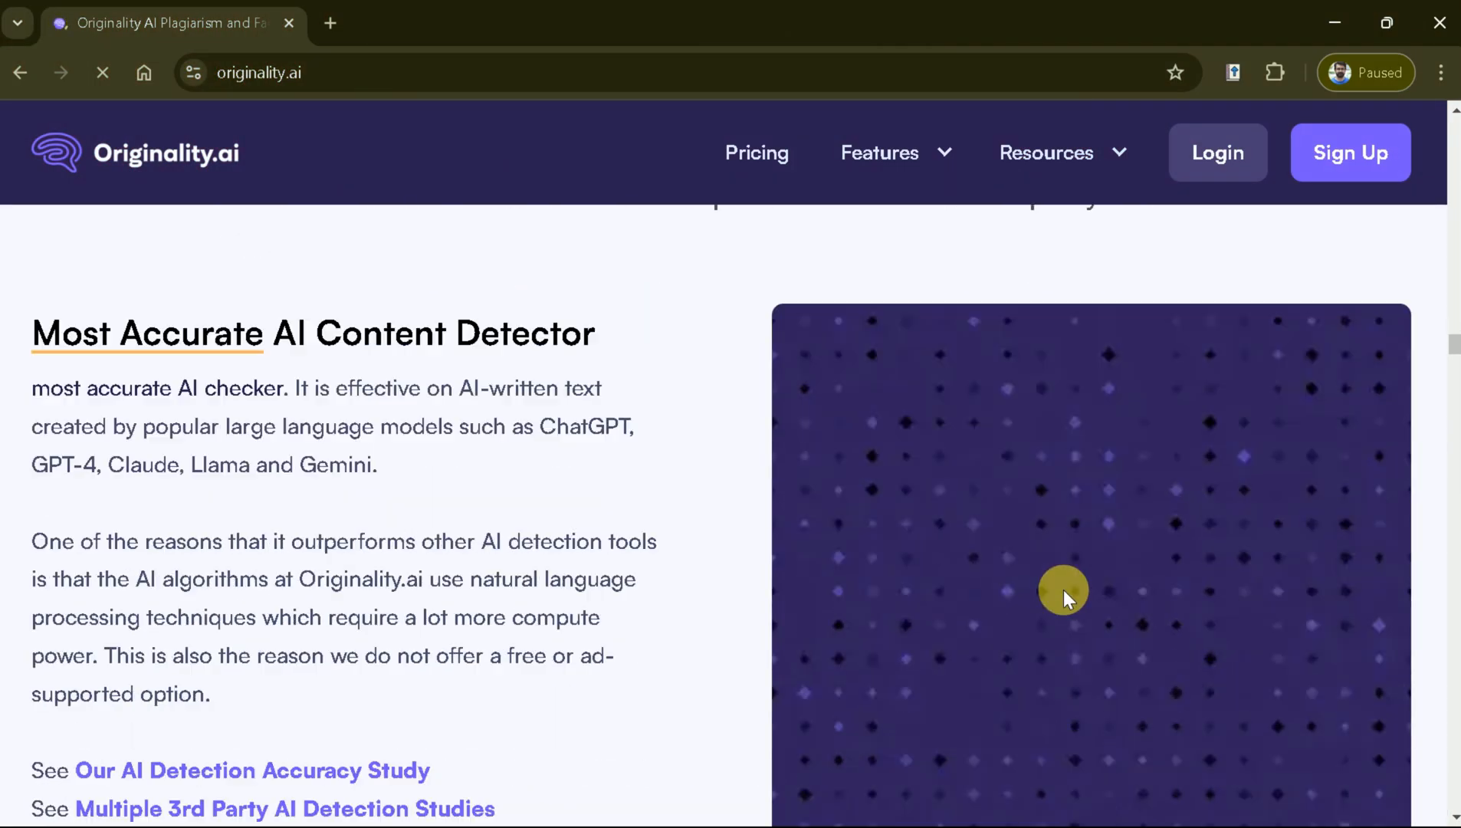
{"action": "scroll", "scroll_direction": "down", "scroll_amount": 3}
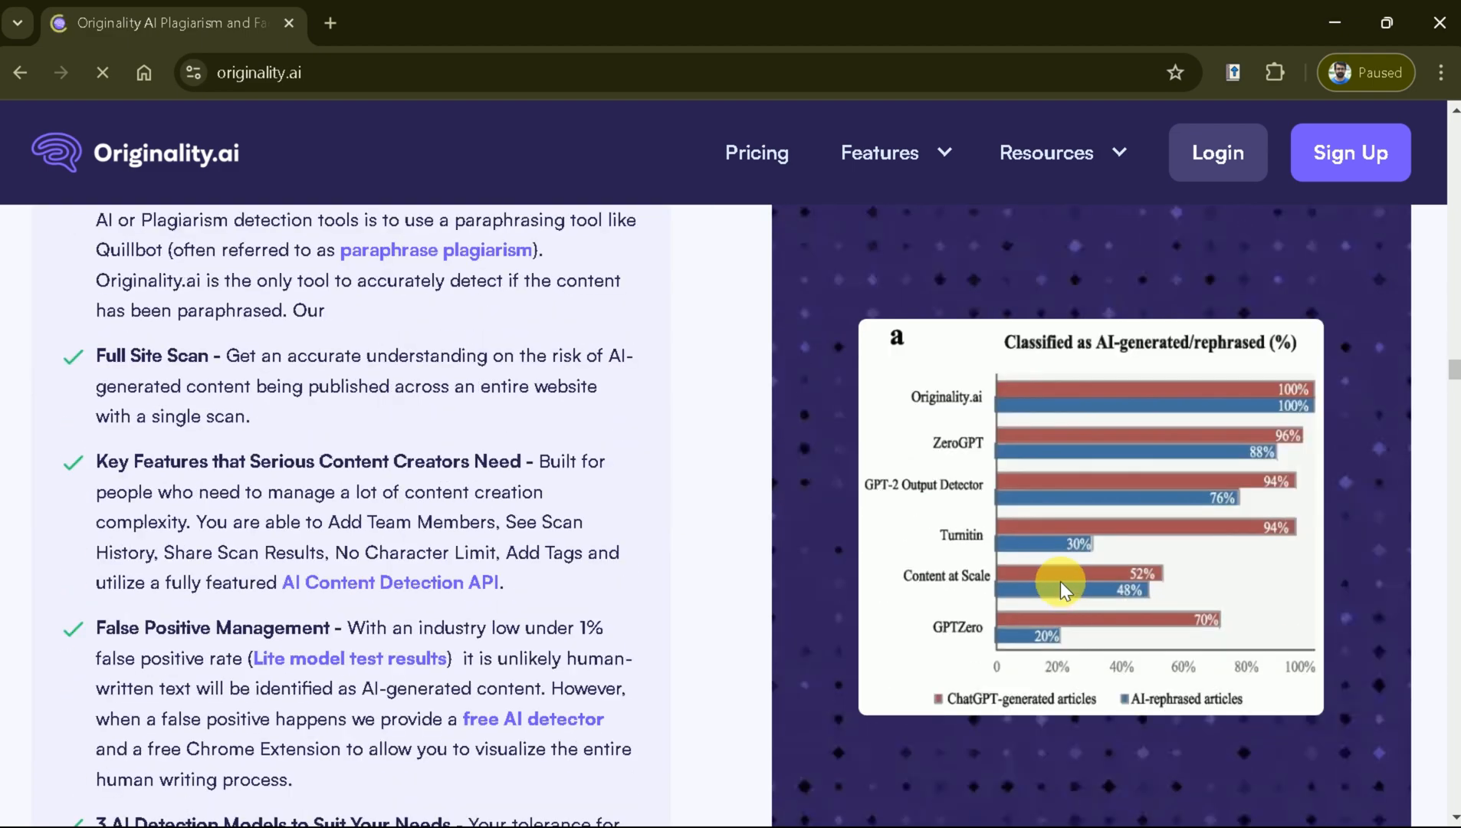
{"action": "scroll", "scroll_direction": "down", "scroll_amount": 3}
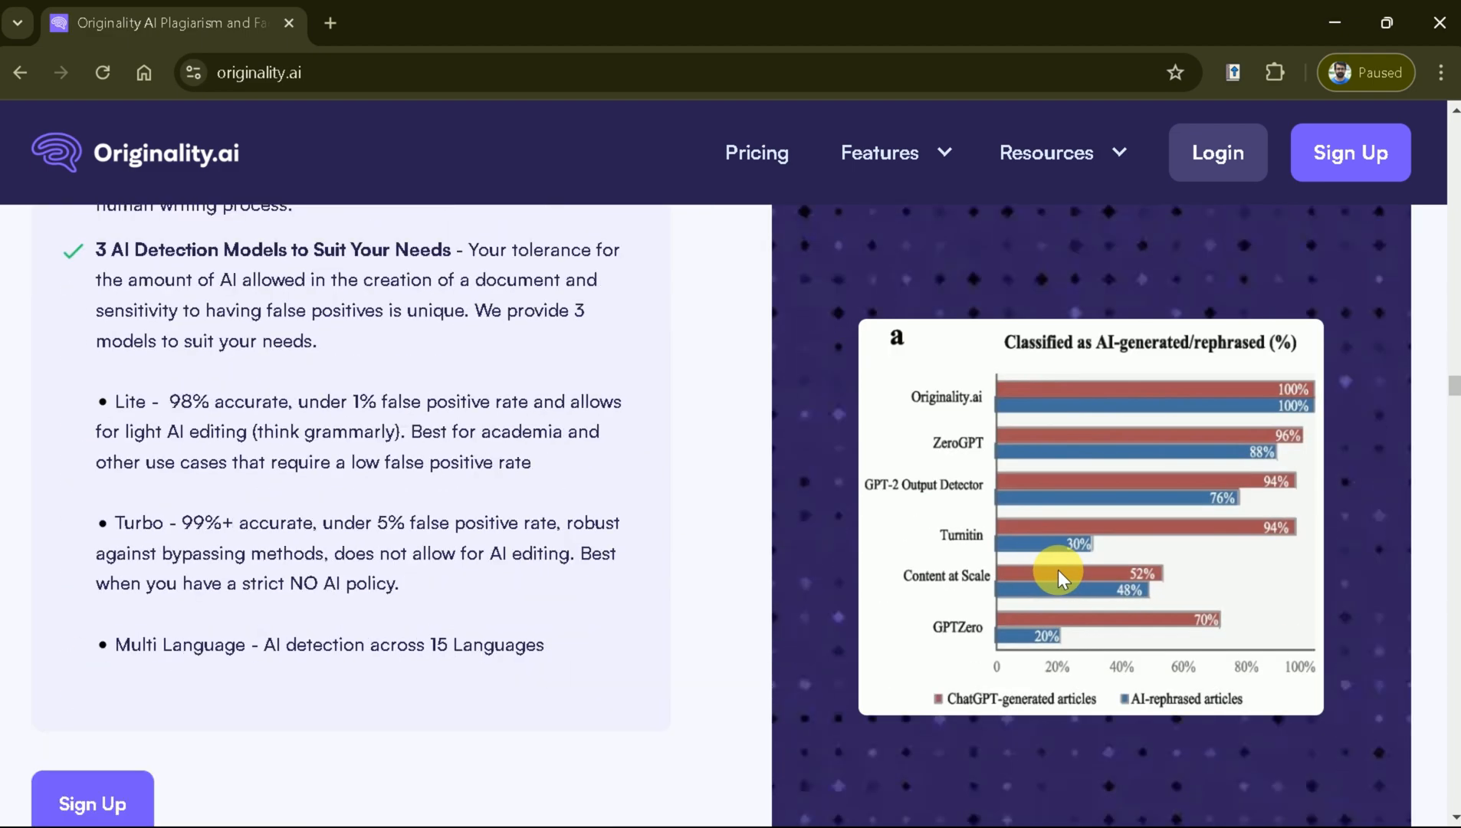
{"action": "scroll", "scroll_direction": "down", "scroll_amount": 3}
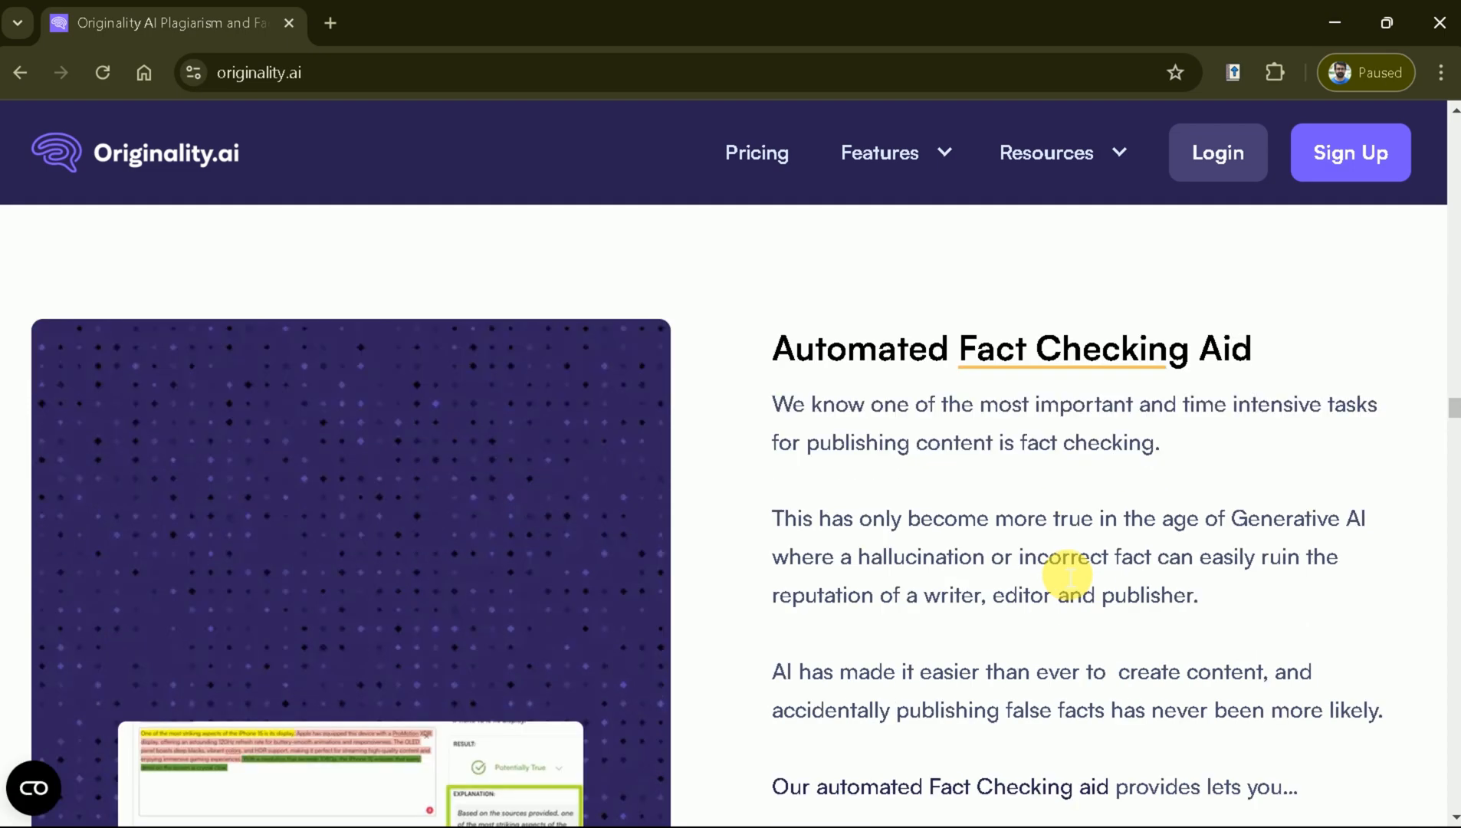
{"action": "scroll", "scroll_direction": "down", "scroll_amount": 3}
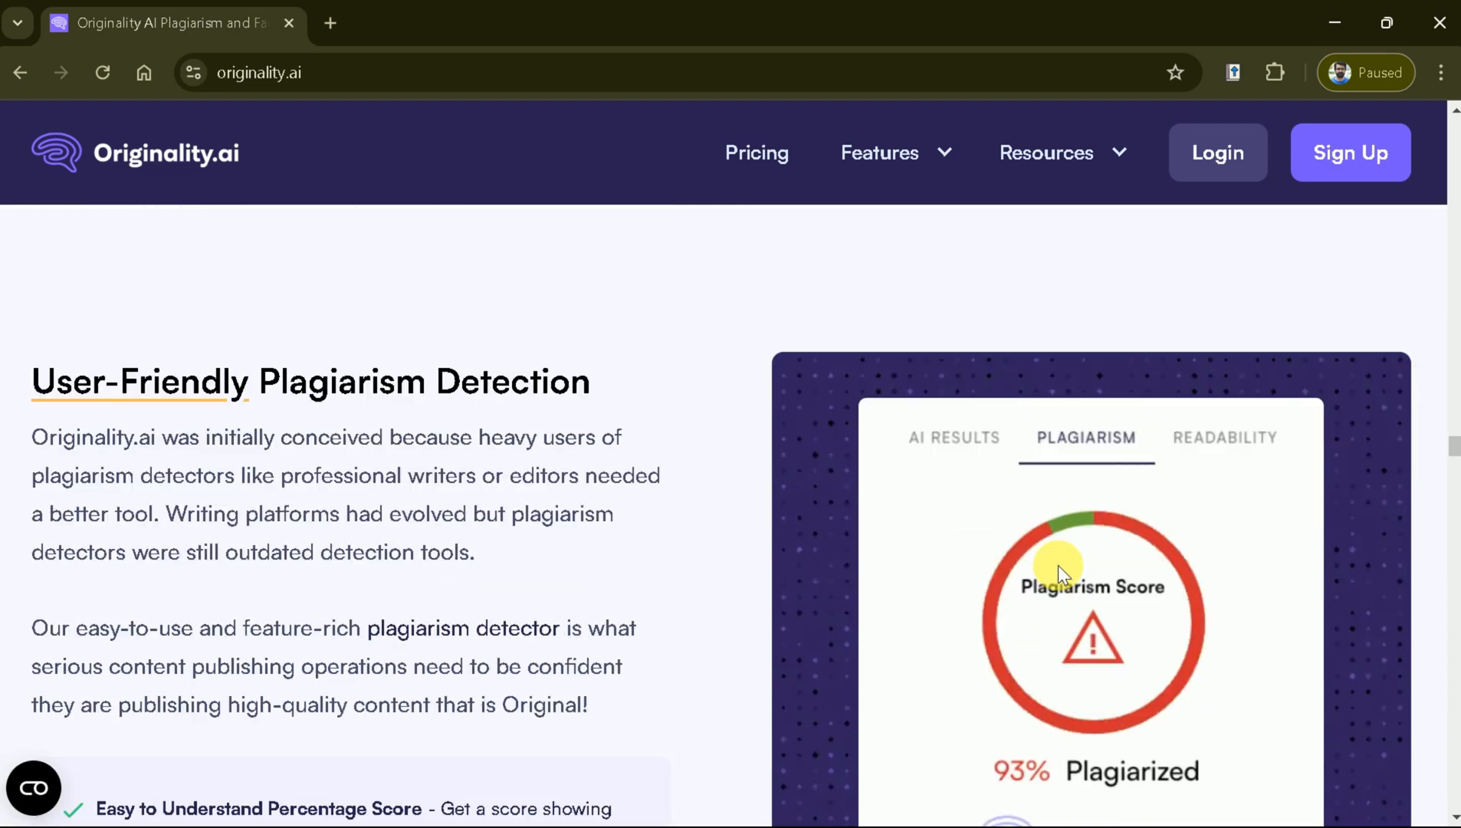
{"action": "scroll", "scroll_direction": "down", "scroll_amount": 3}
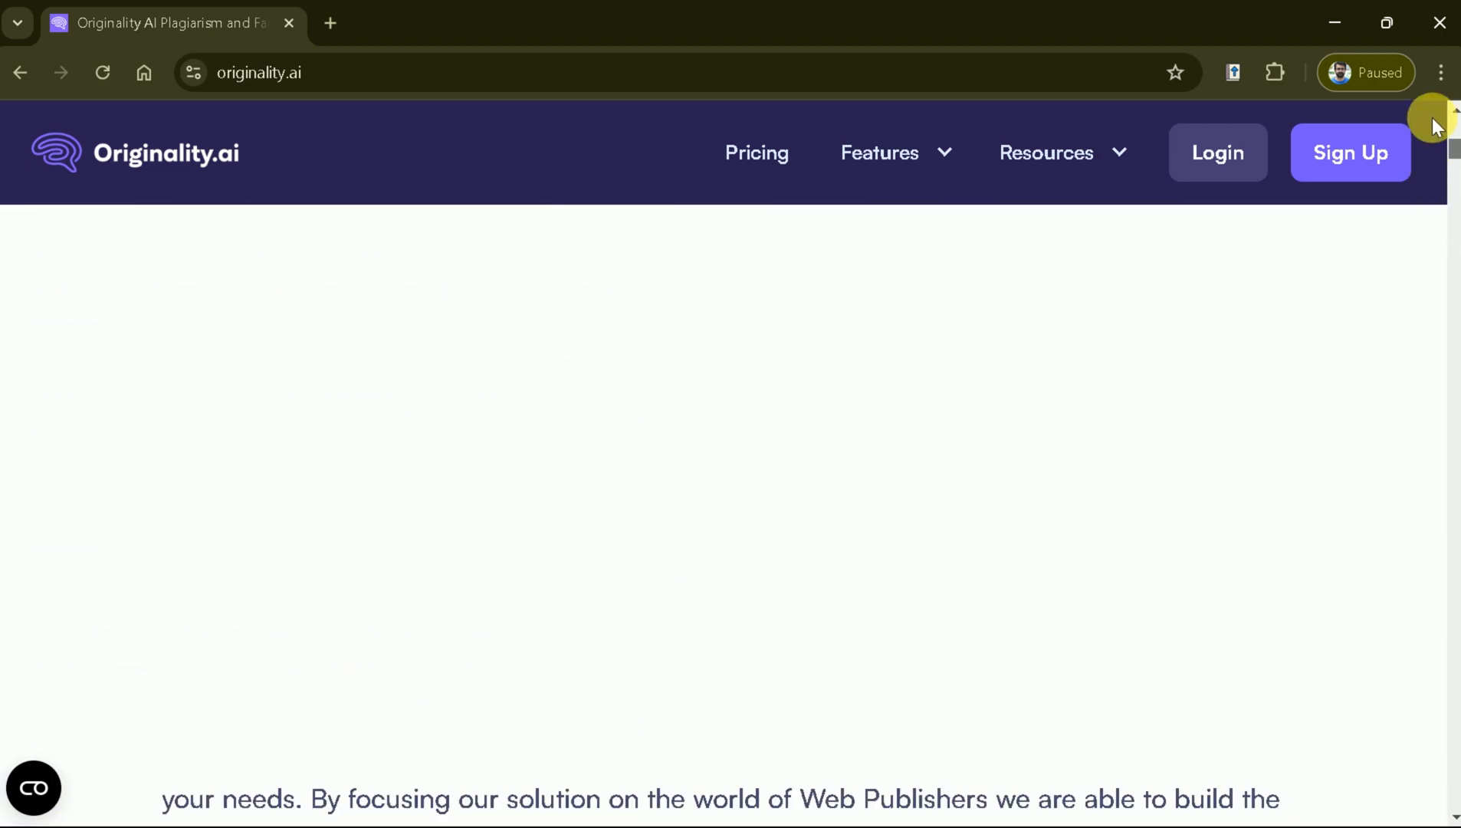
Log in with the saved credentials to reach the dashboard showing the credit balance
{"action": "left_click", "coordinate": [1215, 153]}
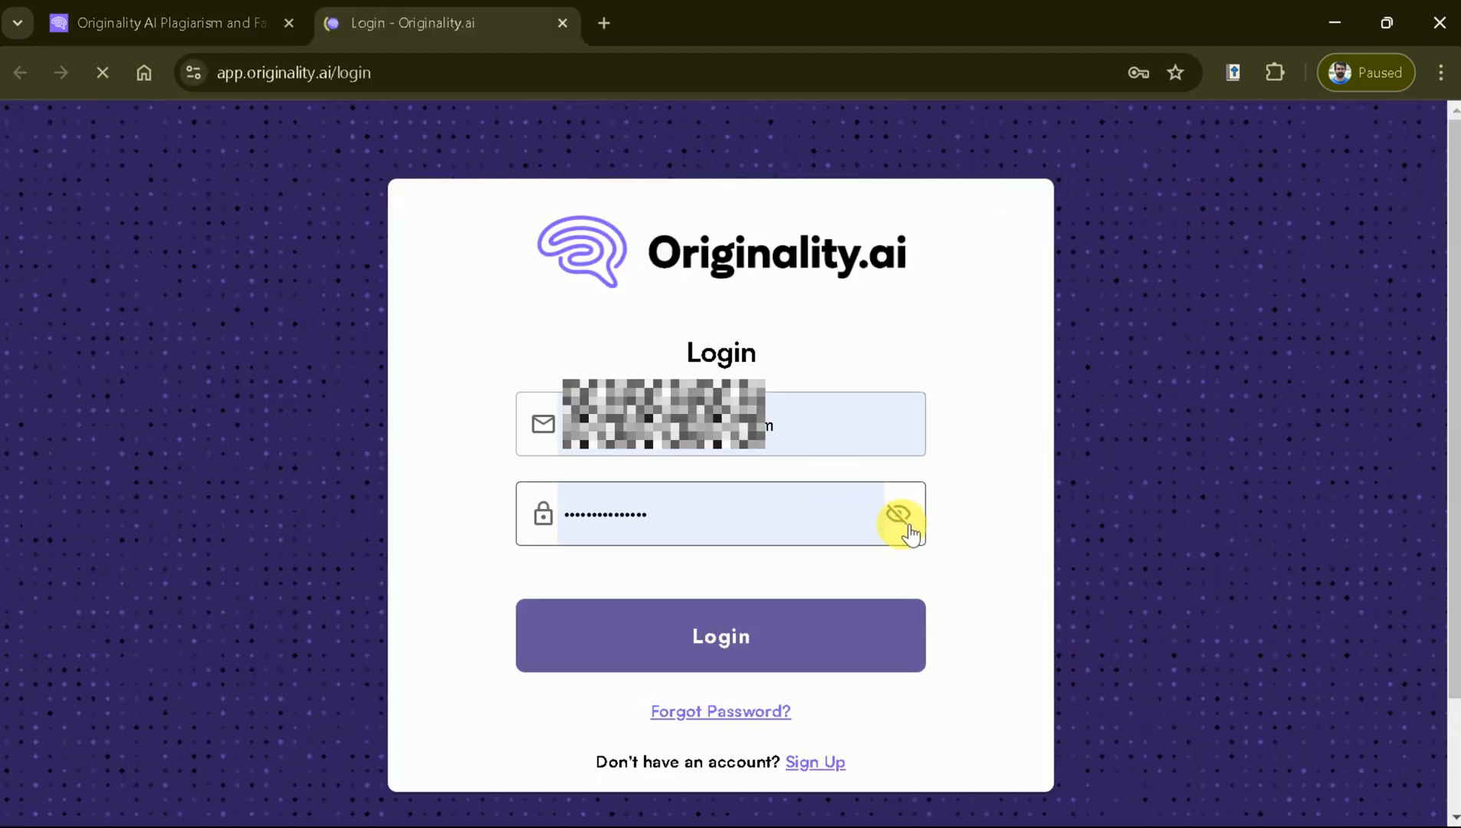
{"action": "left_click", "coordinate": [720, 634]}
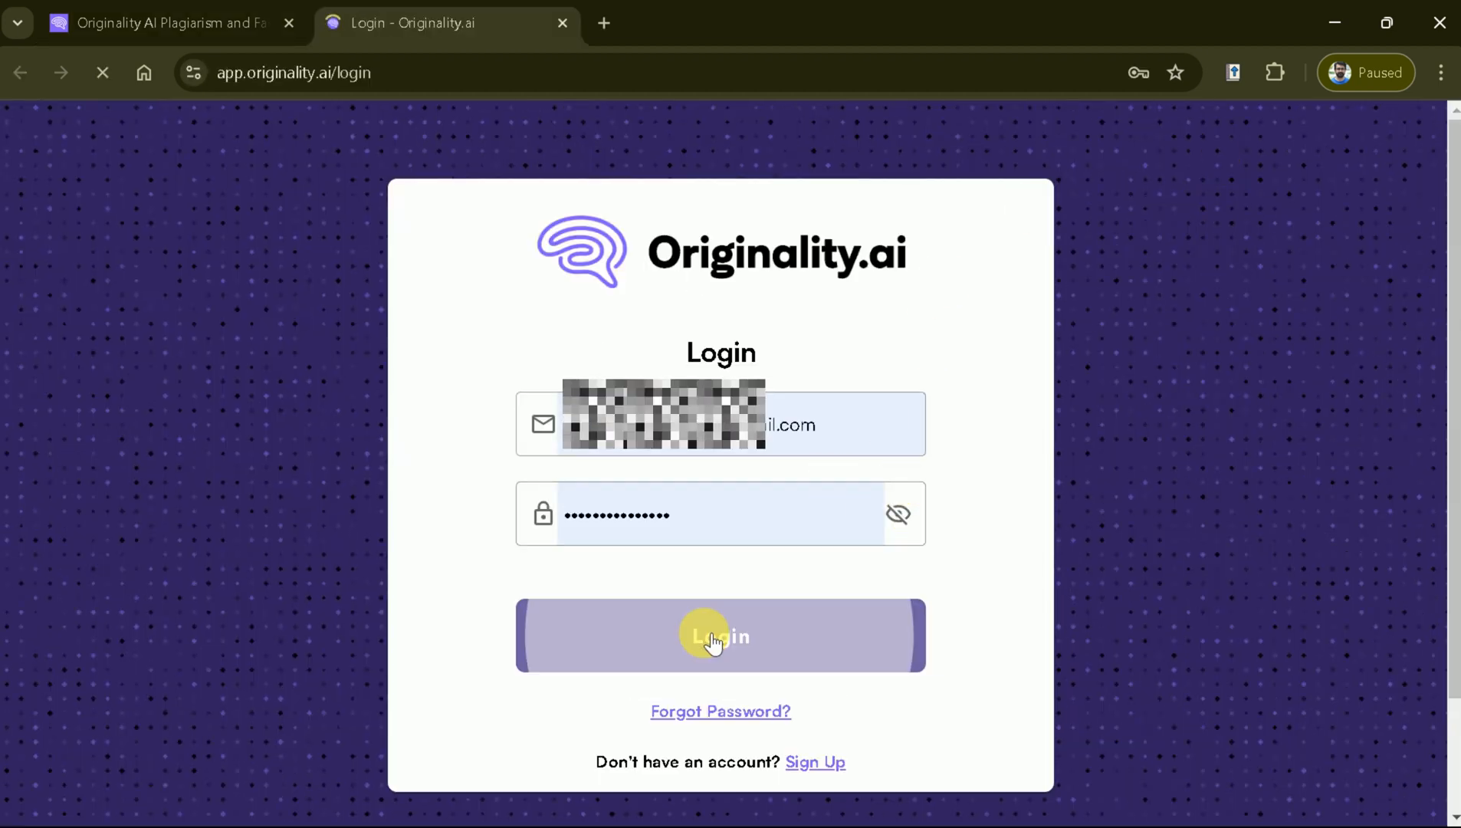
{"action": "left_click", "coordinate": [719, 636]}
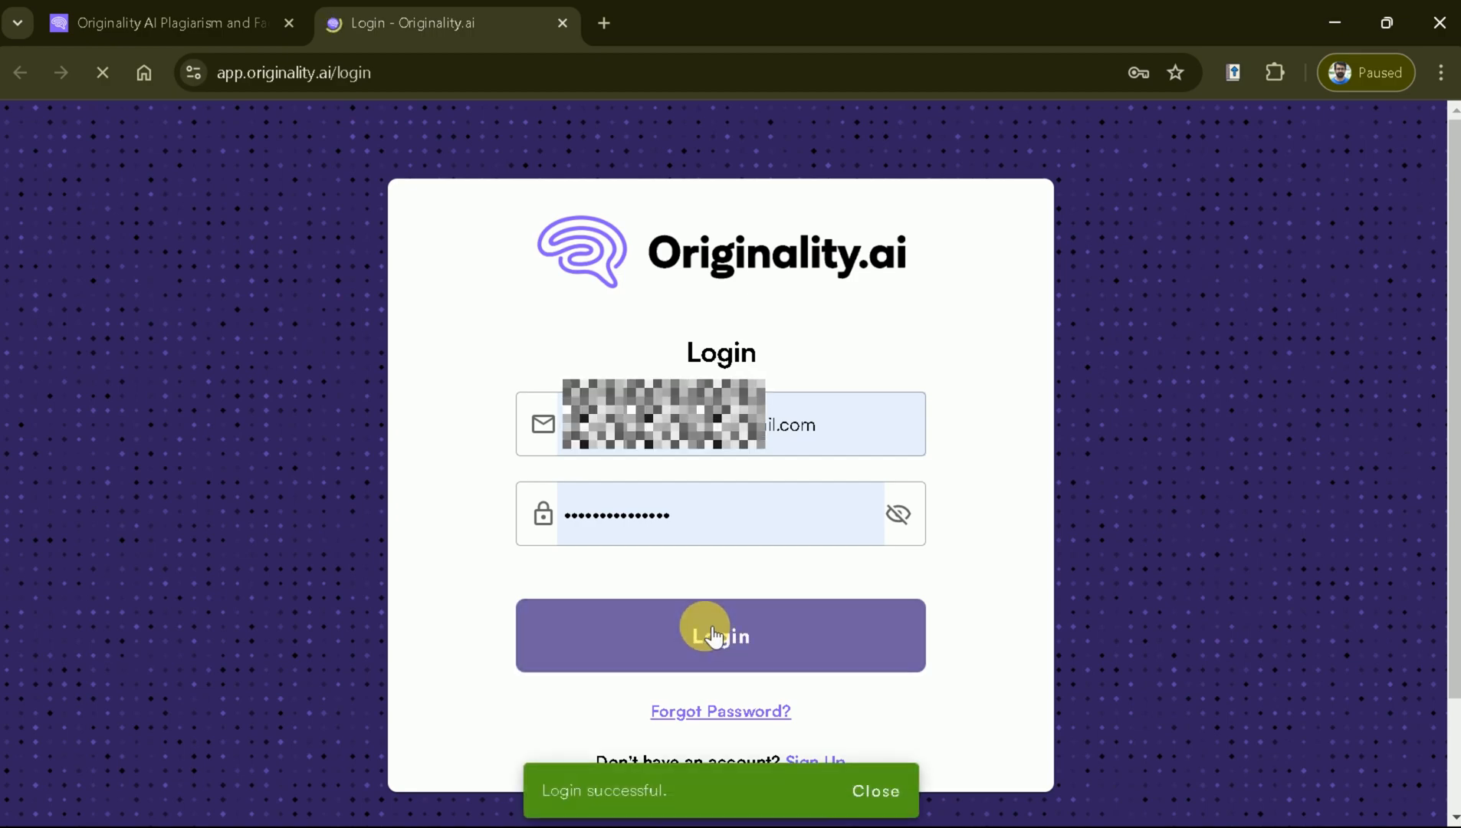
{"action": "left_click", "coordinate": [718, 634]}
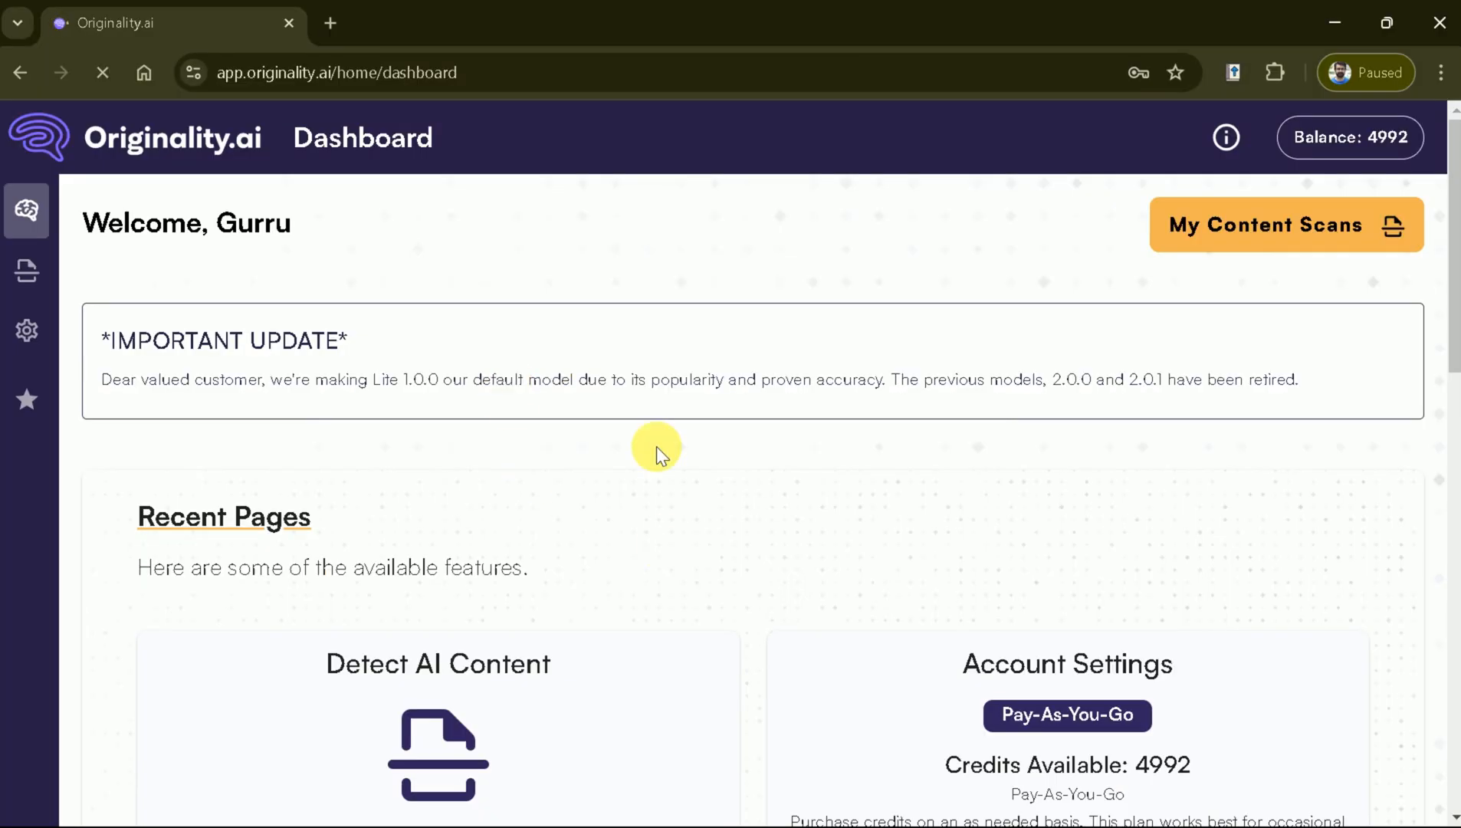
{"action": "mouse_move", "coordinate": [915, 385]}
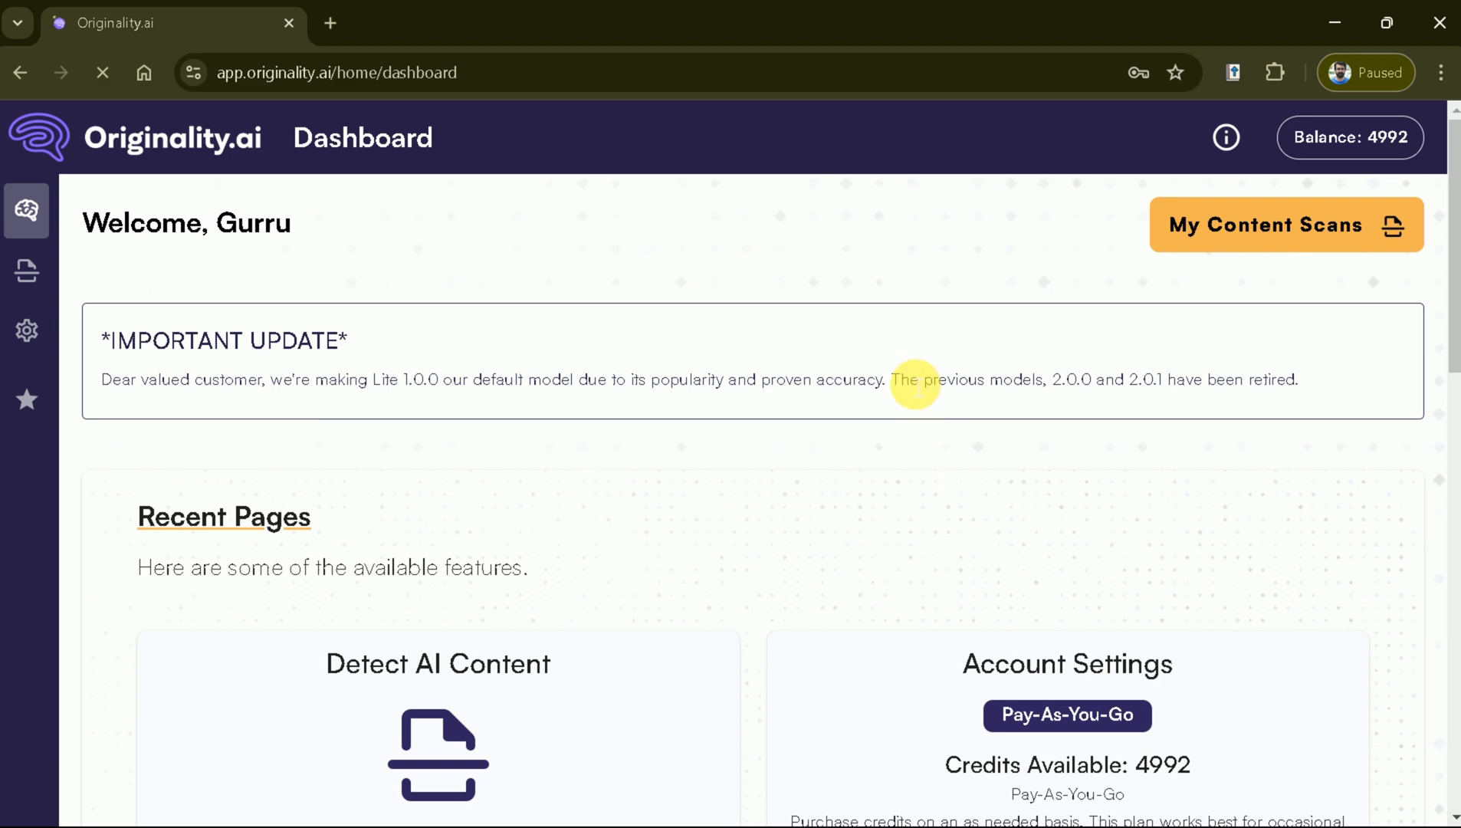
{"action": "scroll", "scroll_direction": "down", "scroll_amount": 3}
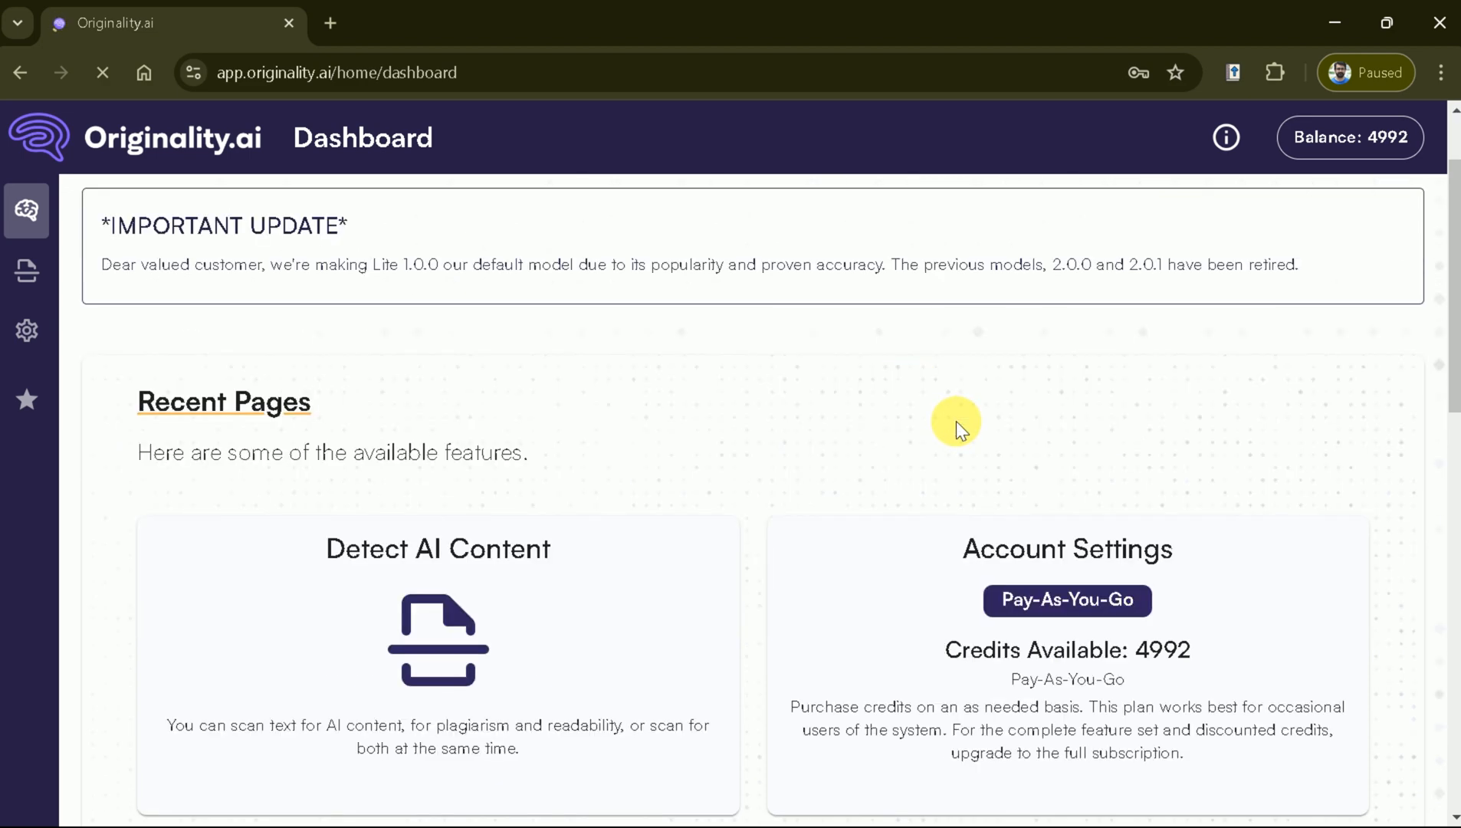
{"action": "scroll", "scroll_direction": "down", "scroll_amount": 3}
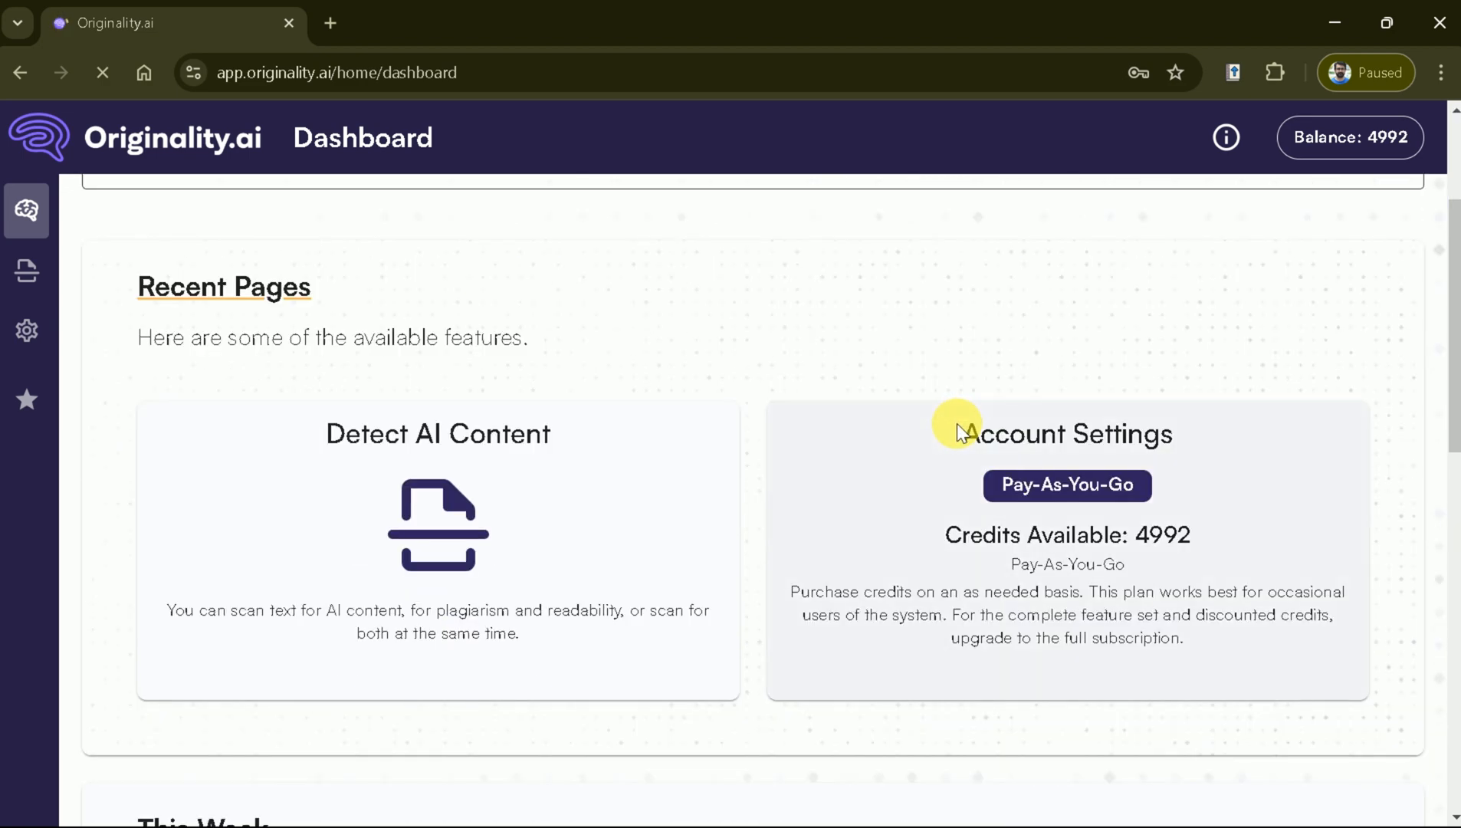
{"action": "mouse_move", "coordinate": [455, 544]}
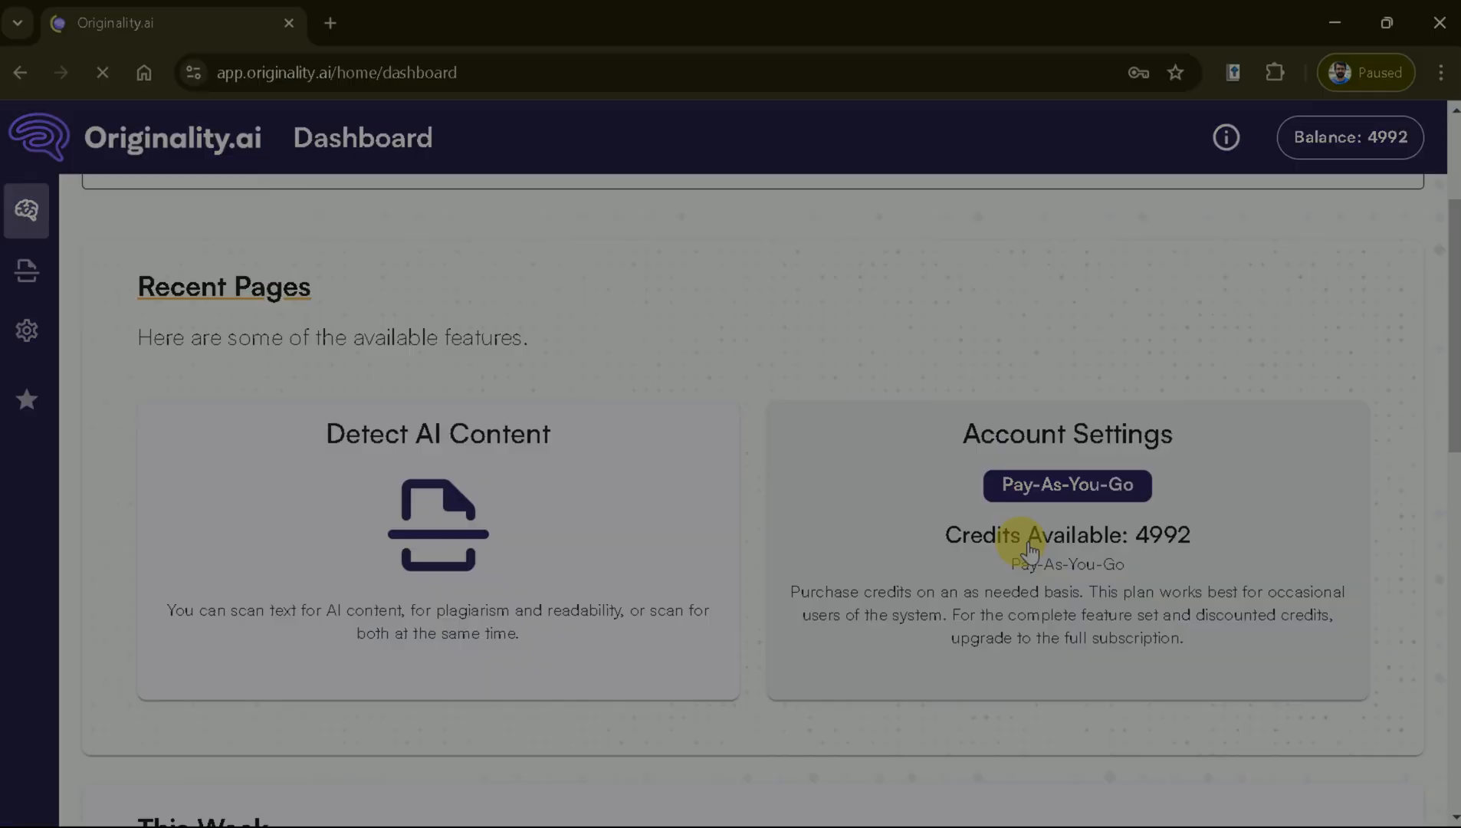
{"action": "scroll", "scroll_direction": "down", "scroll_amount": 3}
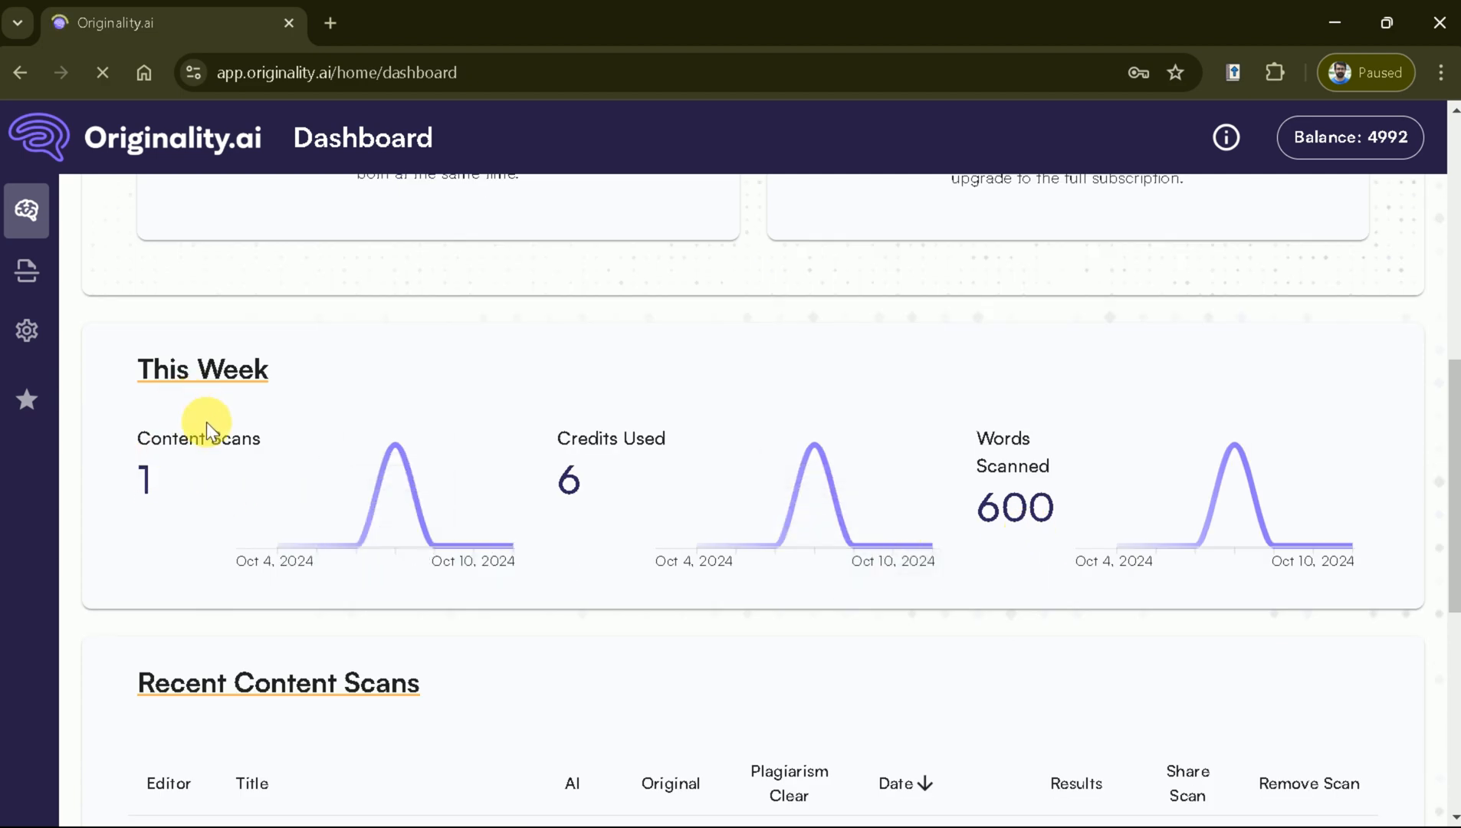
{"action": "mouse_move", "coordinate": [1104, 510]}
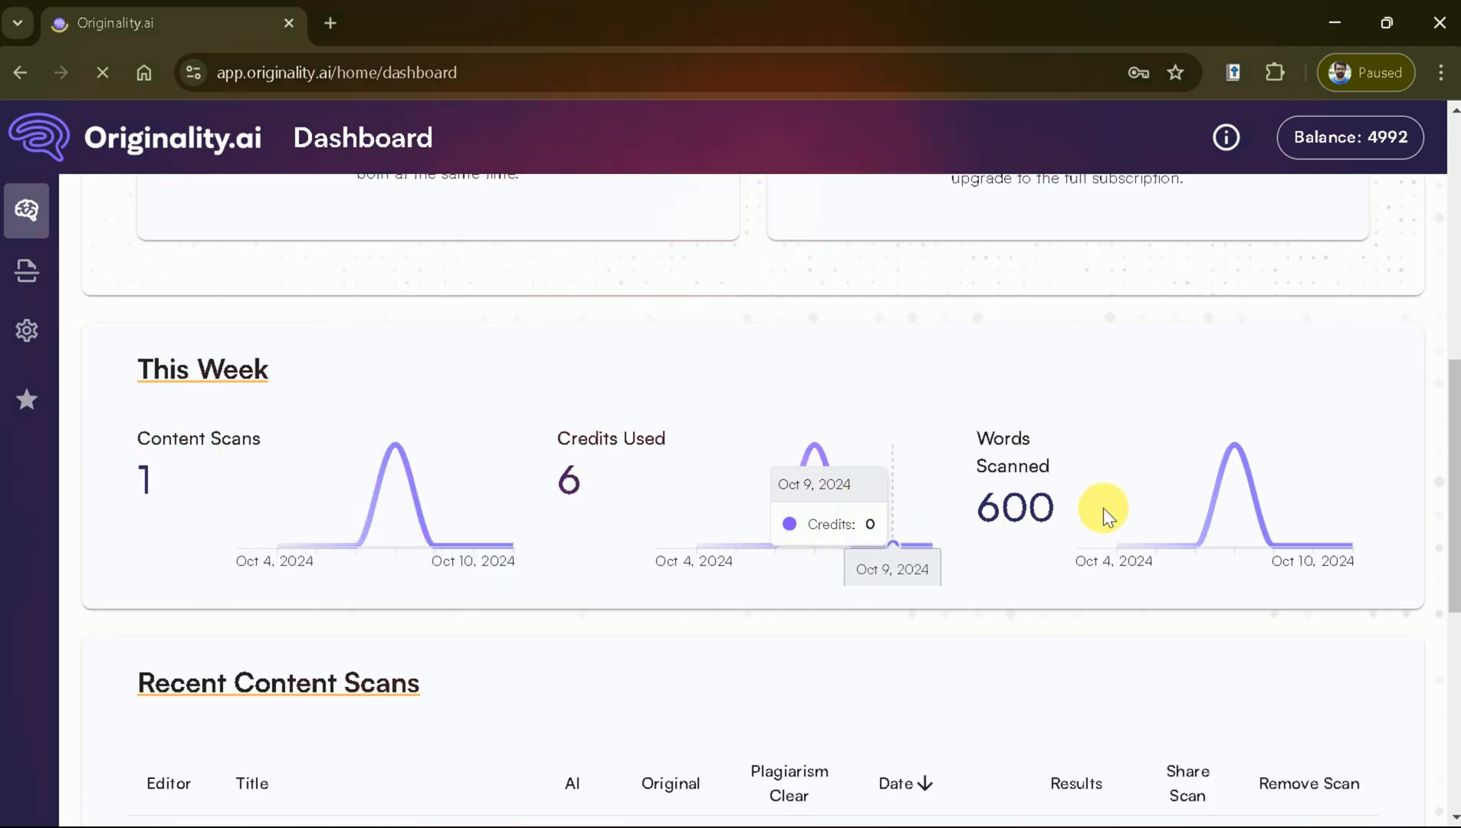
{"action": "scroll", "scroll_direction": "down", "scroll_amount": 3}
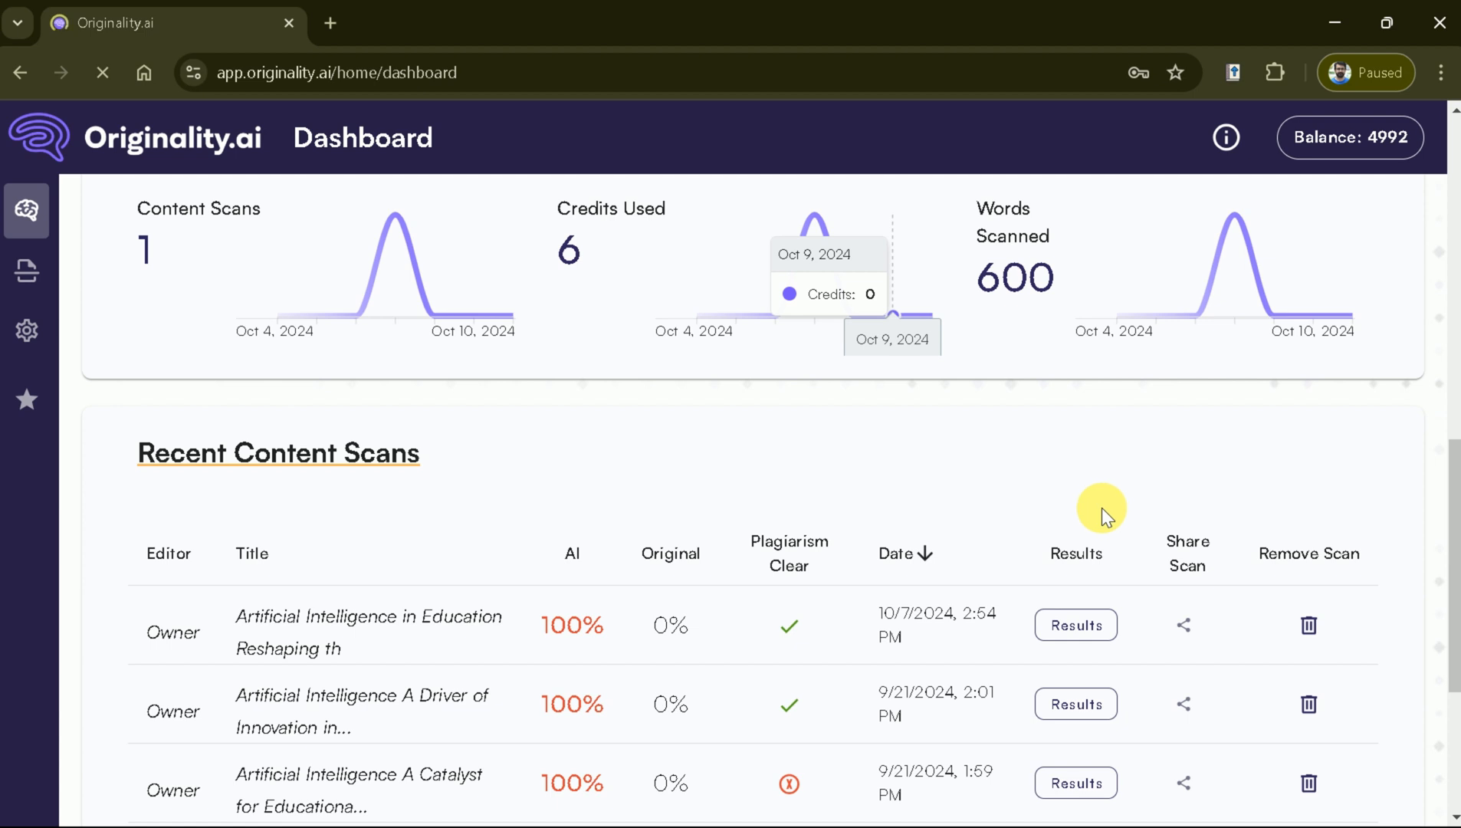
{"action": "scroll", "scroll_direction": "down", "scroll_amount": 3}
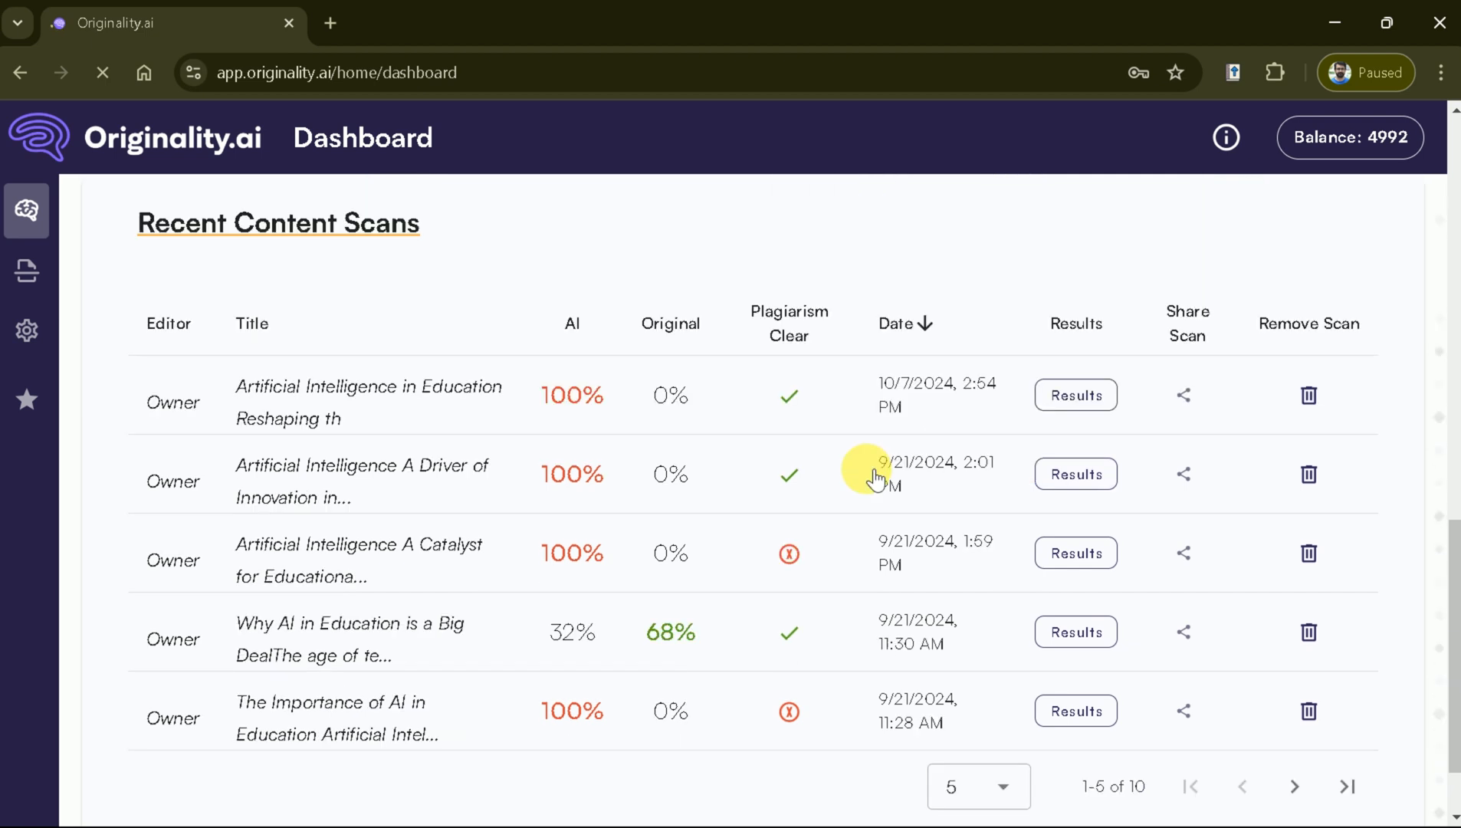
{"action": "scroll", "scroll_direction": "down", "scroll_amount": 3}
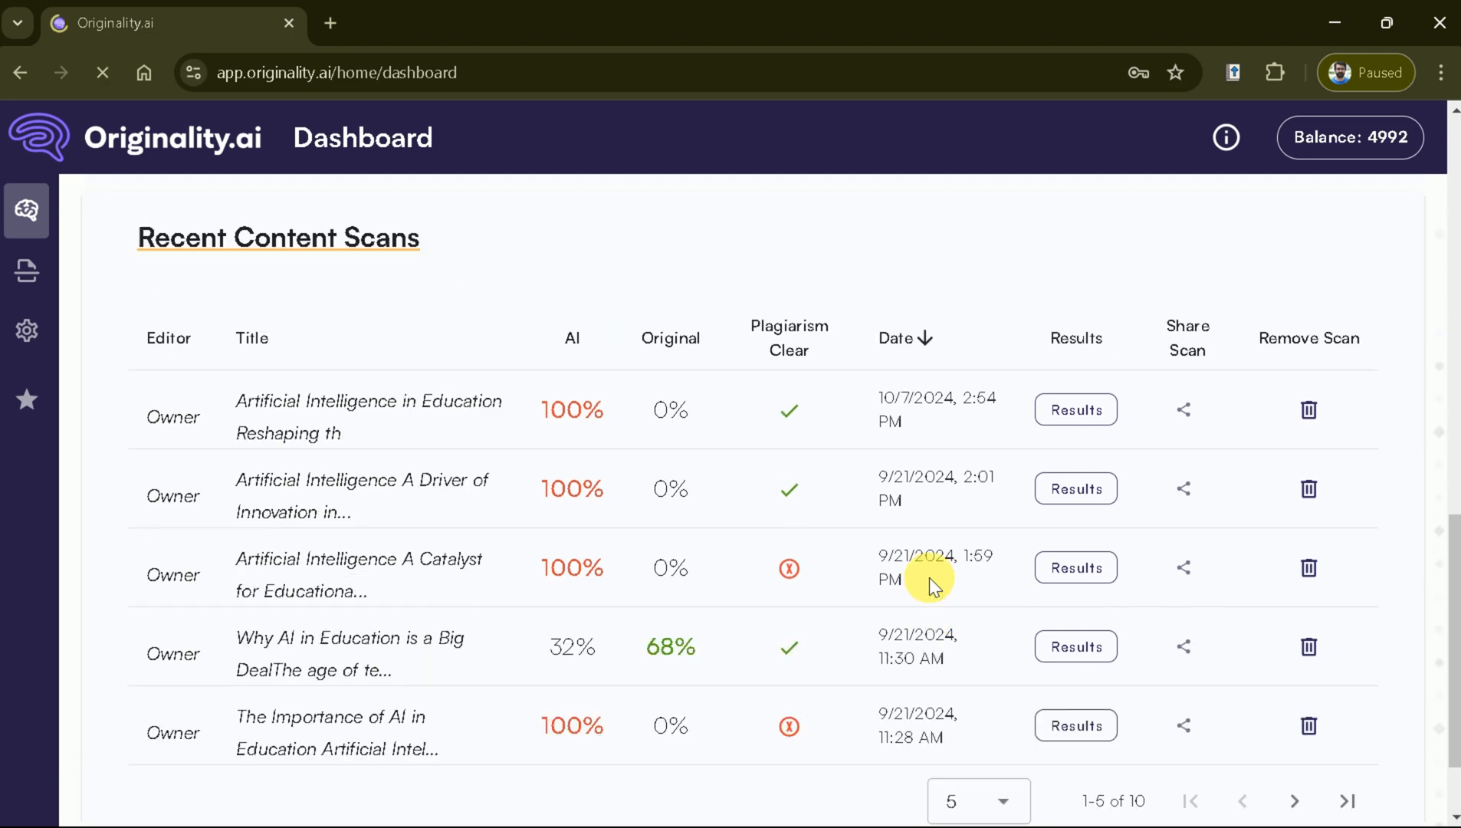
{"action": "scroll", "scroll_direction": "down", "scroll_amount": 3}
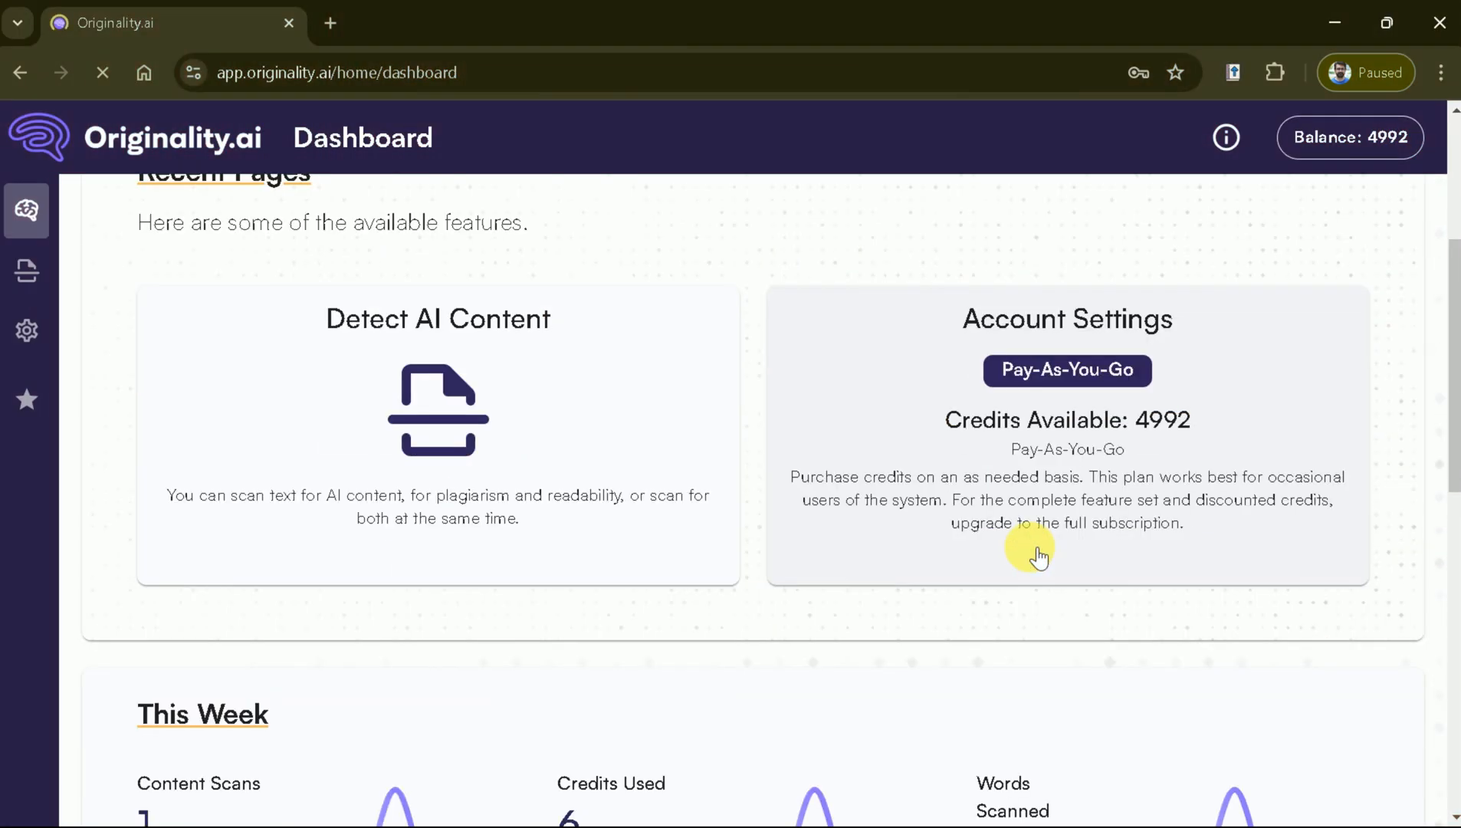
{"action": "scroll", "scroll_direction": "down", "scroll_amount": 3}
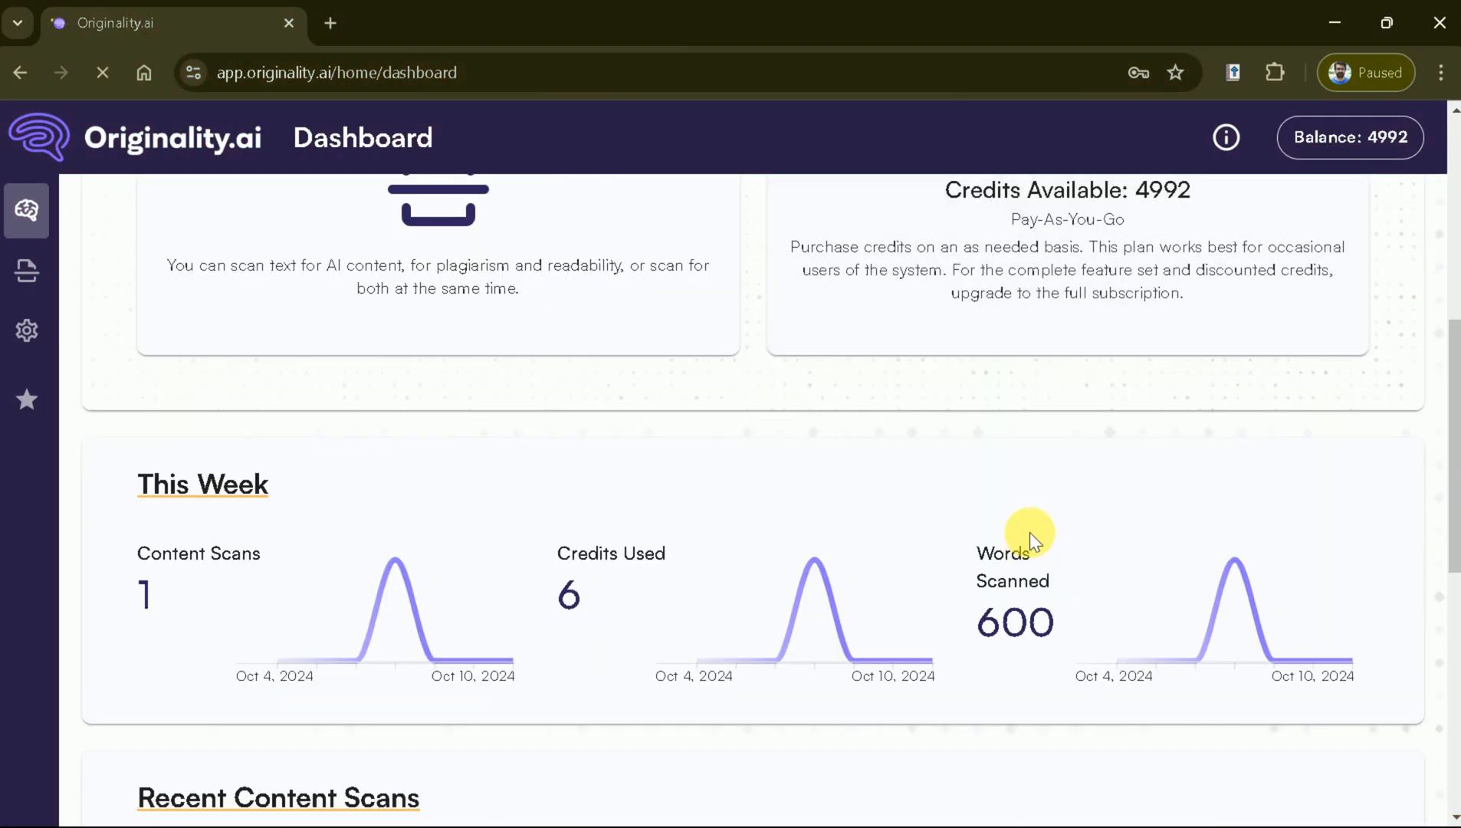
{"action": "scroll", "scroll_direction": "down", "scroll_amount": 3}
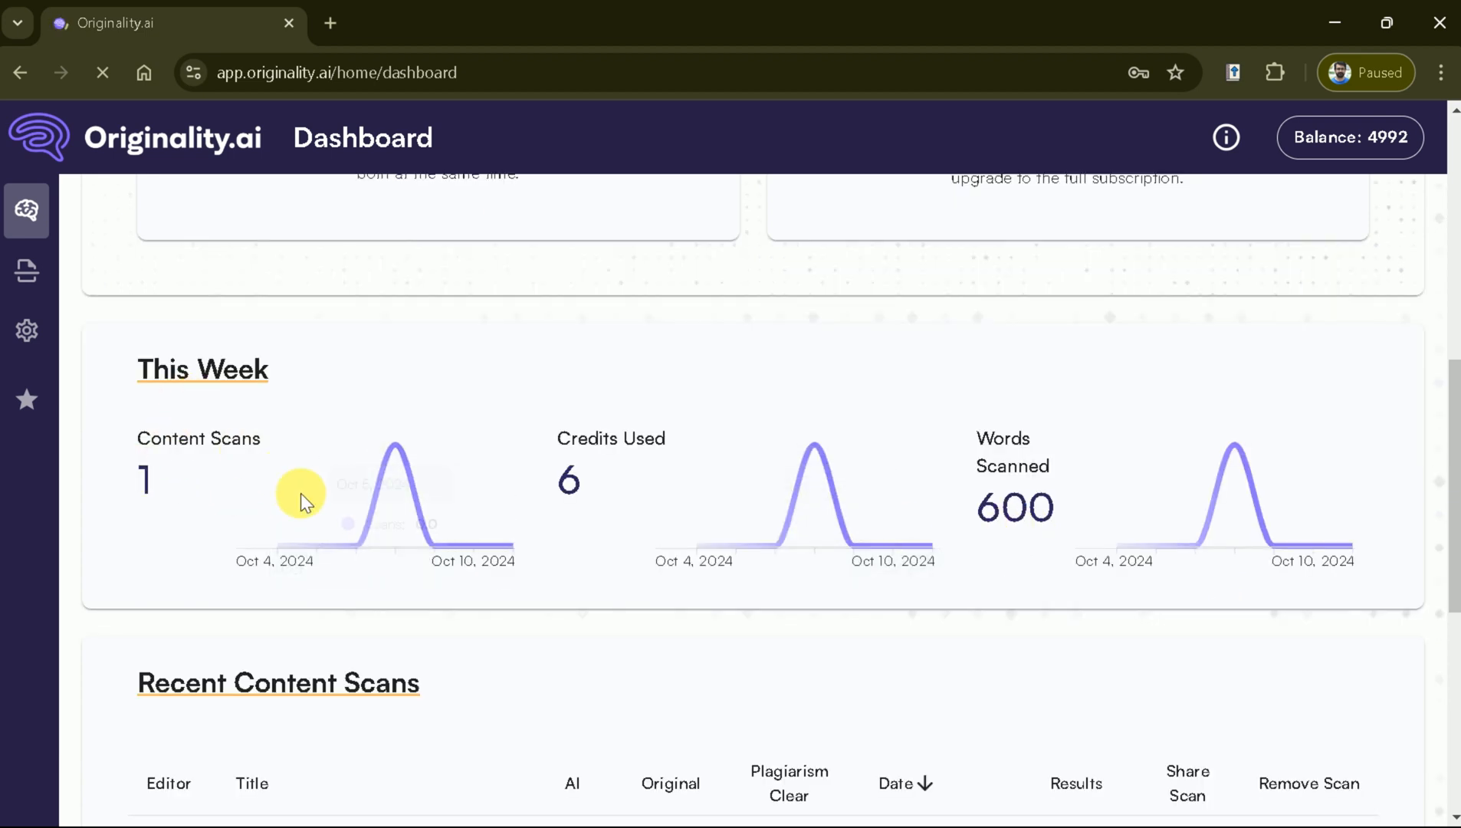
{"action": "mouse_move", "coordinate": [629, 502]}
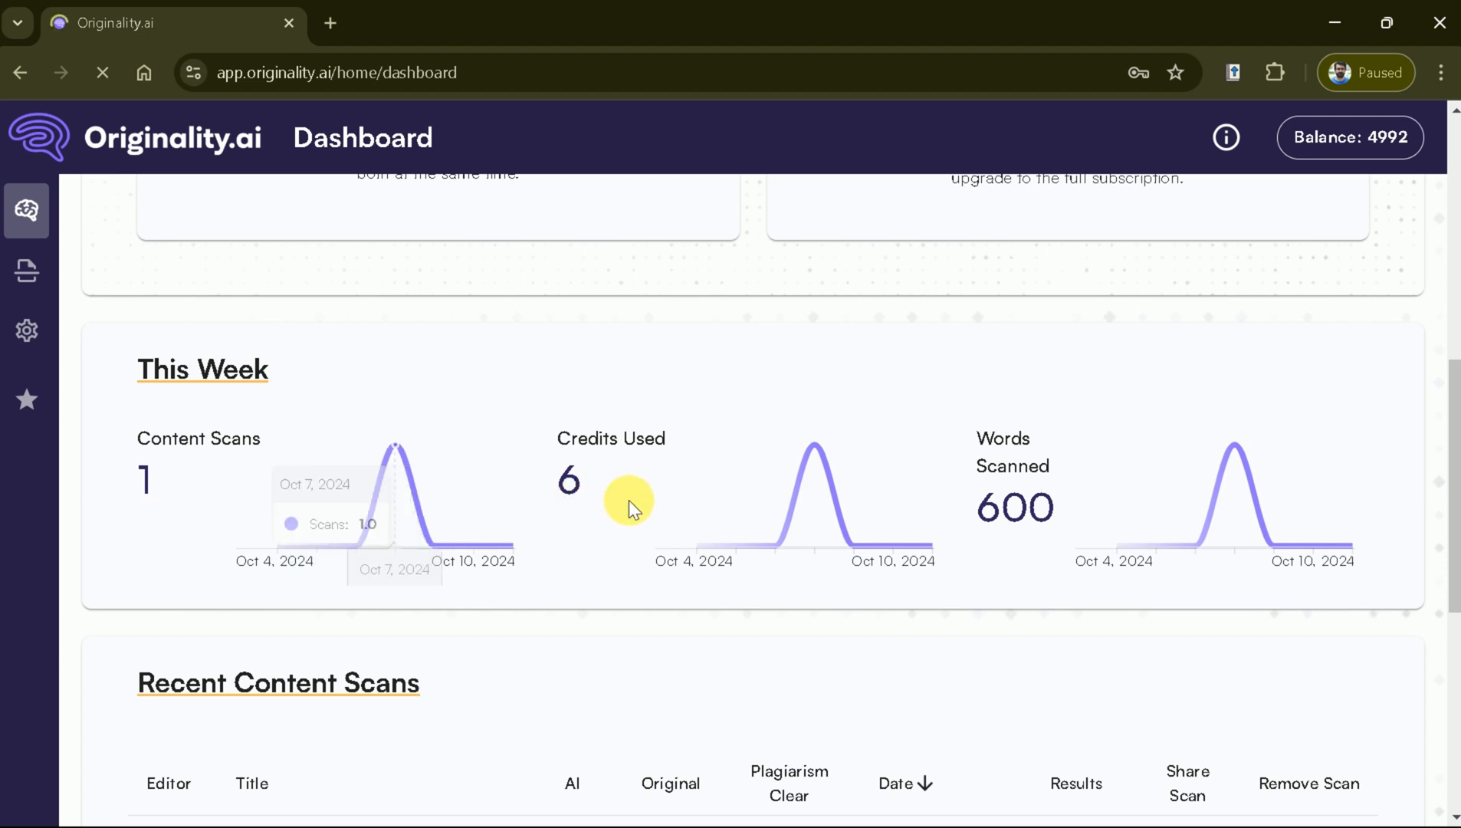
{"action": "mouse_move", "coordinate": [855, 502]}
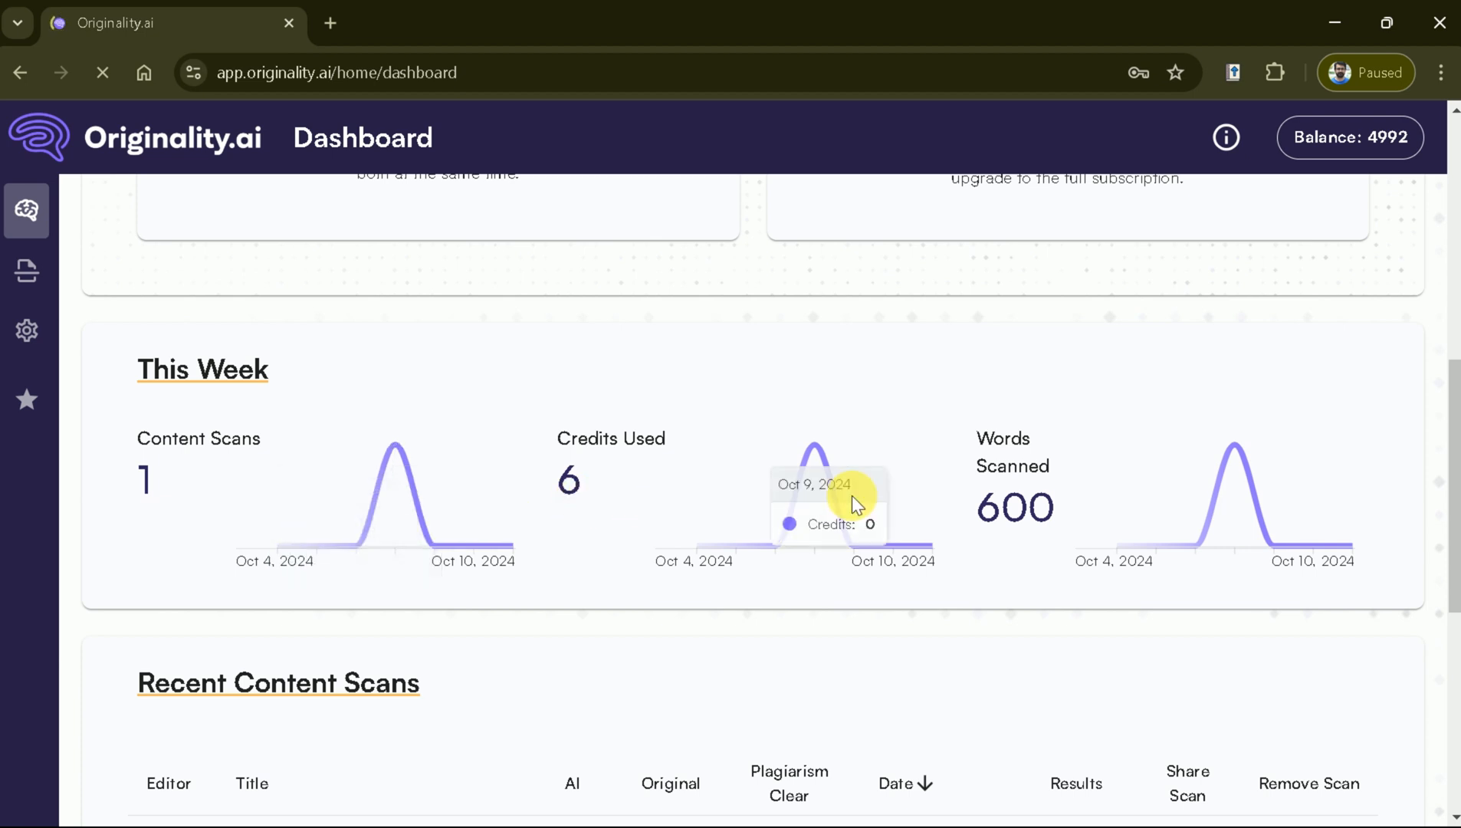
{"action": "mouse_move", "coordinate": [1103, 510]}
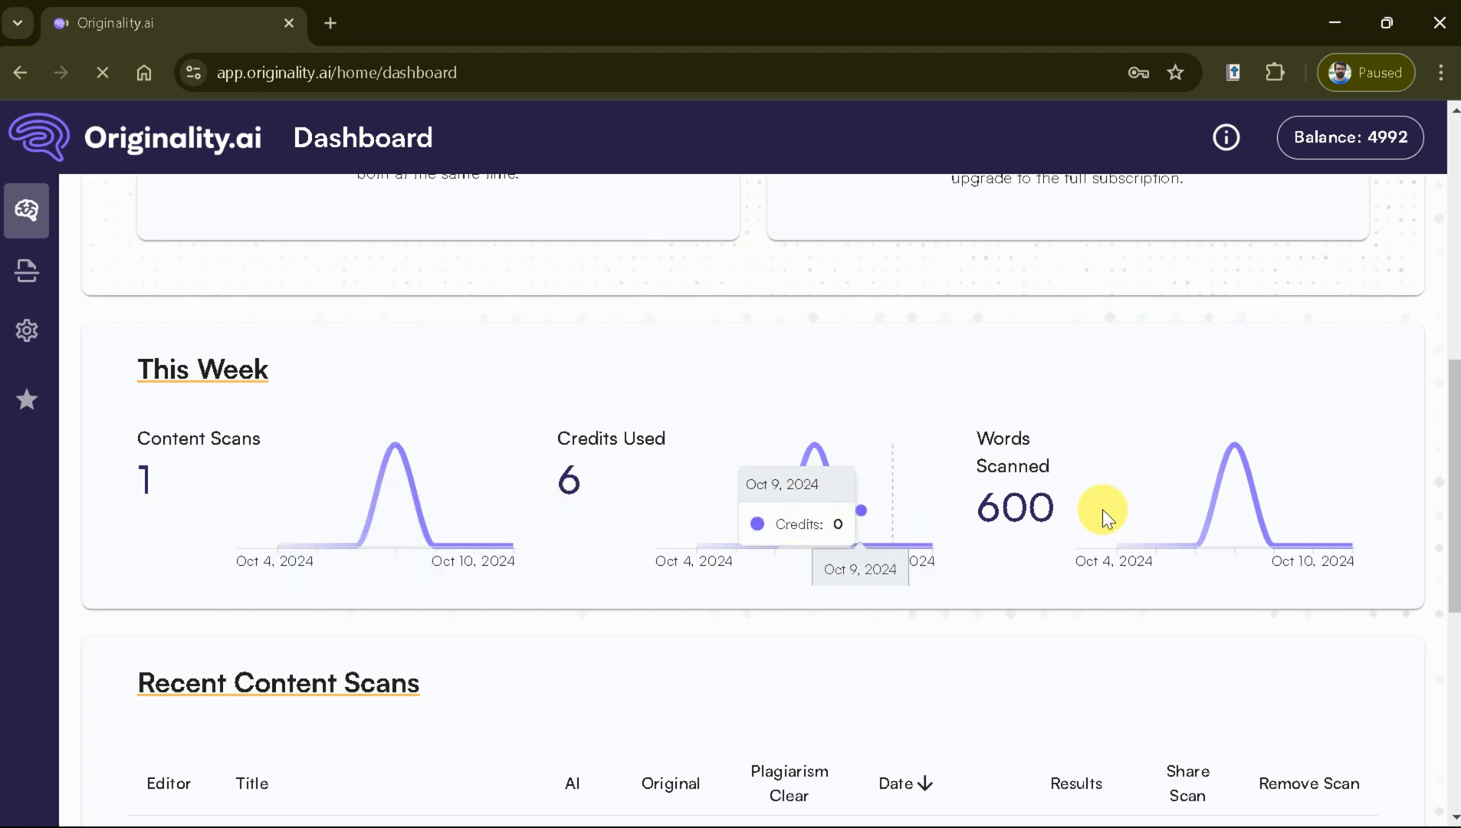
Start a new untitled scan from the Content Scanner in the sidebar
{"action": "left_click", "coordinate": [26, 210]}
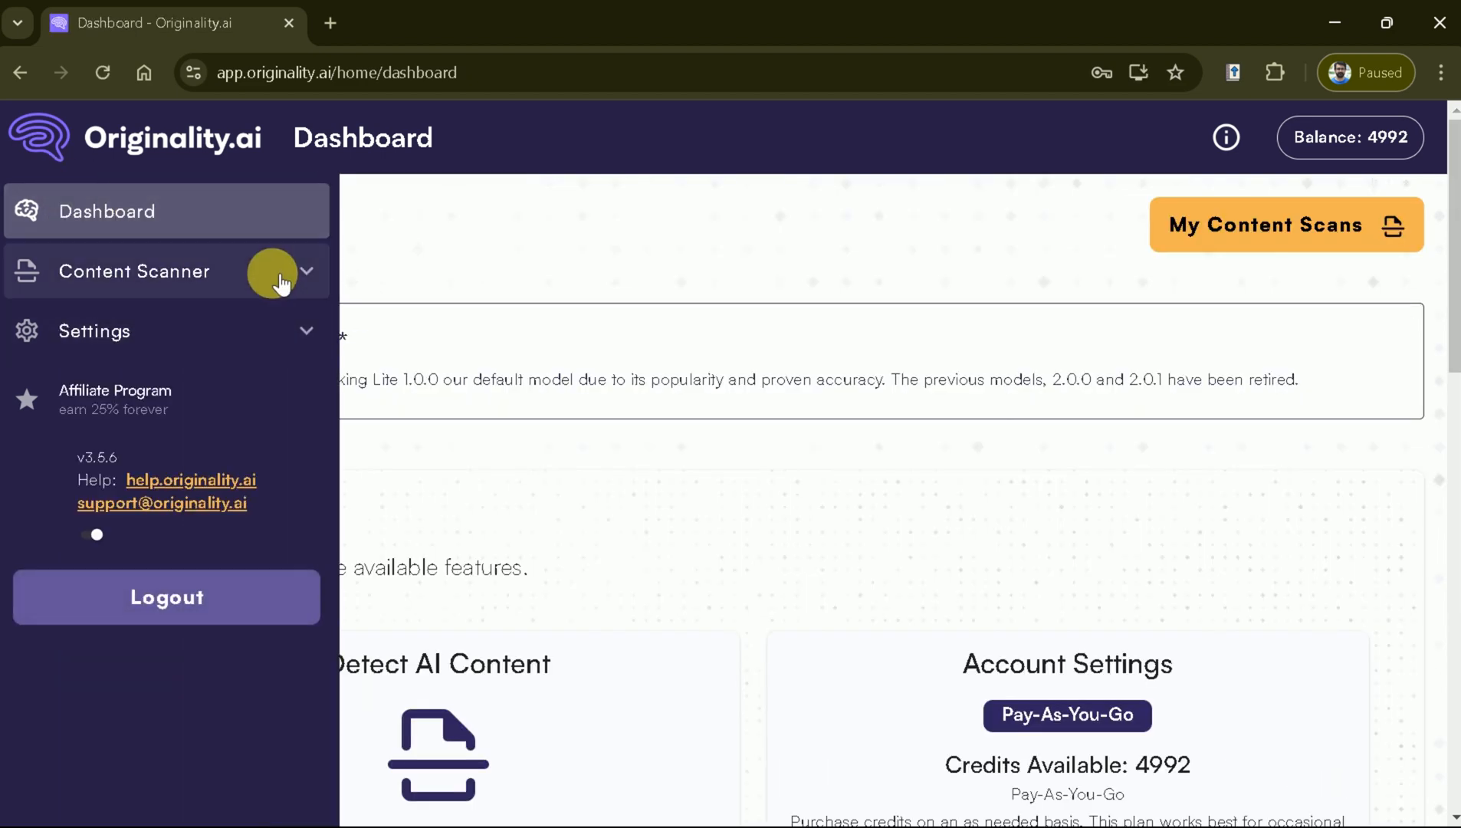
{"action": "left_click", "coordinate": [133, 271]}
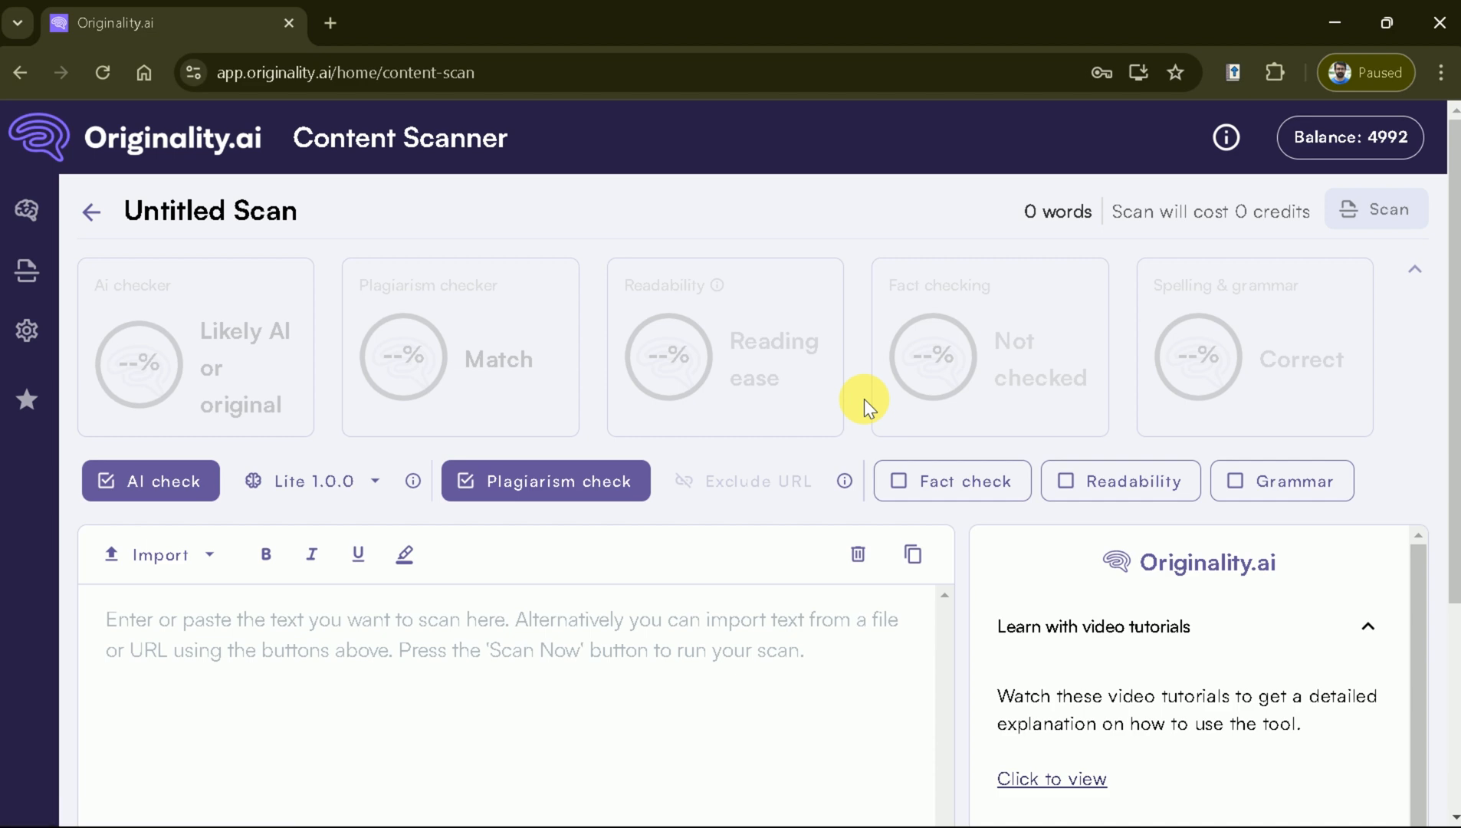
{"action": "scroll", "scroll_direction": "down", "scroll_amount": 3}
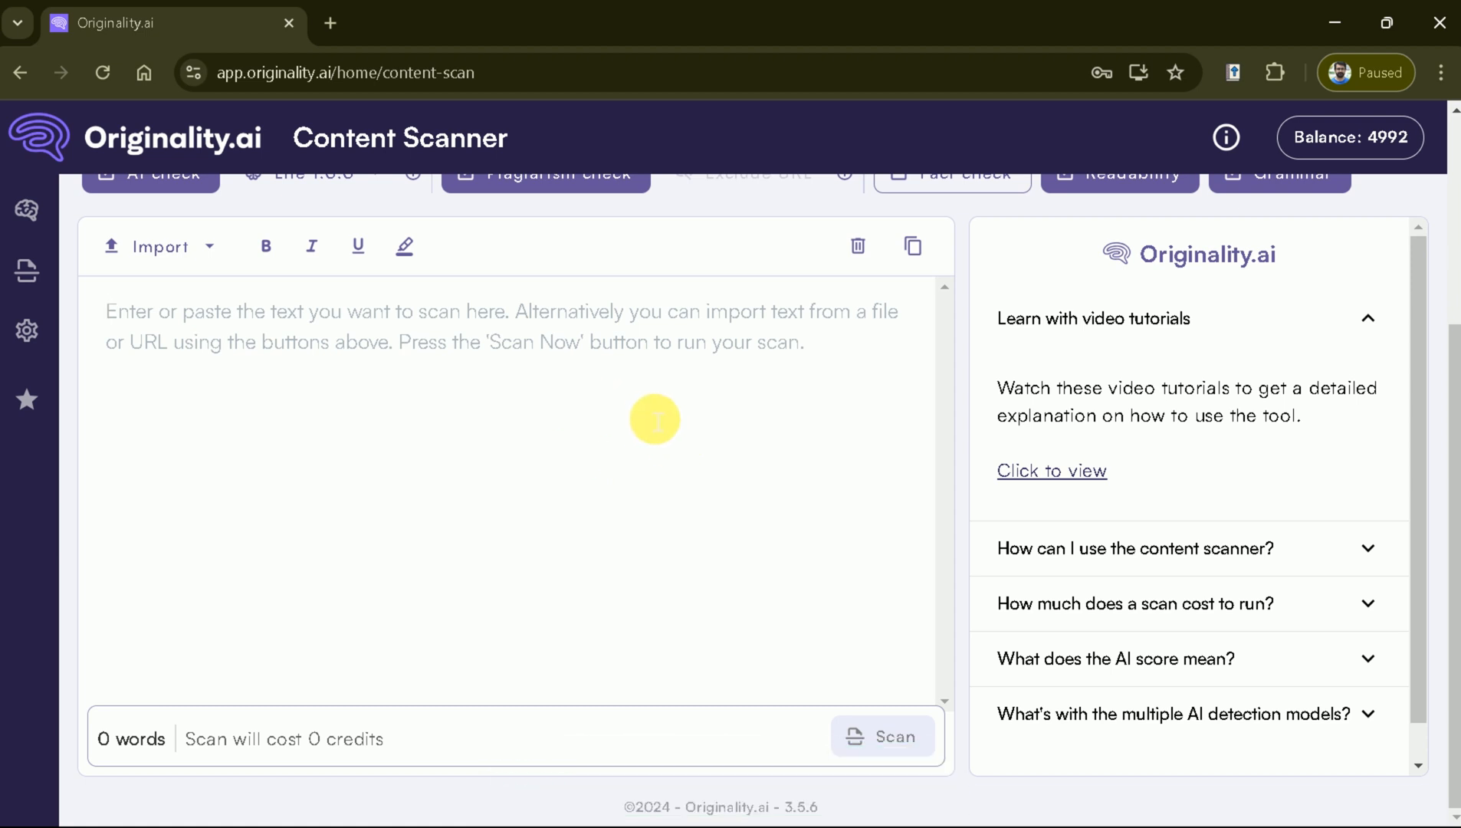
{"action": "mouse_move", "coordinate": [776, 475]}
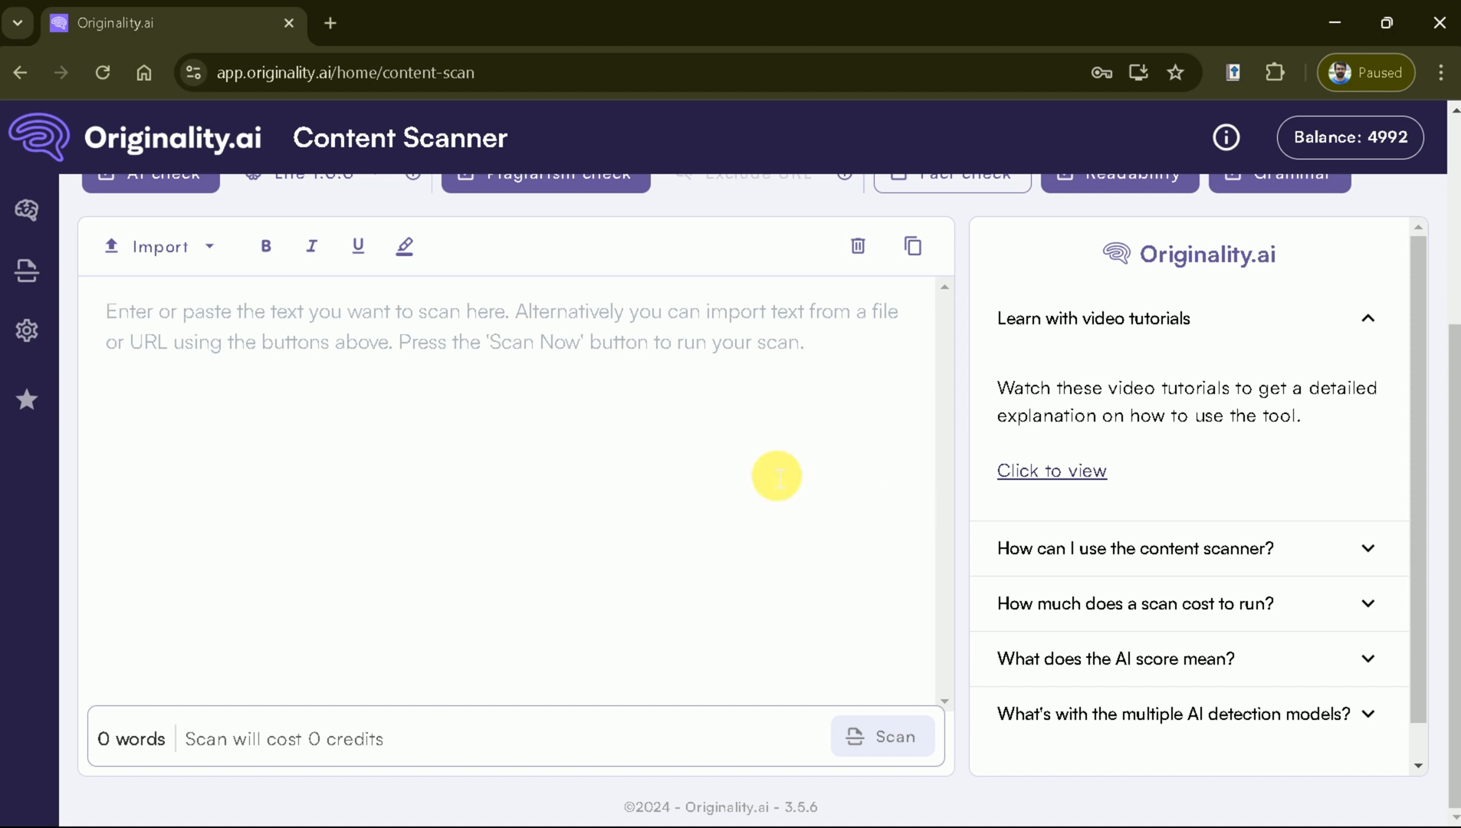
{"action": "left_click", "coordinate": [596, 424]}
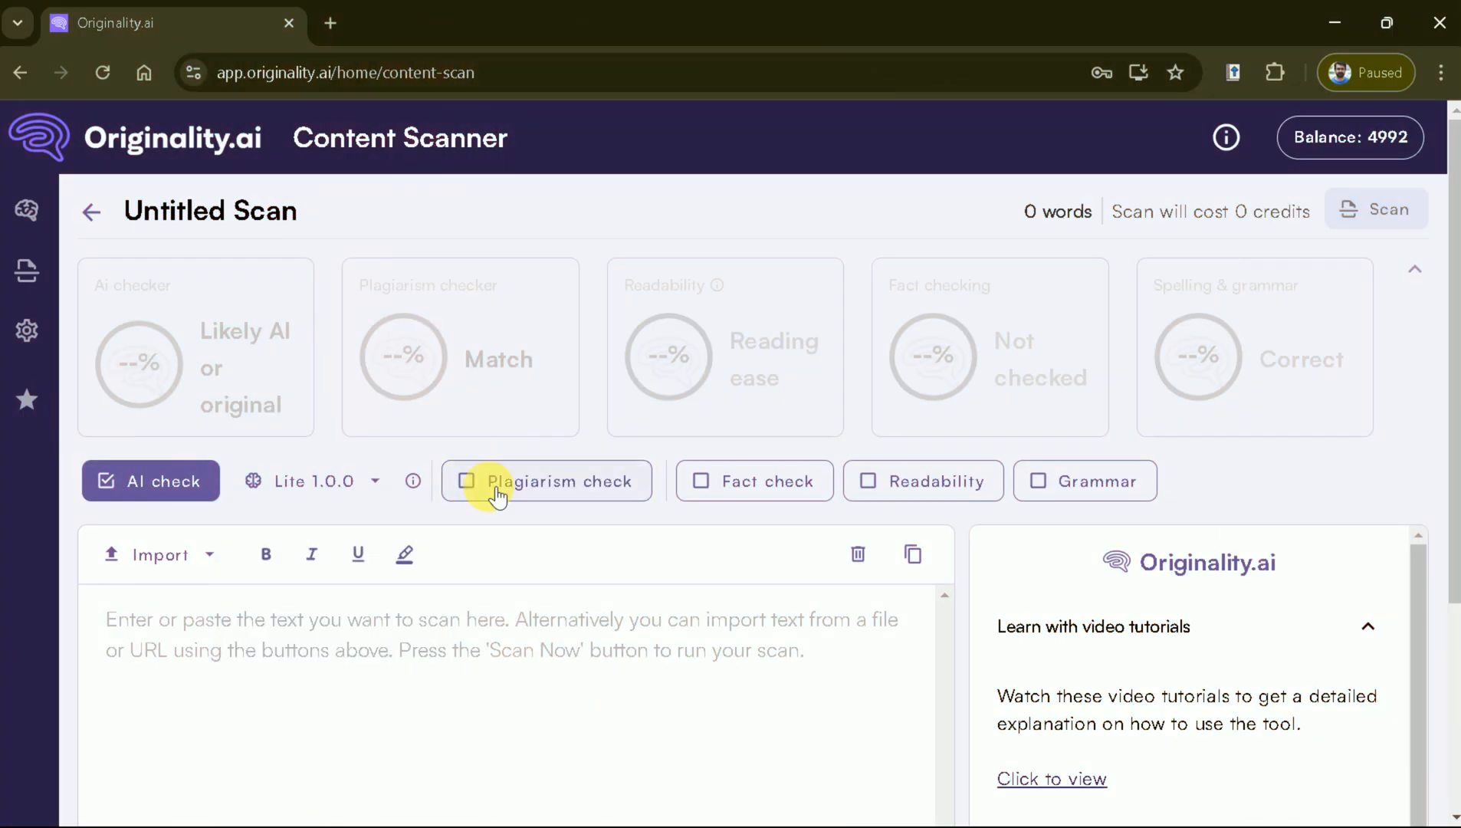
Switch on the Plagiarism, Fact check, Readability and Grammar checks for the scan
{"action": "left_click", "coordinate": [546, 481]}
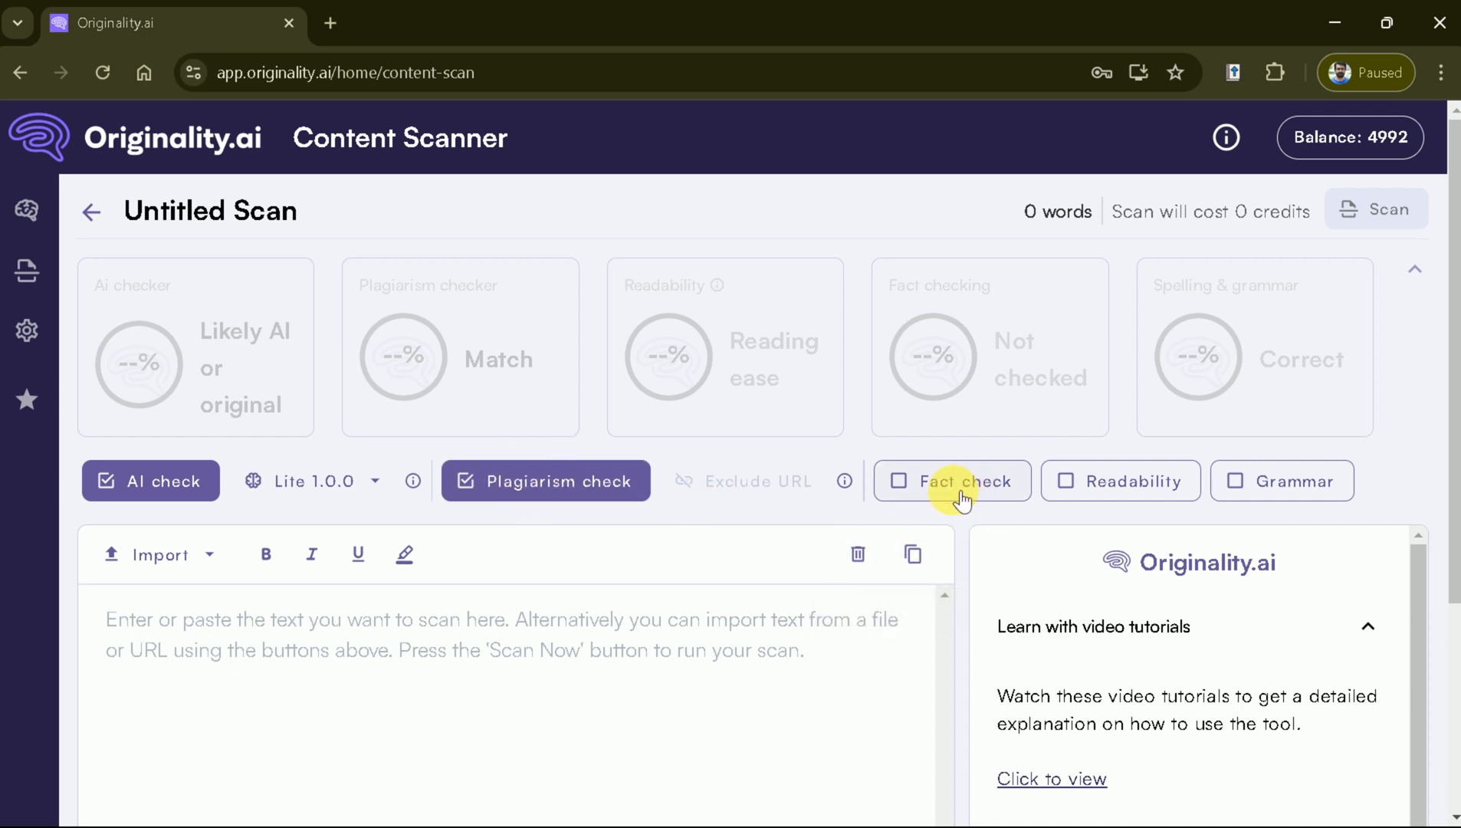
{"action": "left_click", "coordinate": [952, 481]}
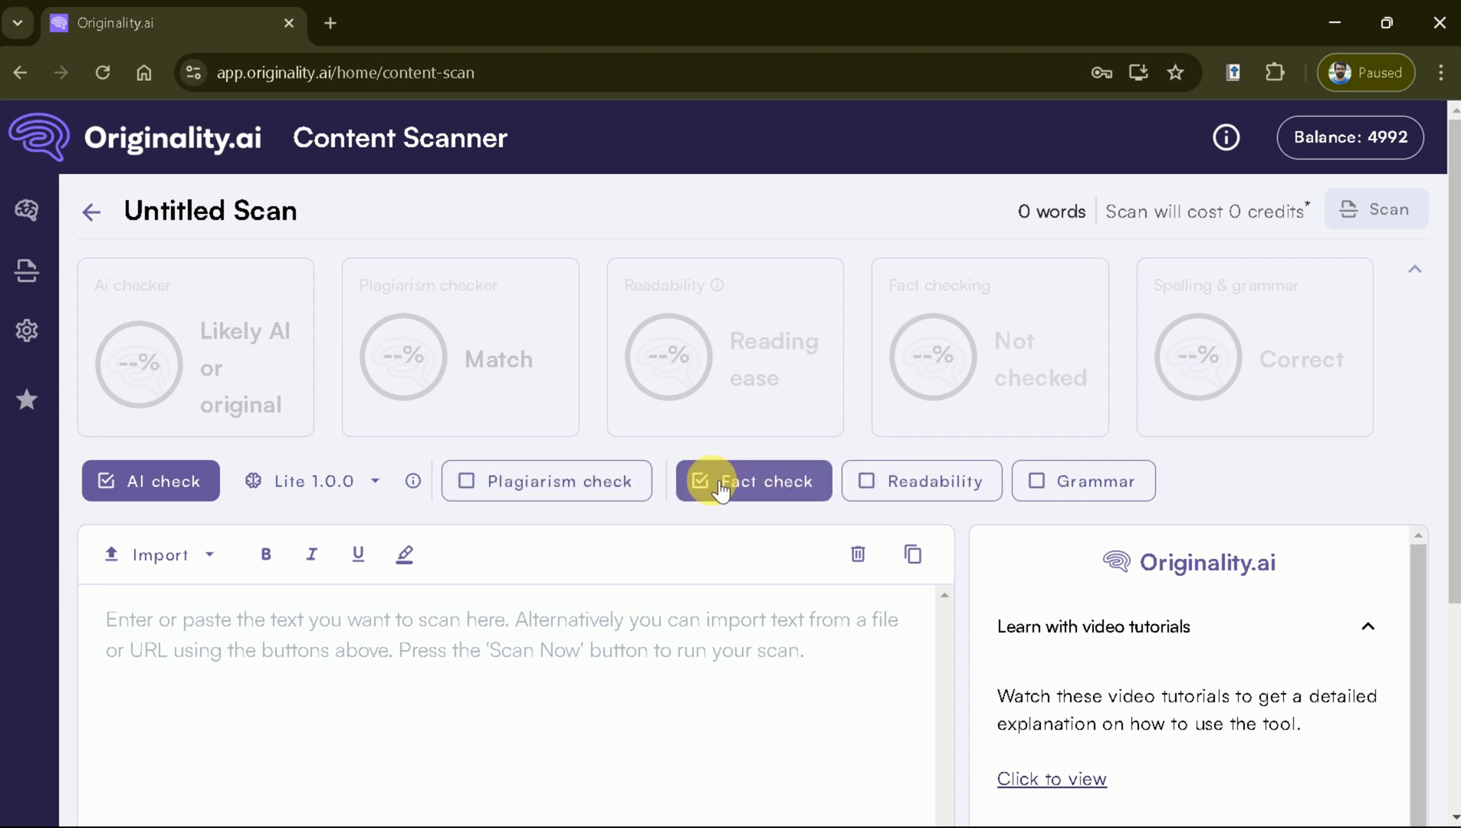
{"action": "left_click", "coordinate": [753, 481]}
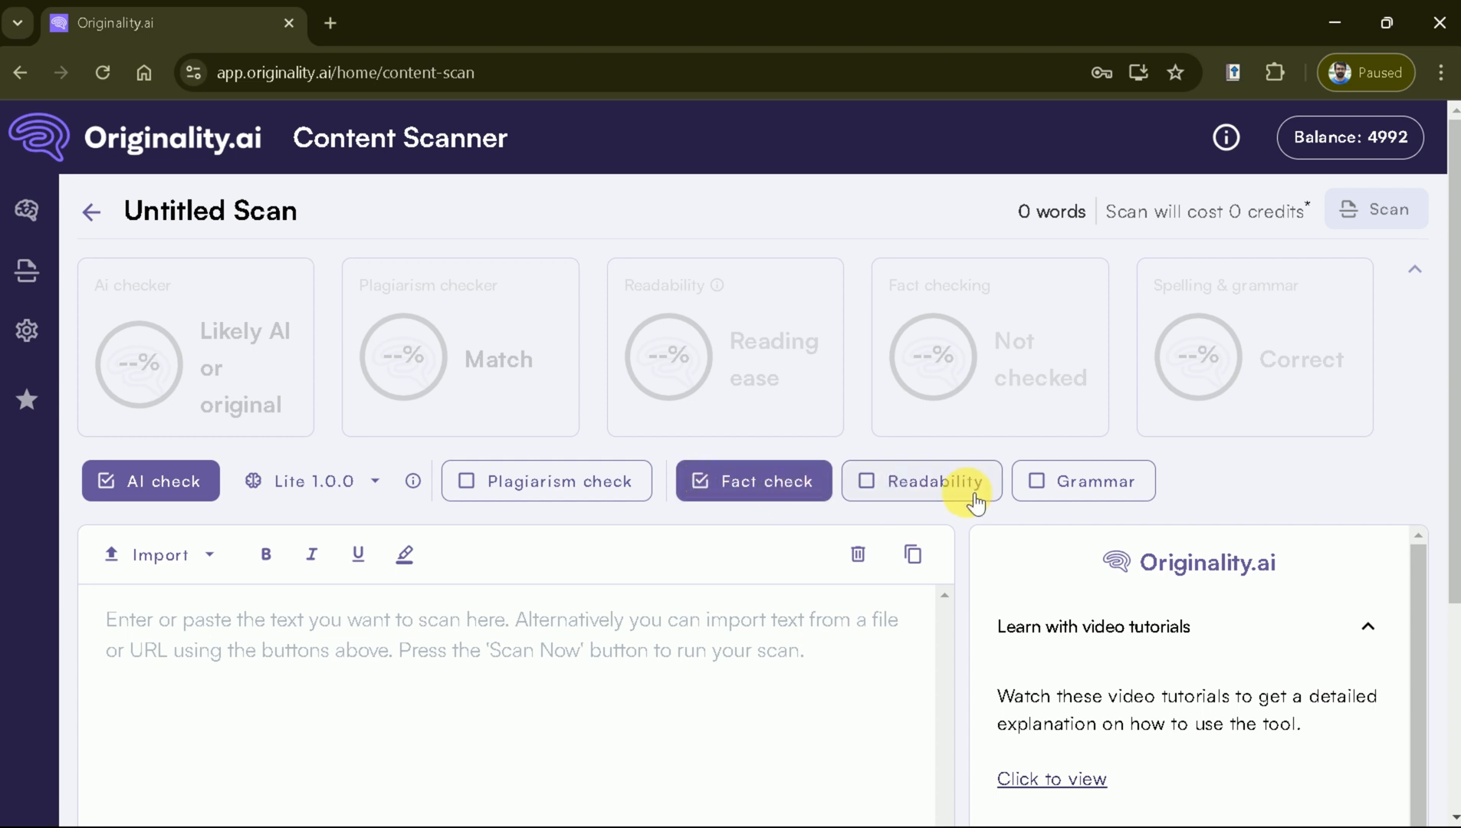
{"action": "left_click", "coordinate": [919, 481]}
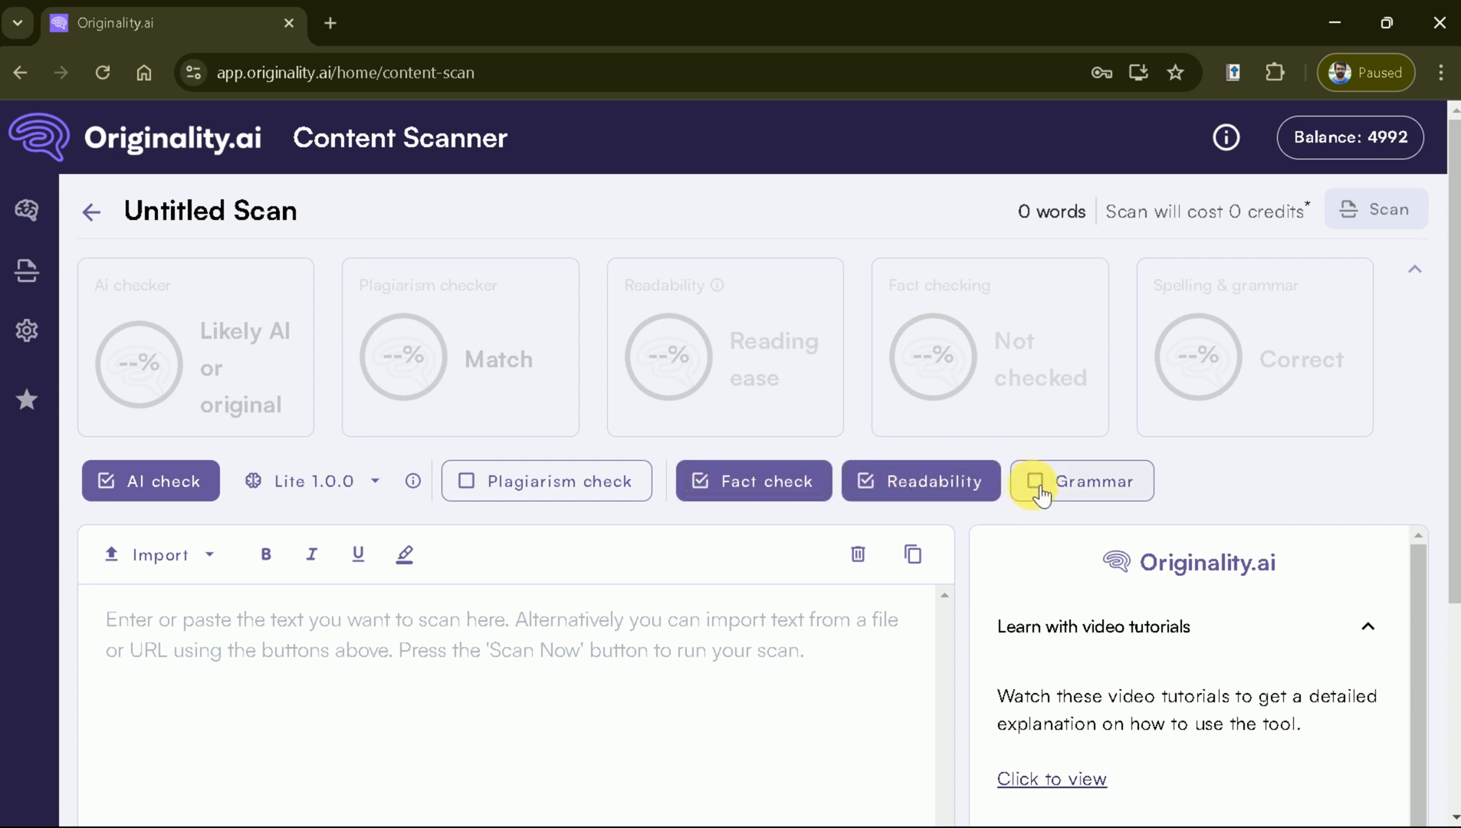
{"action": "left_click", "coordinate": [1039, 491]}
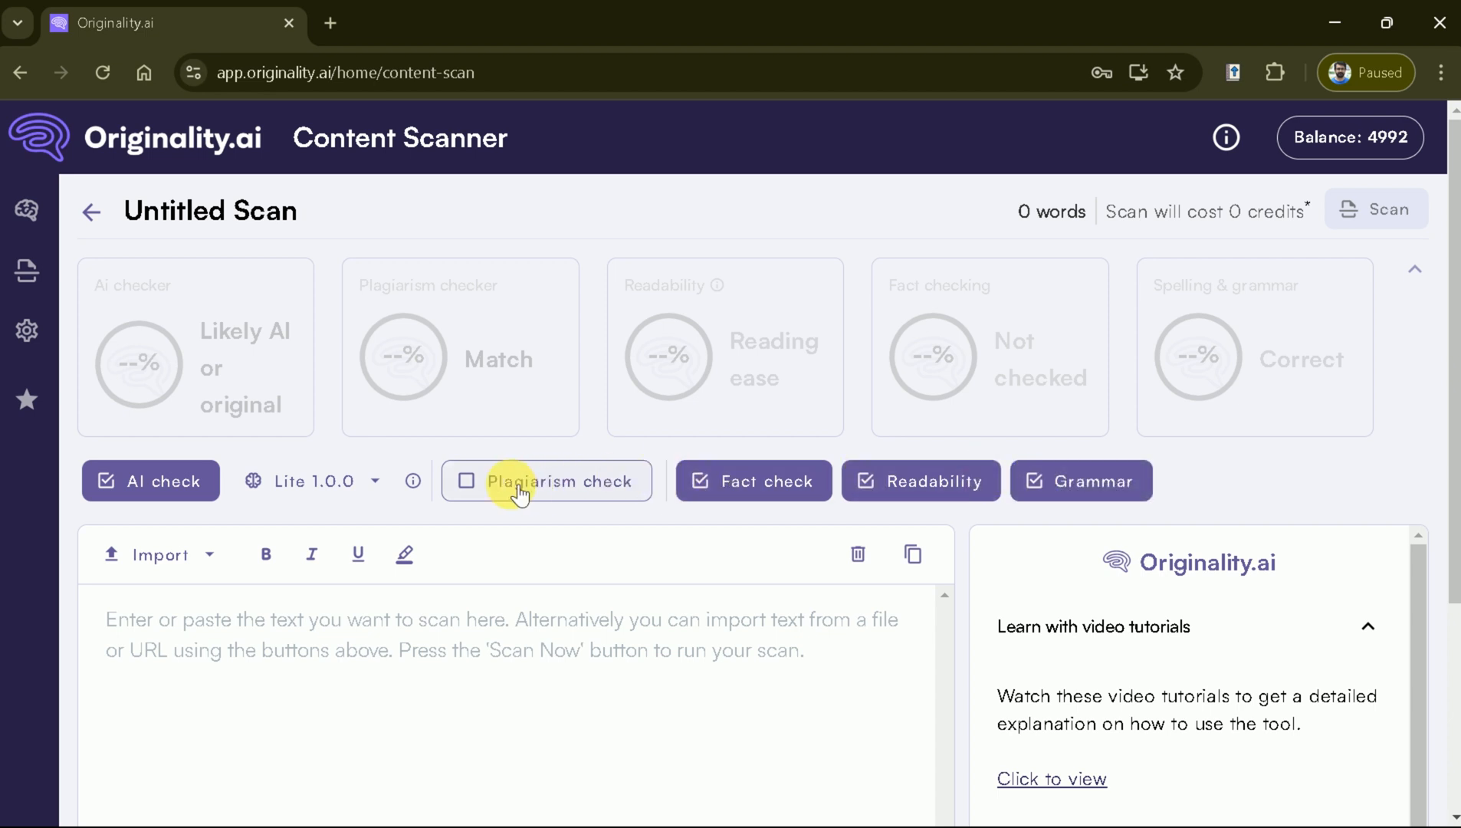
{"action": "left_click", "coordinate": [545, 479]}
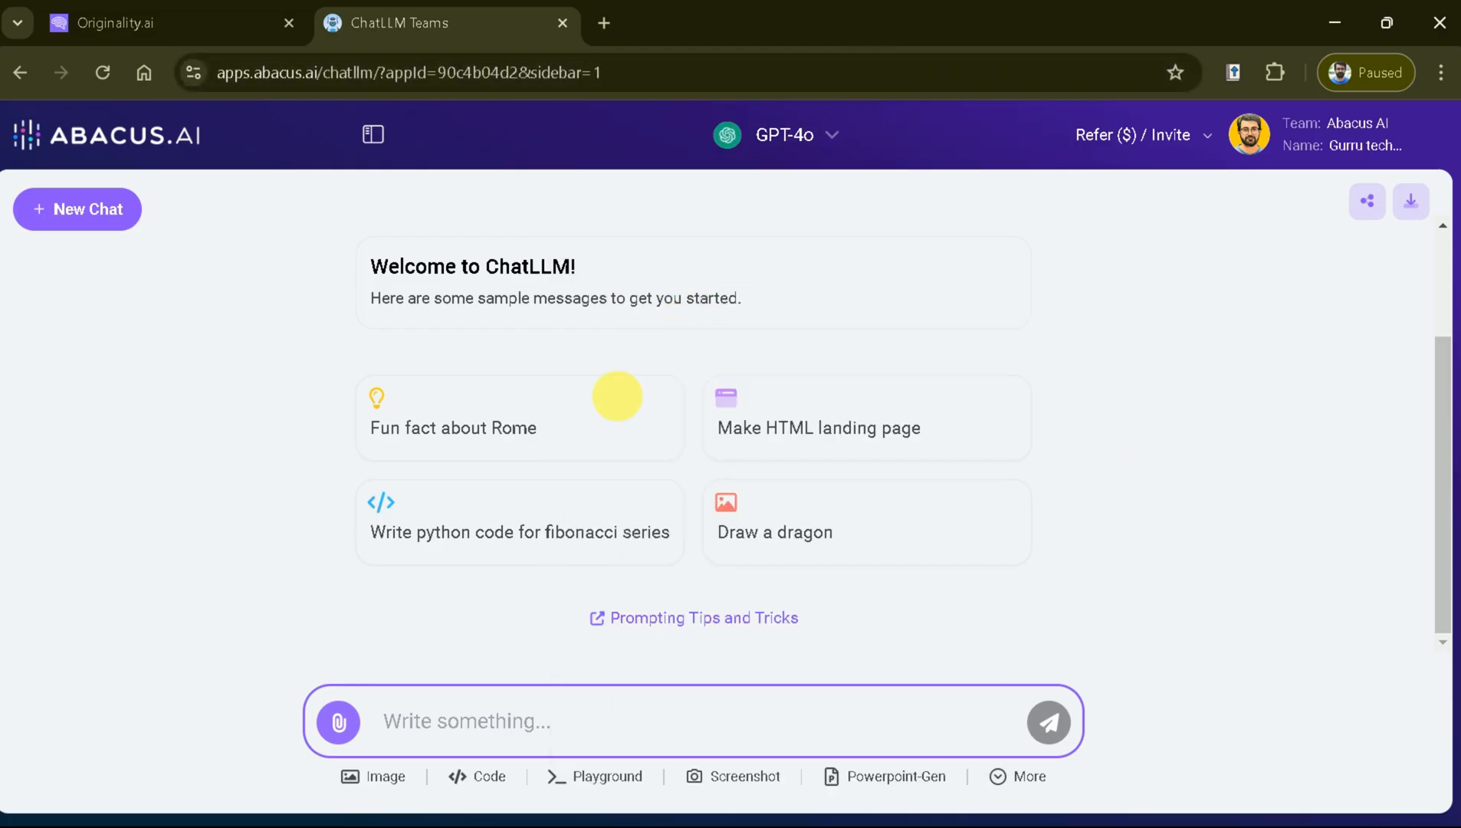
Ask ChatLLM for a 300-word essay on 'How AI is transforming education'
{"action": "left_click", "coordinate": [466, 720]}
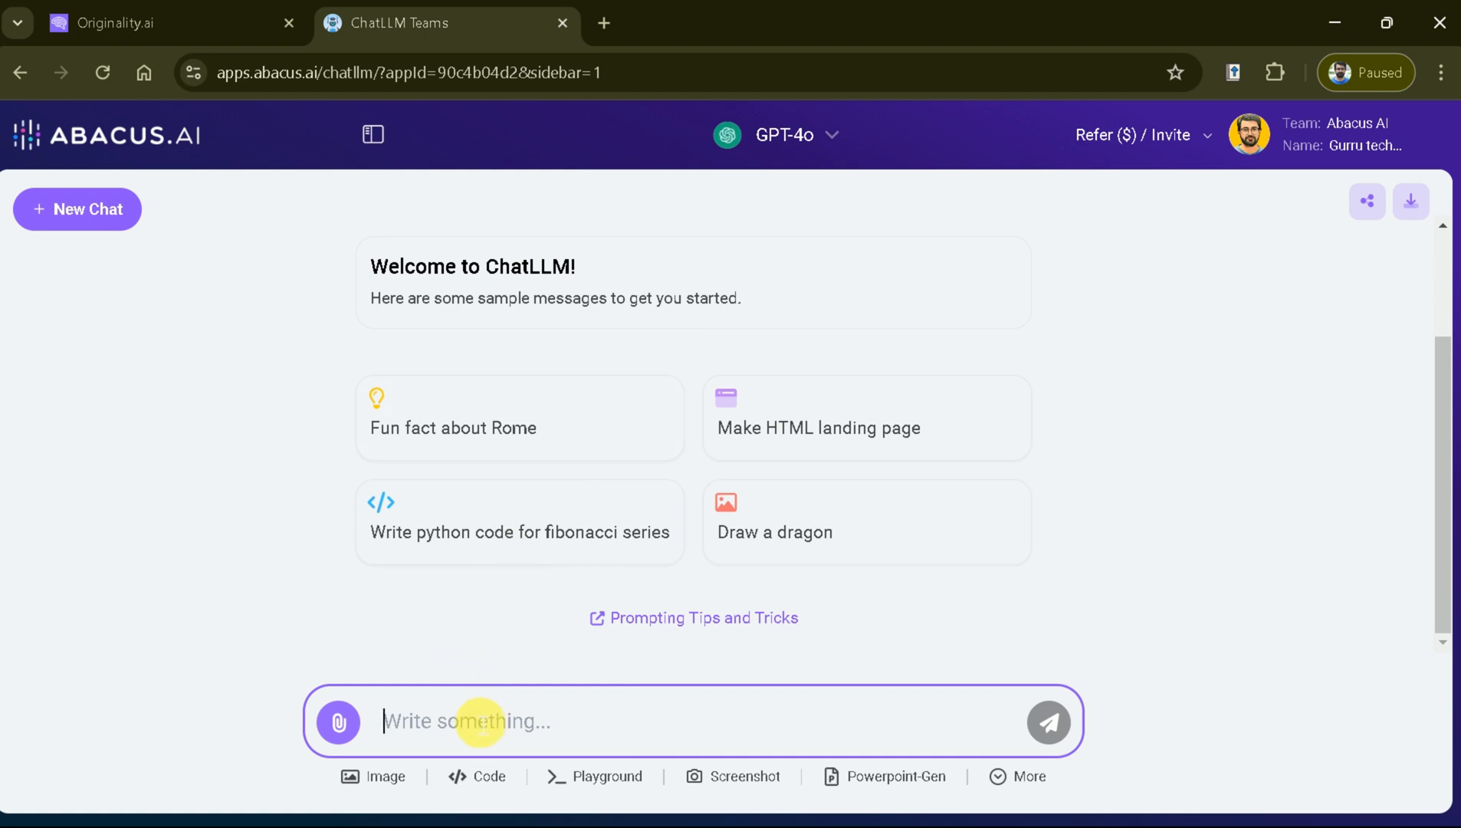
{"action": "mouse_move", "coordinate": [525, 751]}
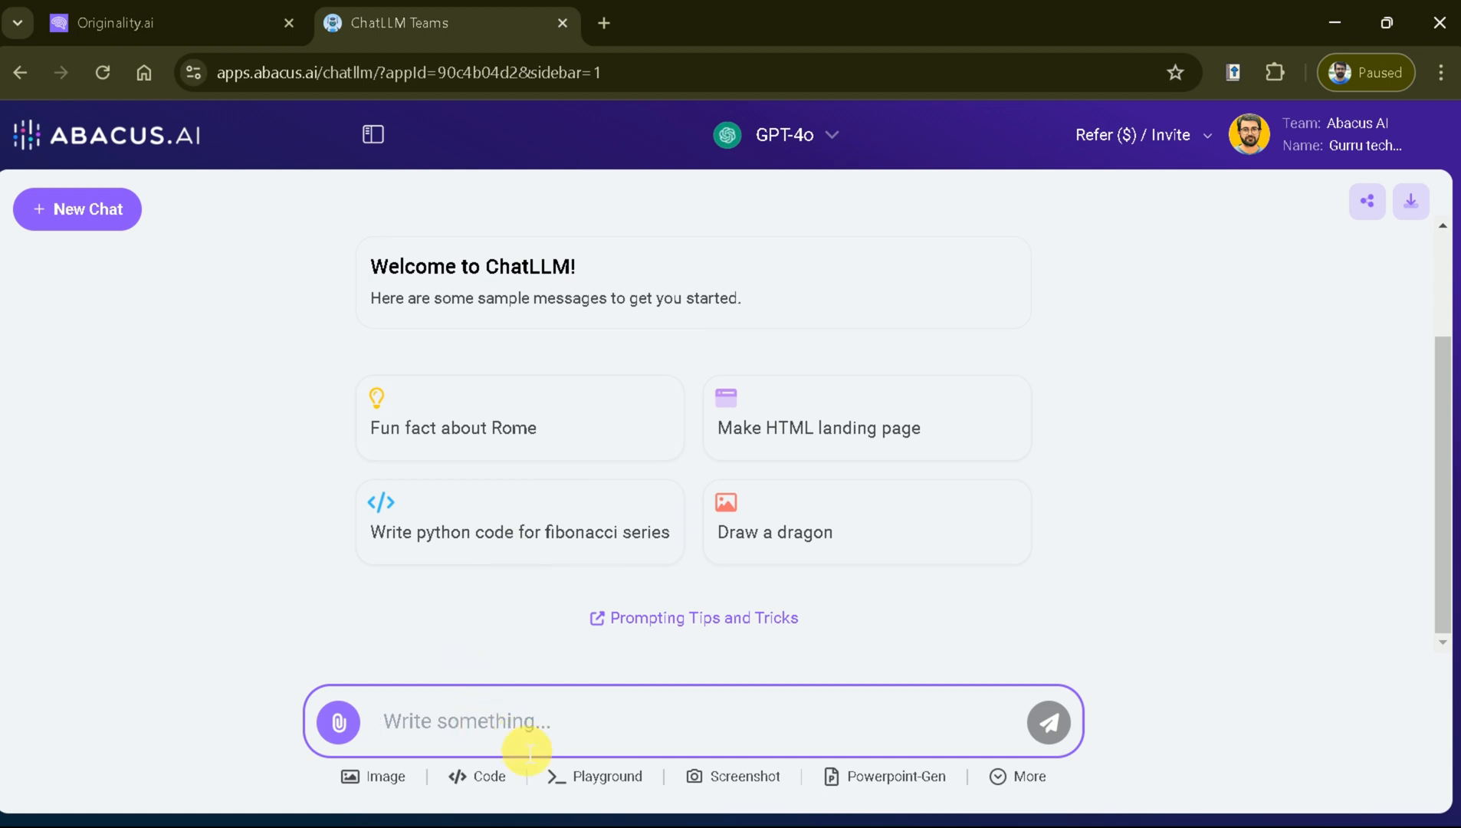
{"action": "type", "text": "Write 300 words essay around"}
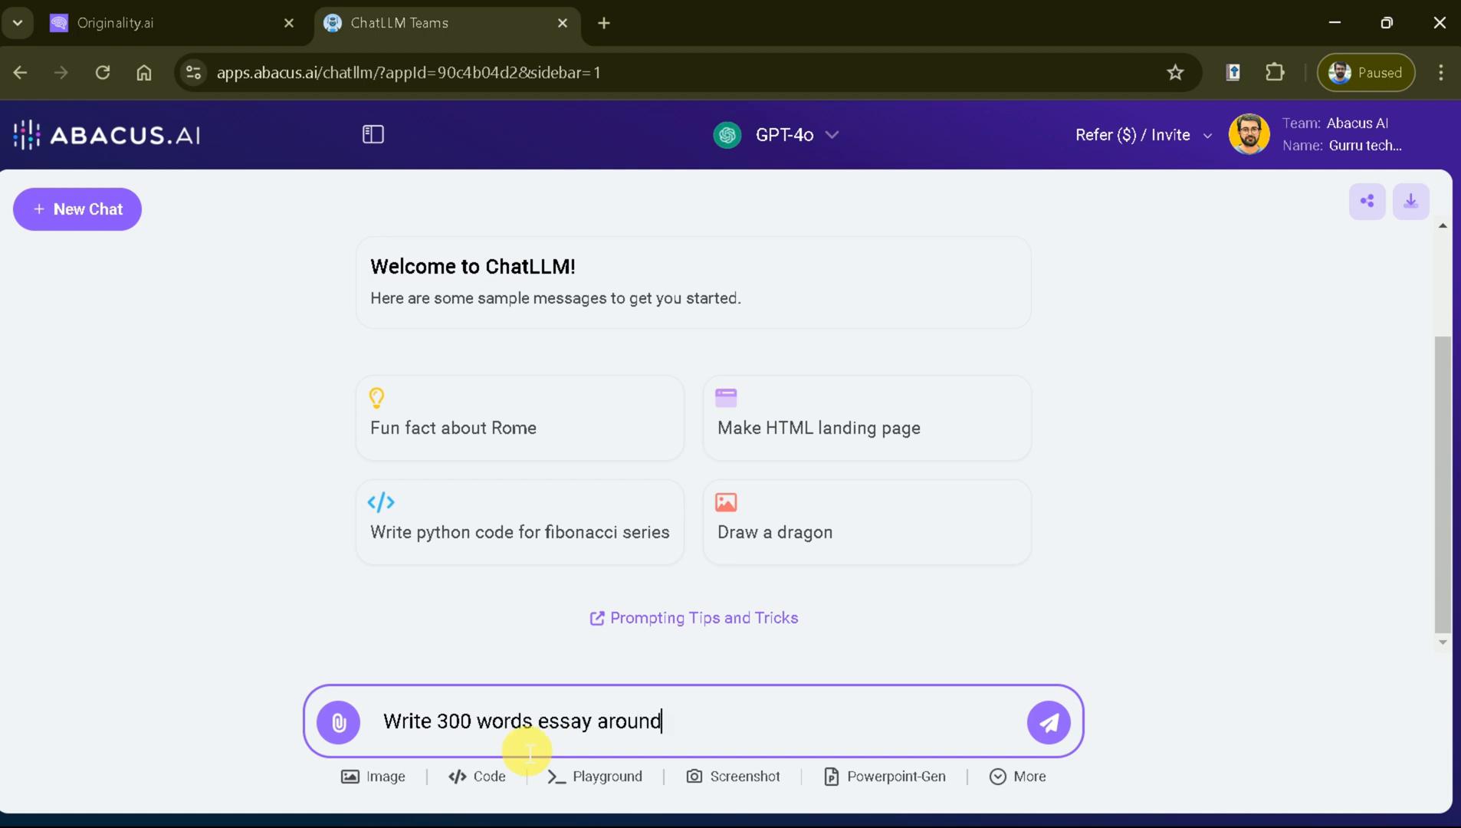
{"action": "type", "text": "\"How AI is transforming"}
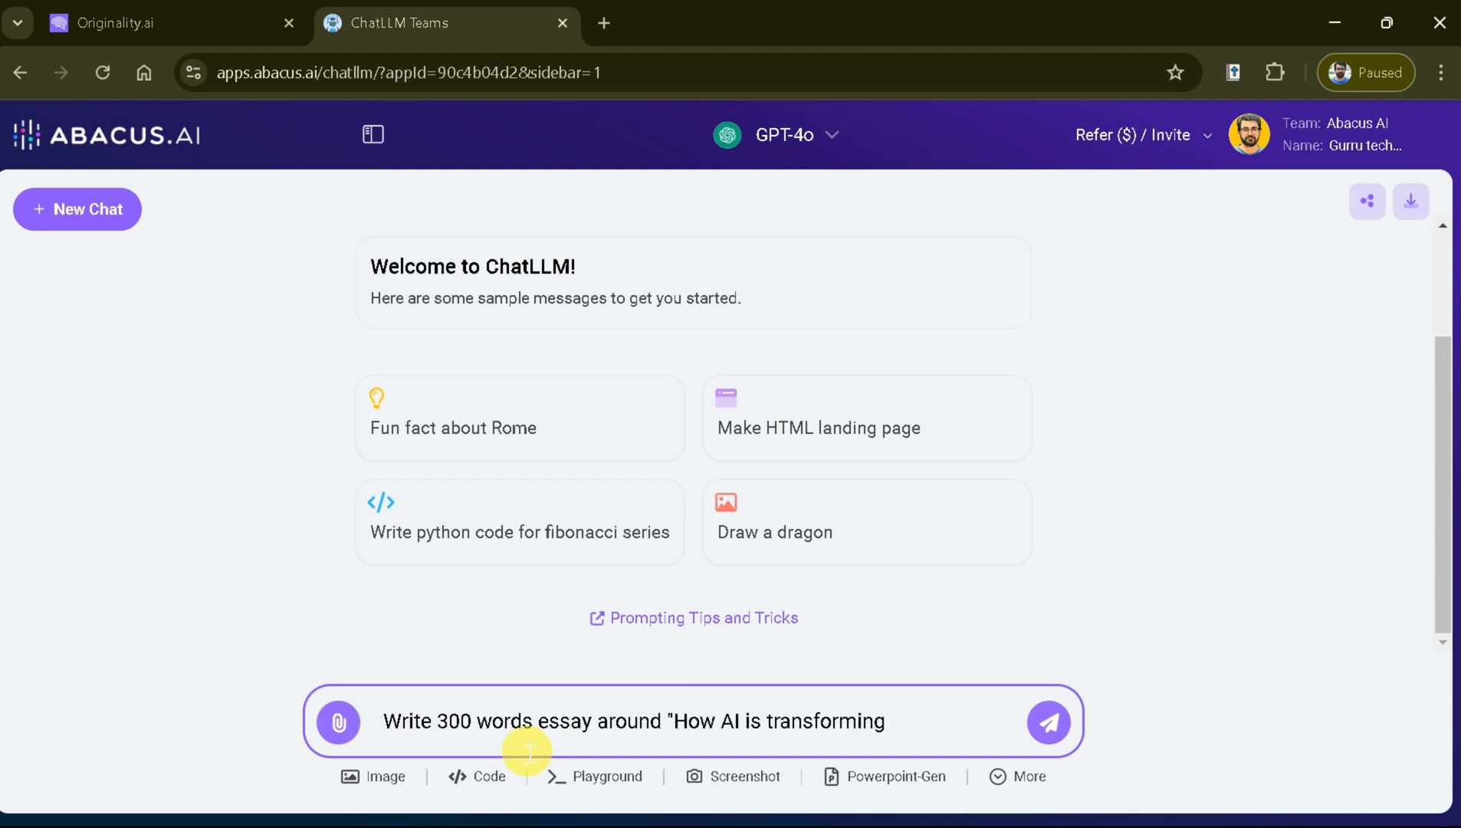
{"action": "left_click", "coordinate": [1047, 722]}
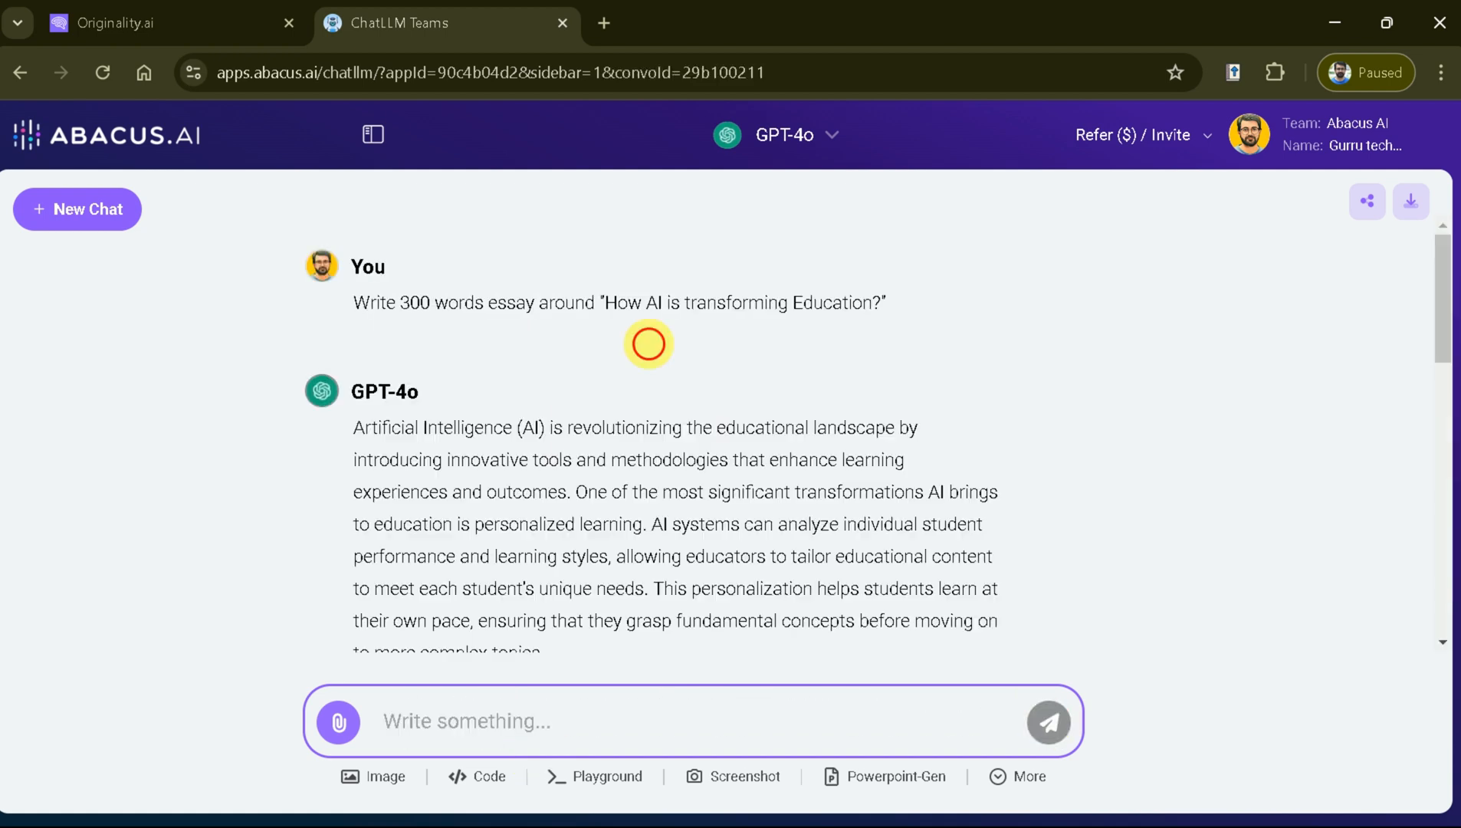
Scroll to the end of the GPT-4o essay and copy the response
{"action": "scroll", "scroll_direction": "down", "scroll_amount": 3}
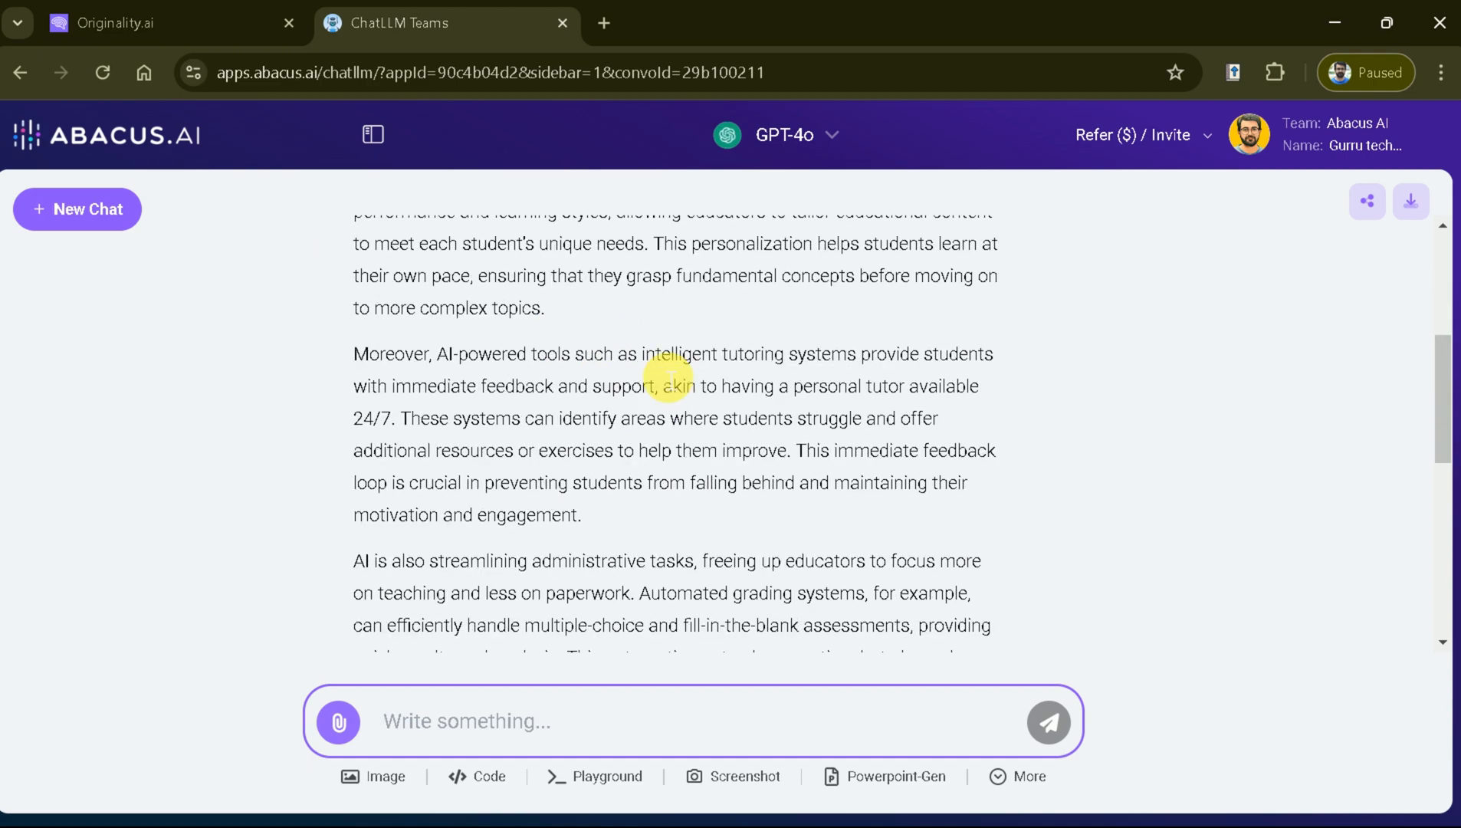
{"action": "scroll", "scroll_direction": "down", "scroll_amount": 3}
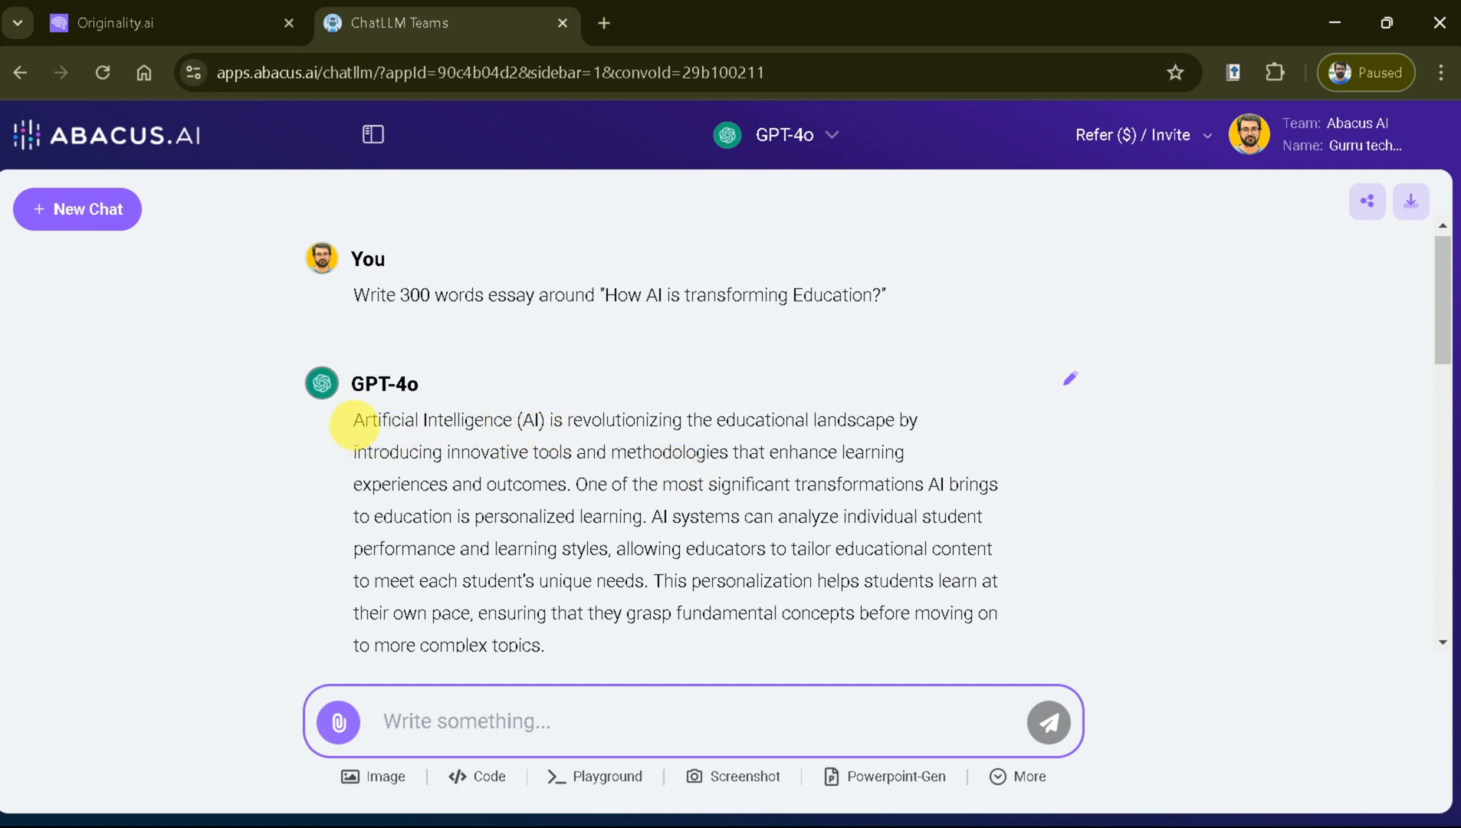
{"action": "left_click_drag", "start_coordinate": [353, 420], "coordinate": [918, 420]}
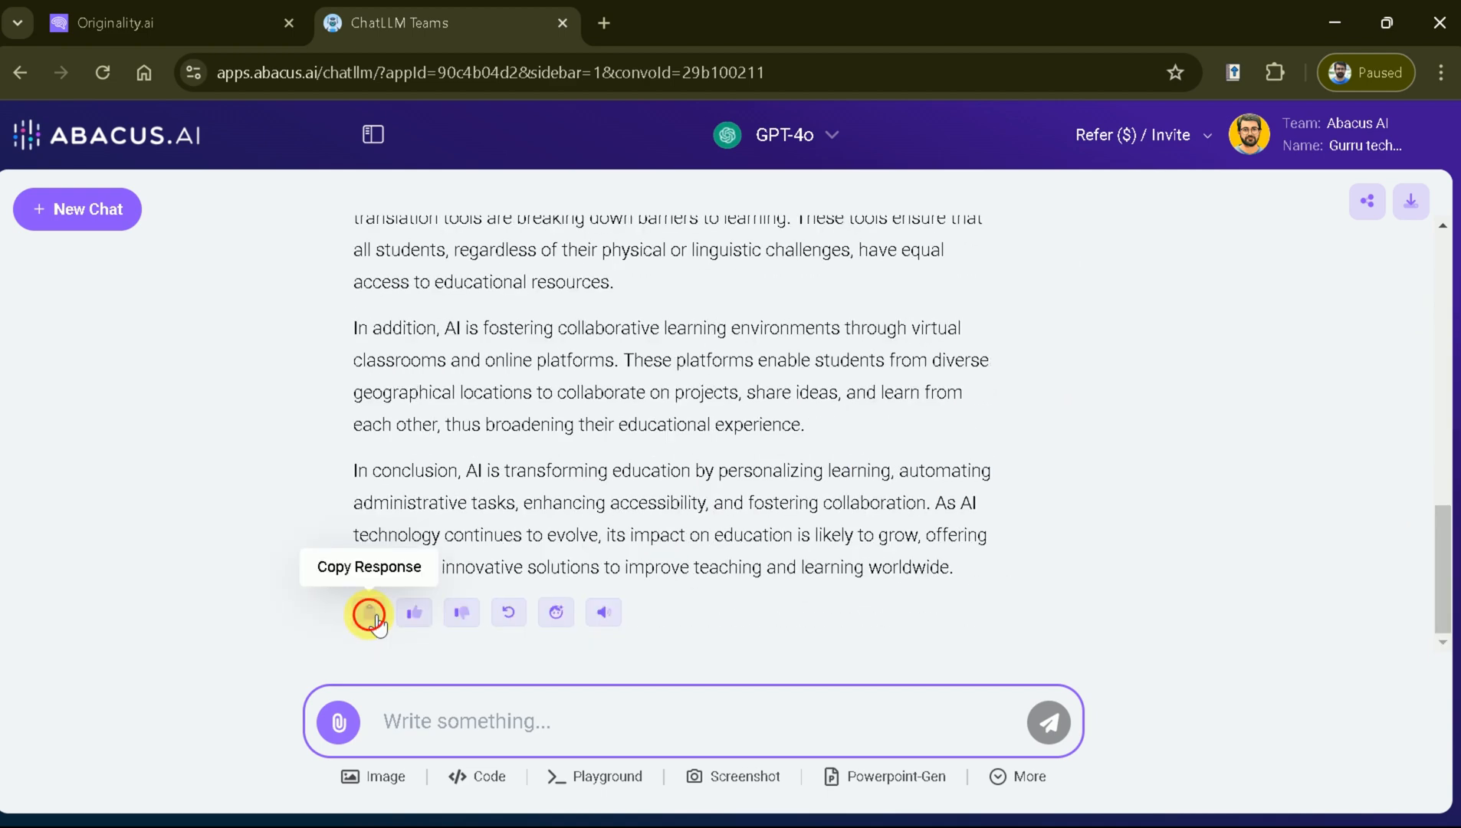
Paste the 312-word essay into the scanner and run the scan
{"action": "right_click", "coordinate": [251, 327]}
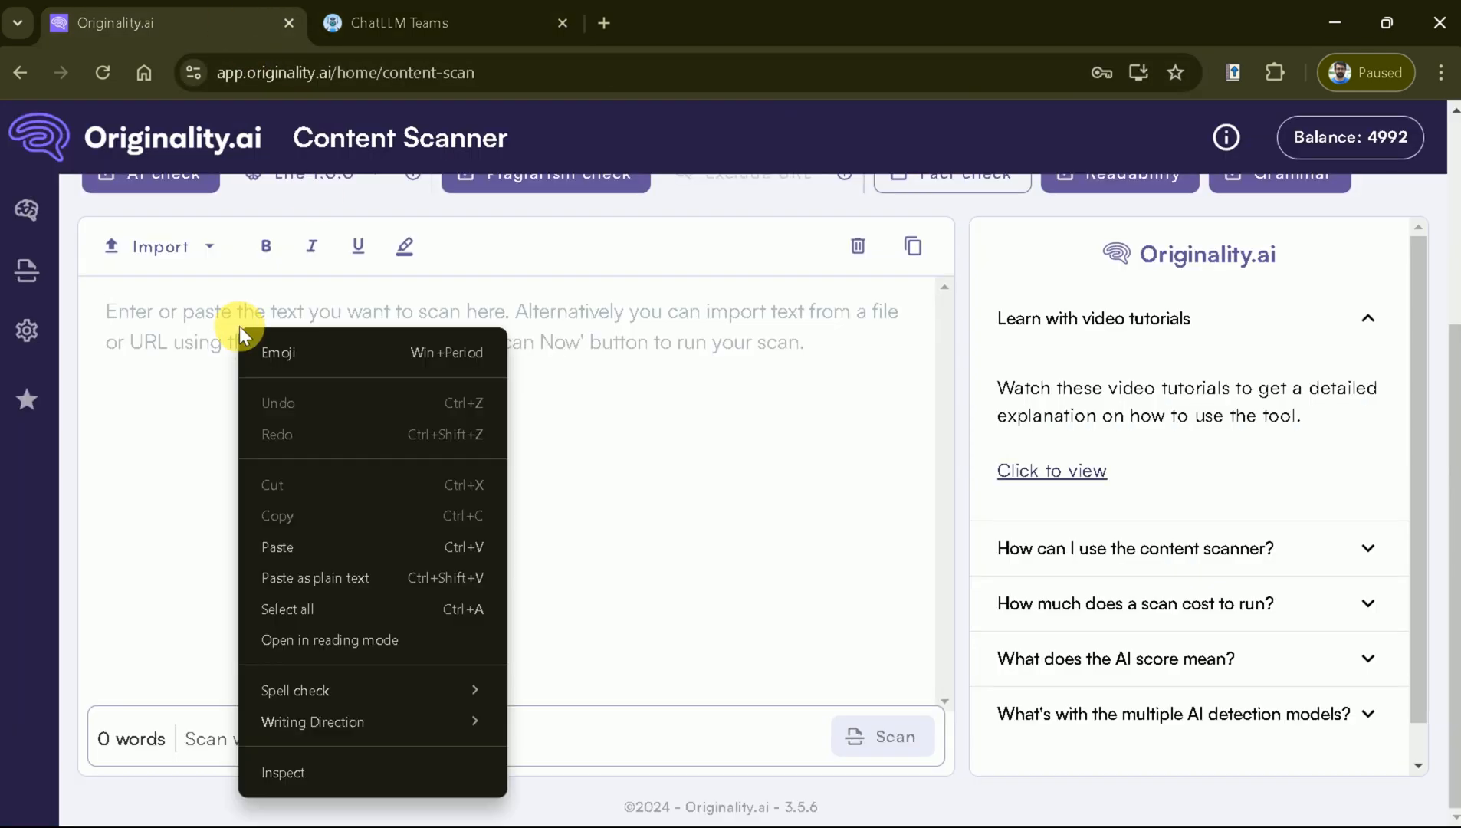
{"action": "left_click", "coordinate": [277, 548]}
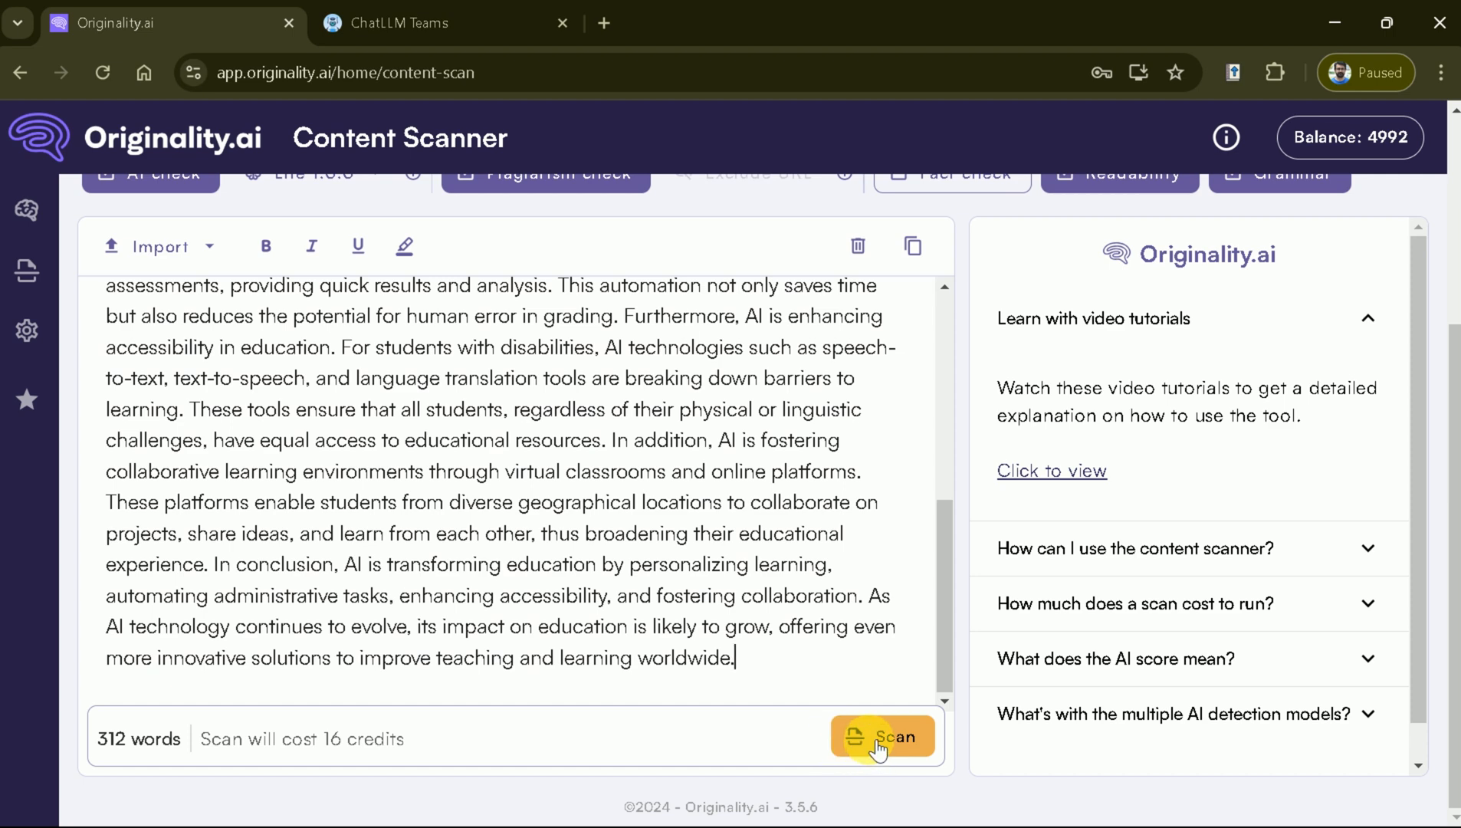
{"action": "left_click", "coordinate": [881, 736]}
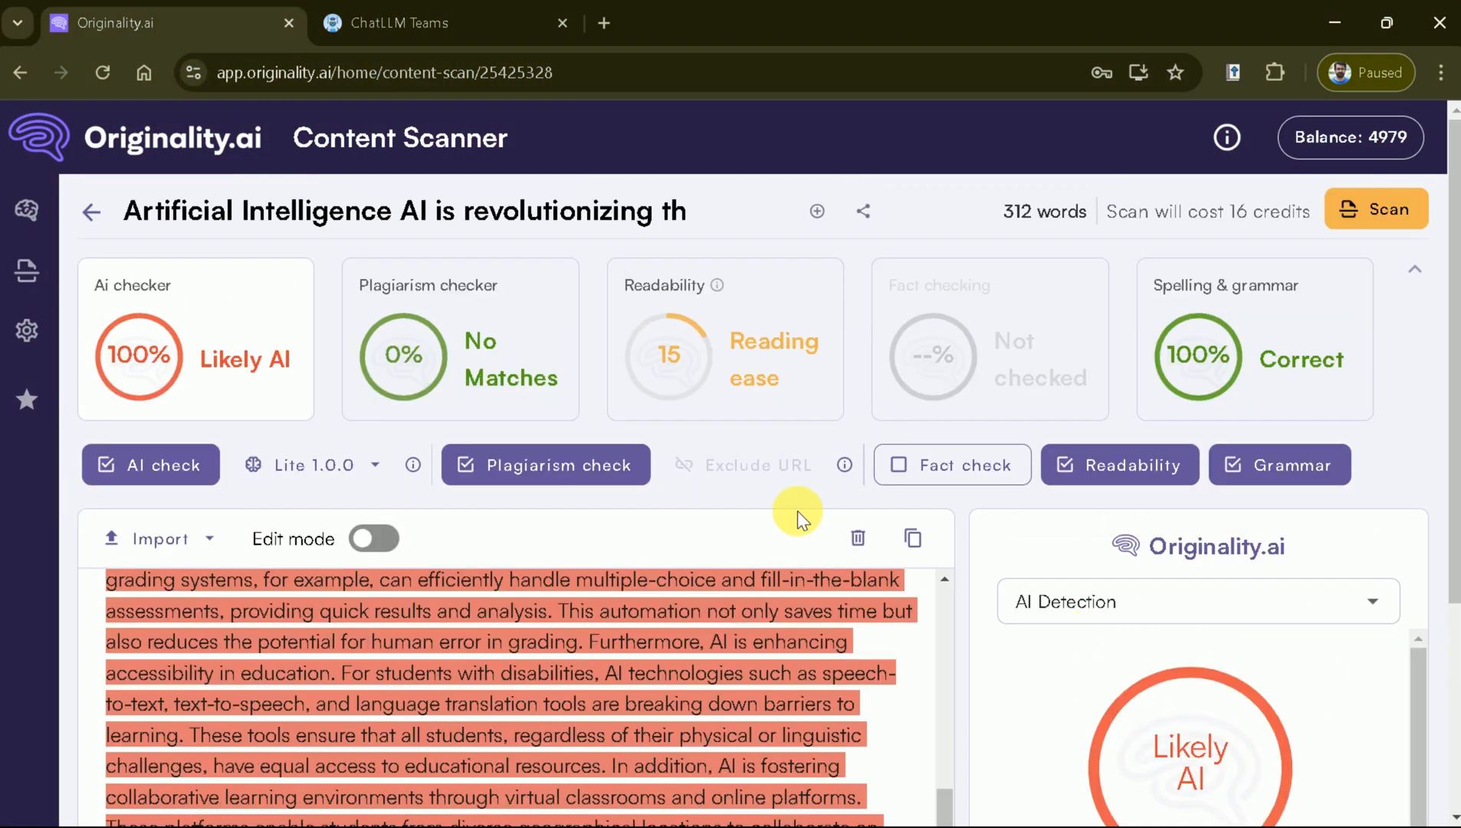
Review the 100% Likely AI confidence score and highlight legend, then switch to Gemini
{"action": "scroll", "scroll_direction": "down", "scroll_amount": 3}
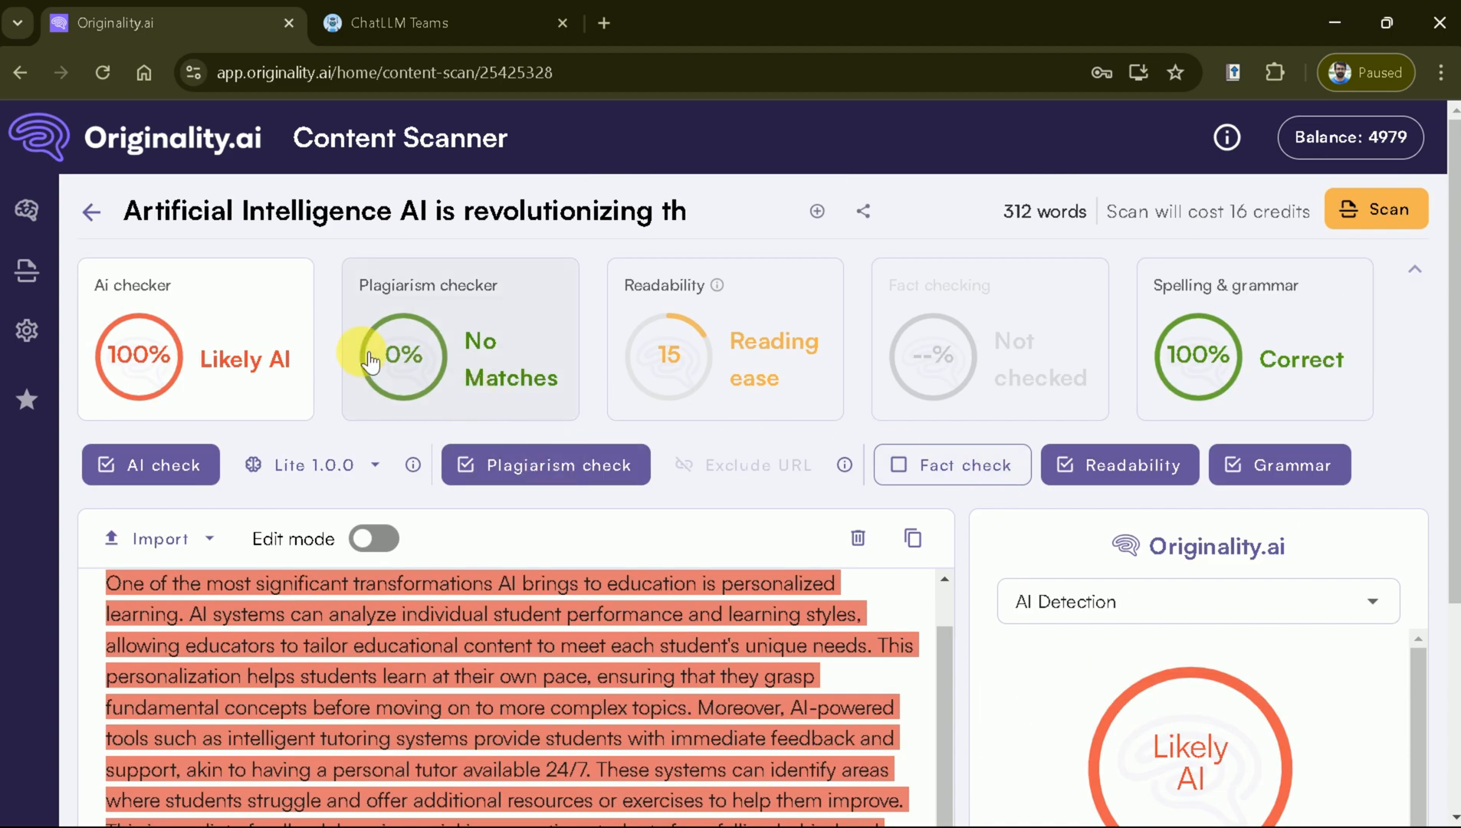
{"action": "mouse_move", "coordinate": [158, 374]}
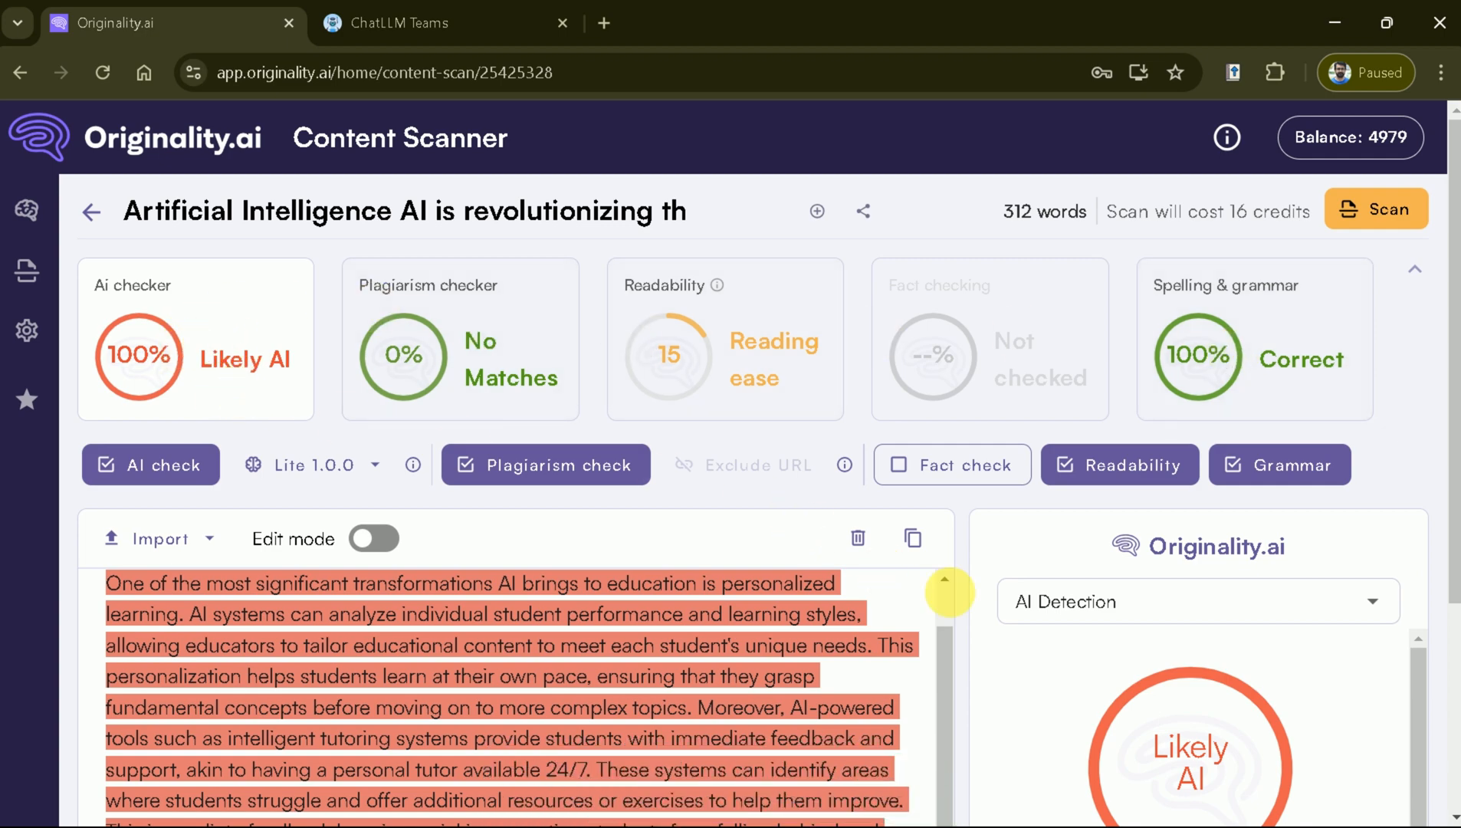
{"action": "scroll", "scroll_direction": "down", "scroll_amount": 3}
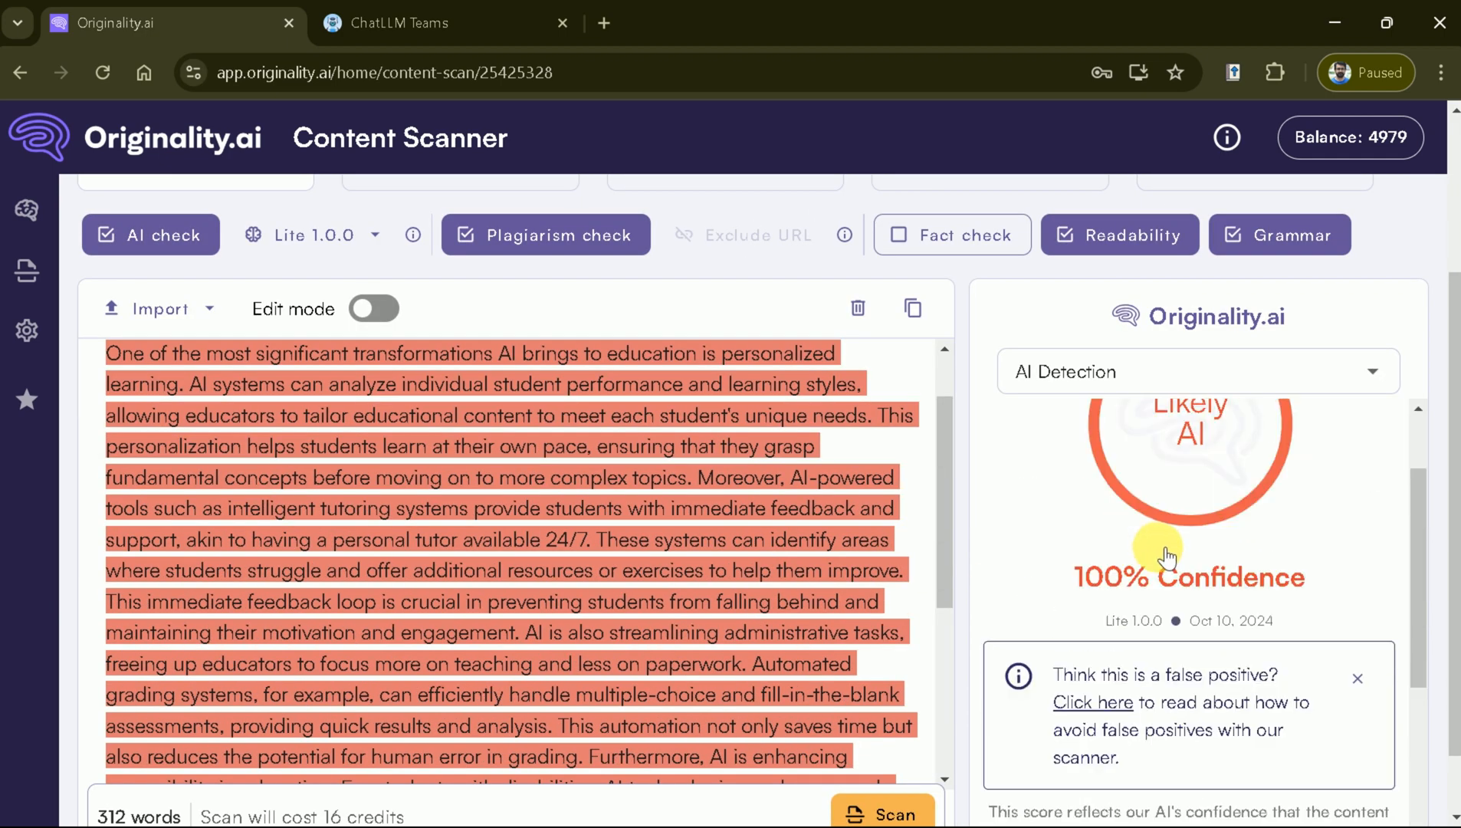
{"action": "scroll", "scroll_direction": "down", "scroll_amount": 3}
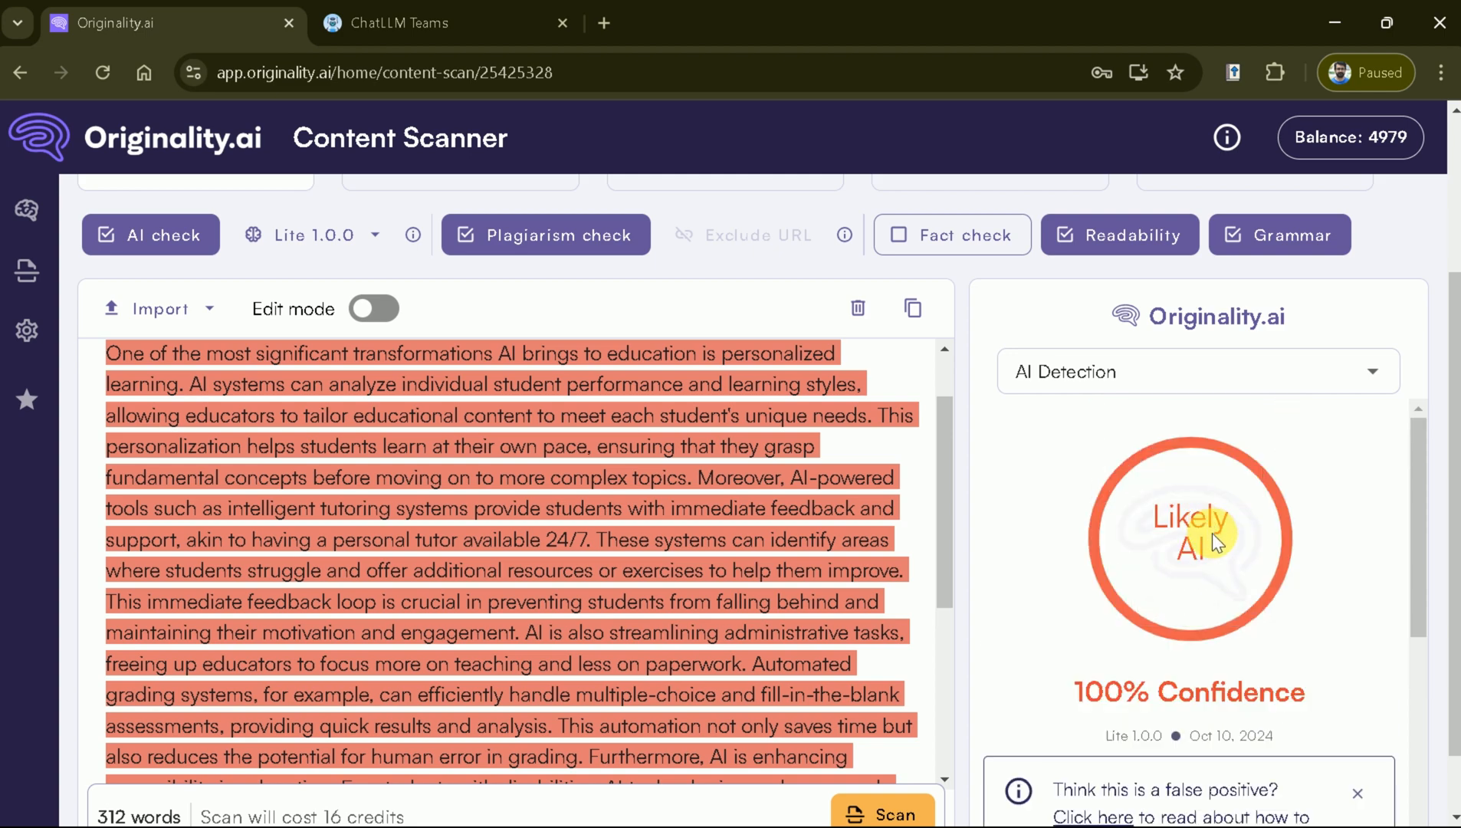
{"action": "scroll", "scroll_direction": "down", "scroll_amount": 3}
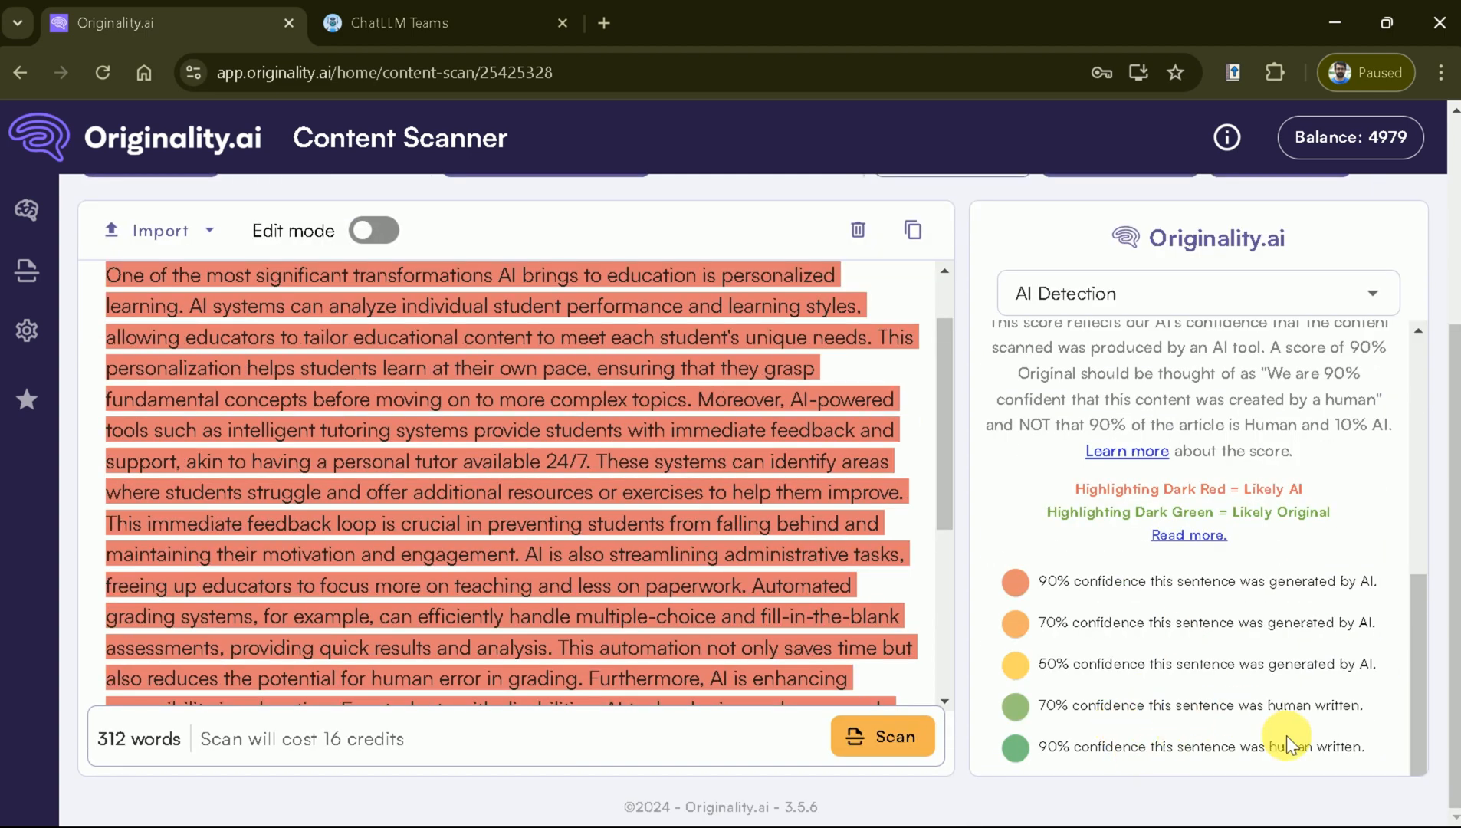
{"action": "left_click", "coordinate": [439, 23]}
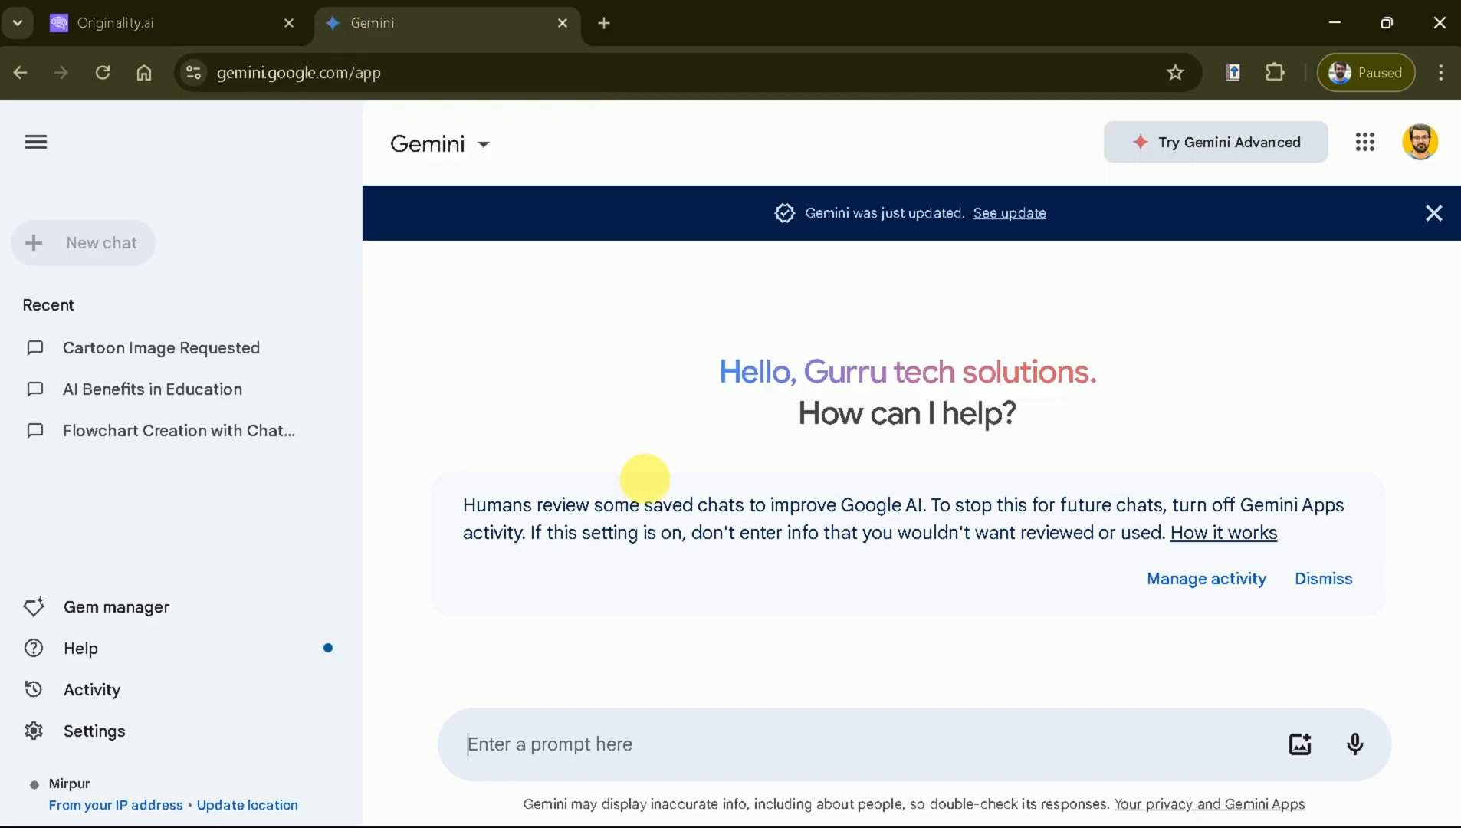
{"action": "mouse_move", "coordinate": [652, 725]}
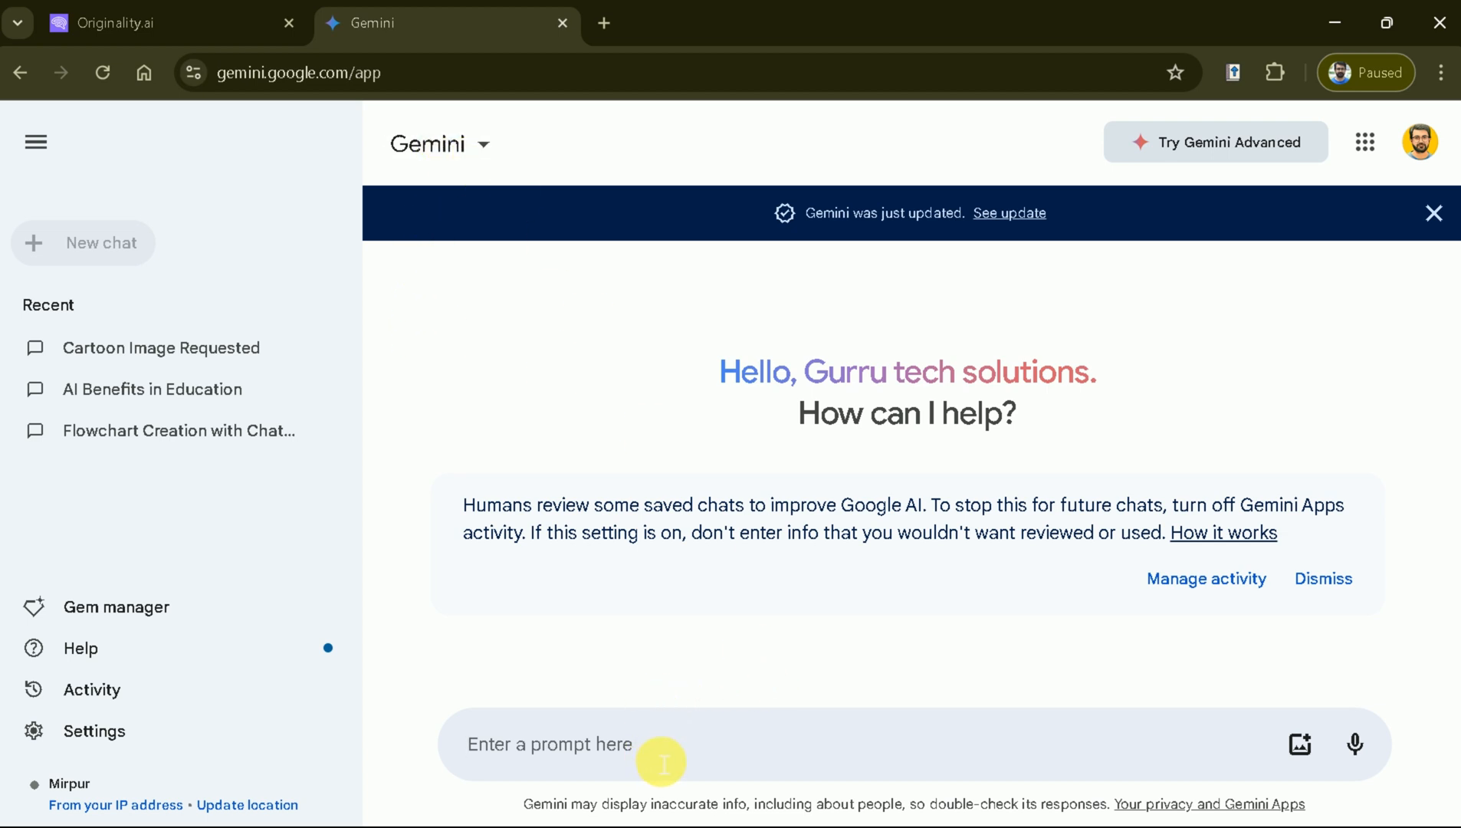
Ask Gemini for a 250-word essay on 'AI in Education' and copy the response
{"action": "type", "text": "Write a 250 words ess"}
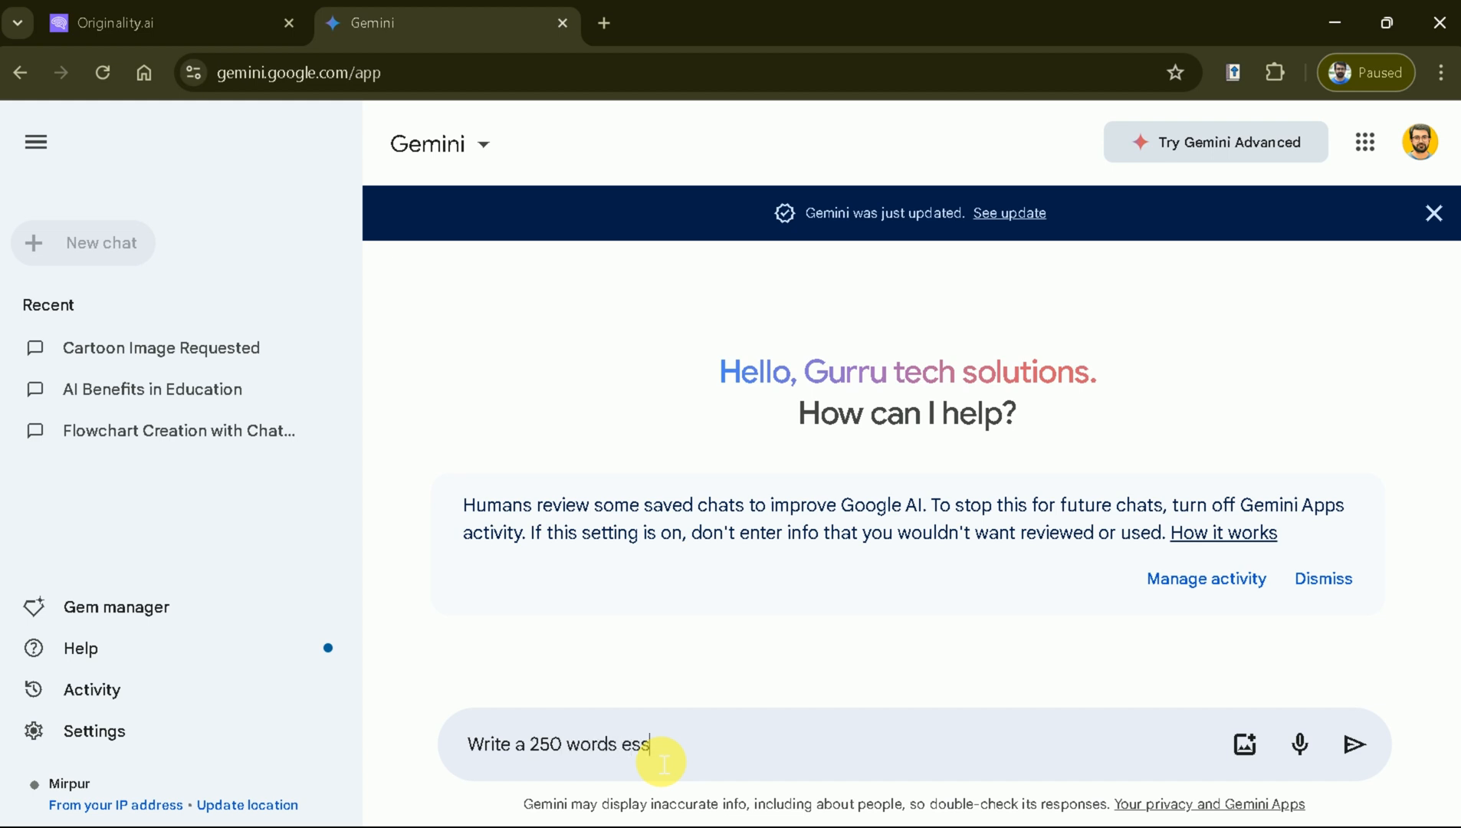
{"action": "type", "text": "ay around \""}
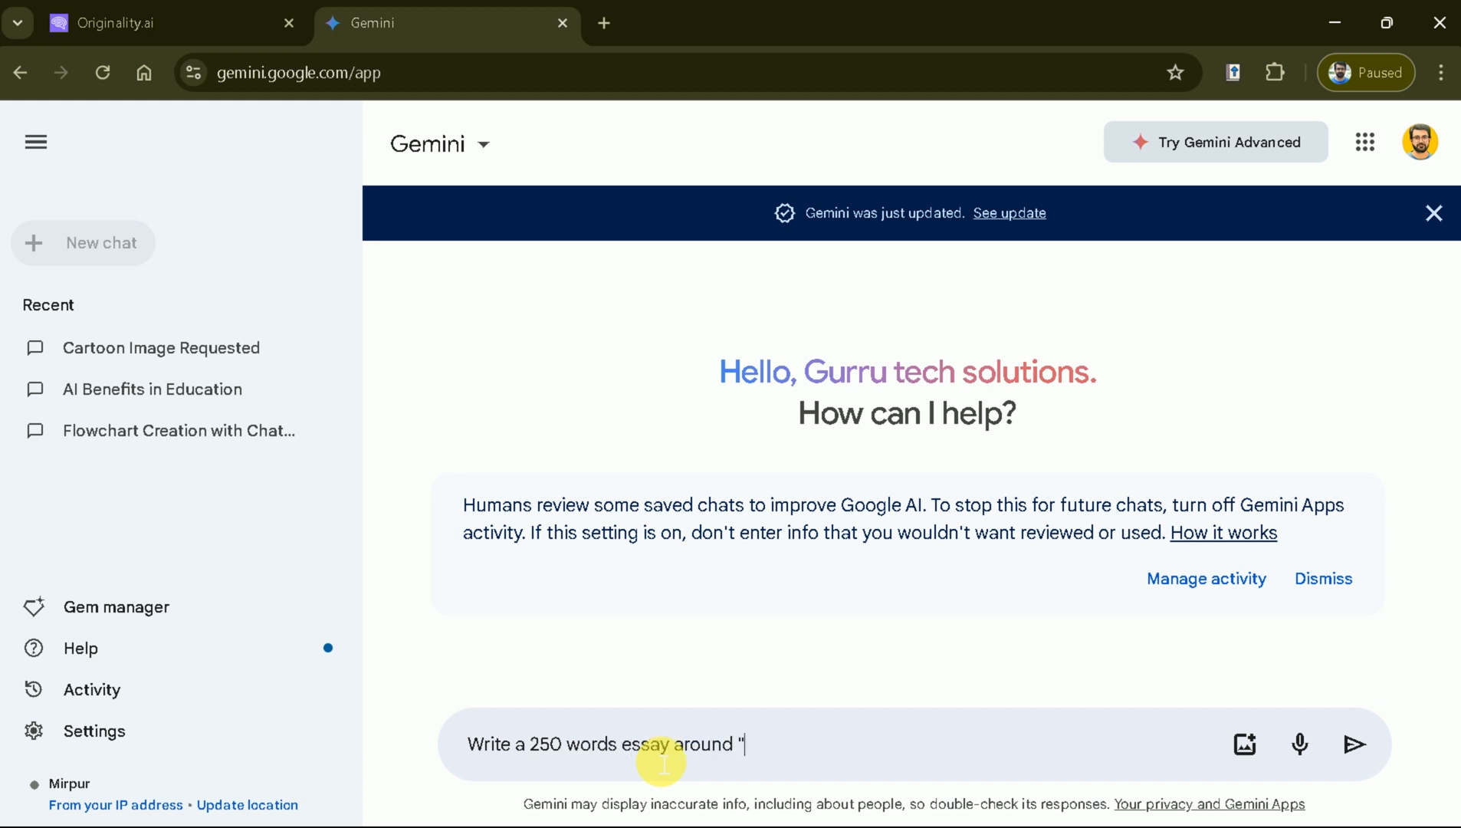
{"action": "left_click", "coordinate": [1353, 743]}
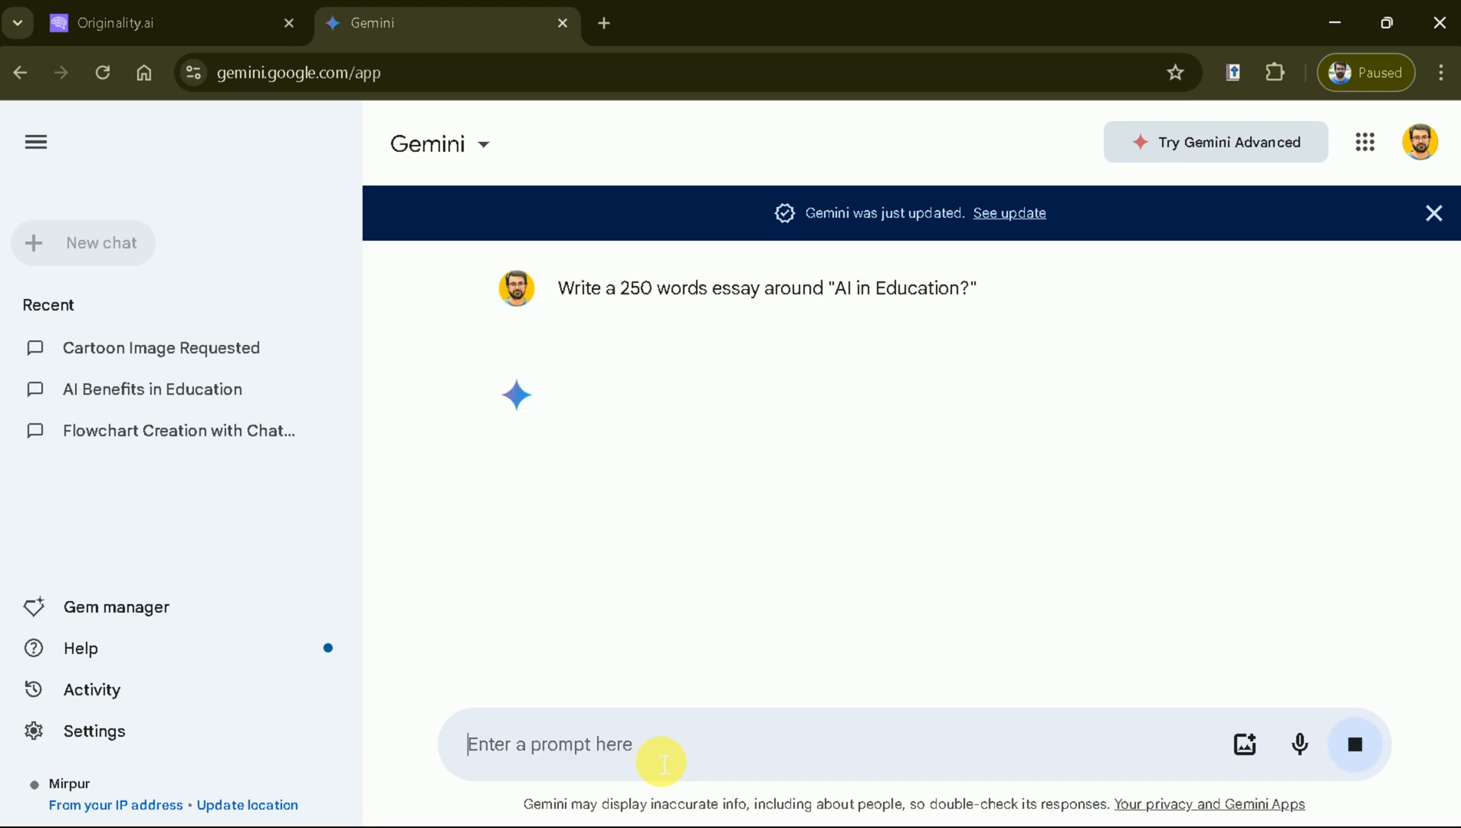
{"action": "left_click", "coordinate": [1355, 744]}
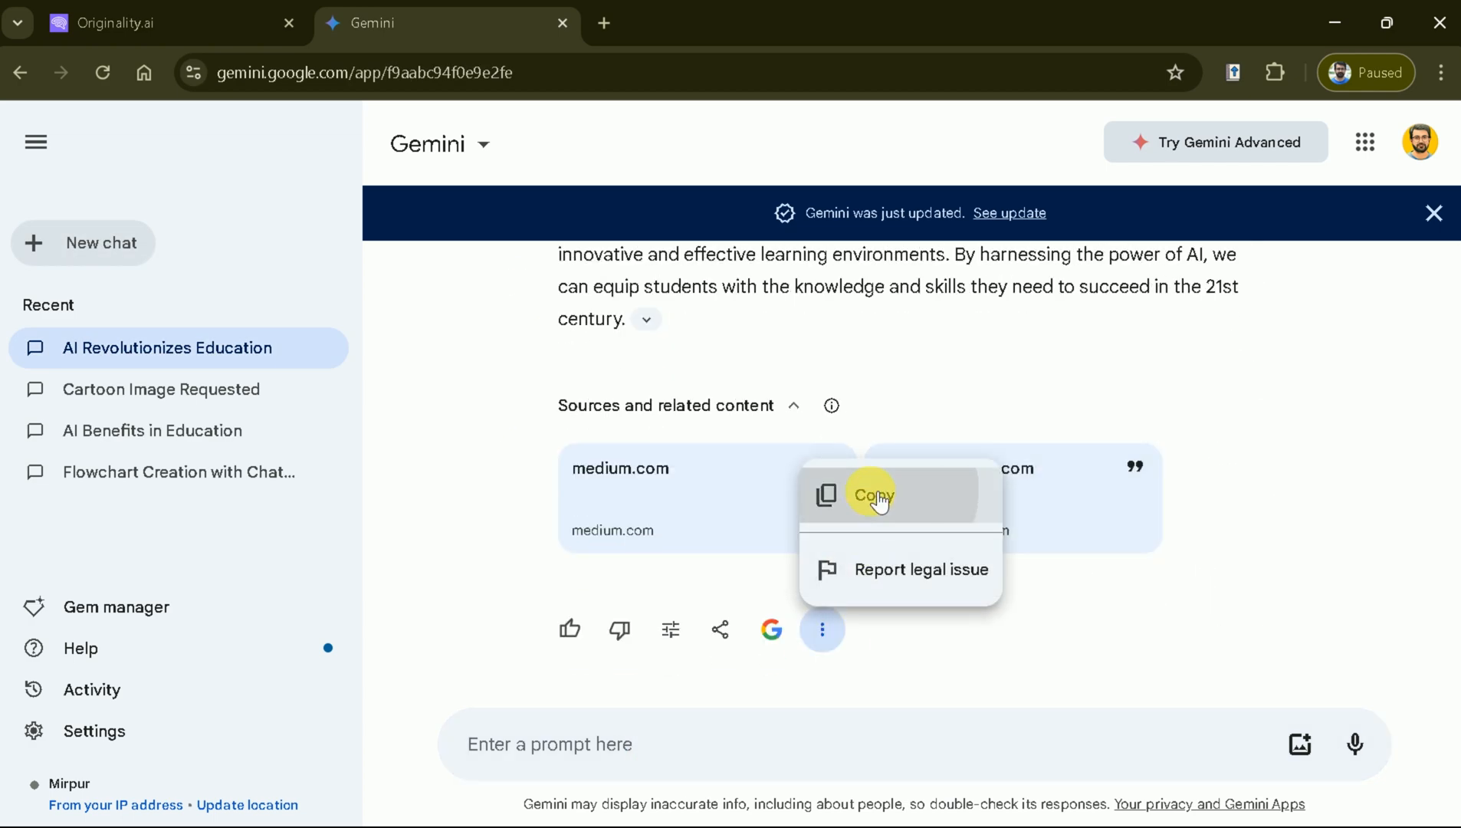
{"action": "left_click", "coordinate": [167, 23]}
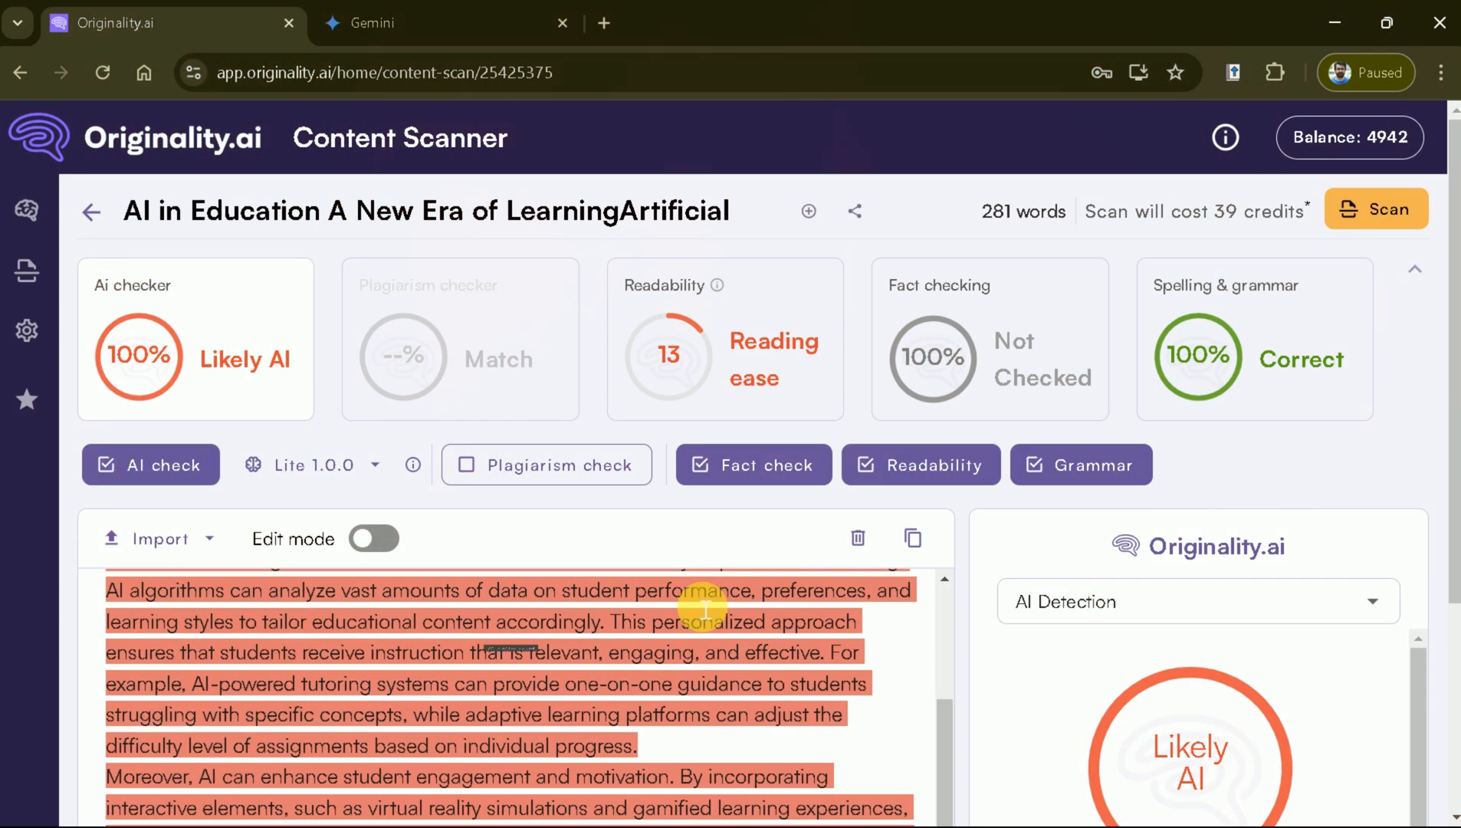
Scroll through the Gemini essay's 100% Likely AI report and the dashboard's weekly usage
{"action": "scroll", "scroll_direction": "down", "scroll_amount": 3}
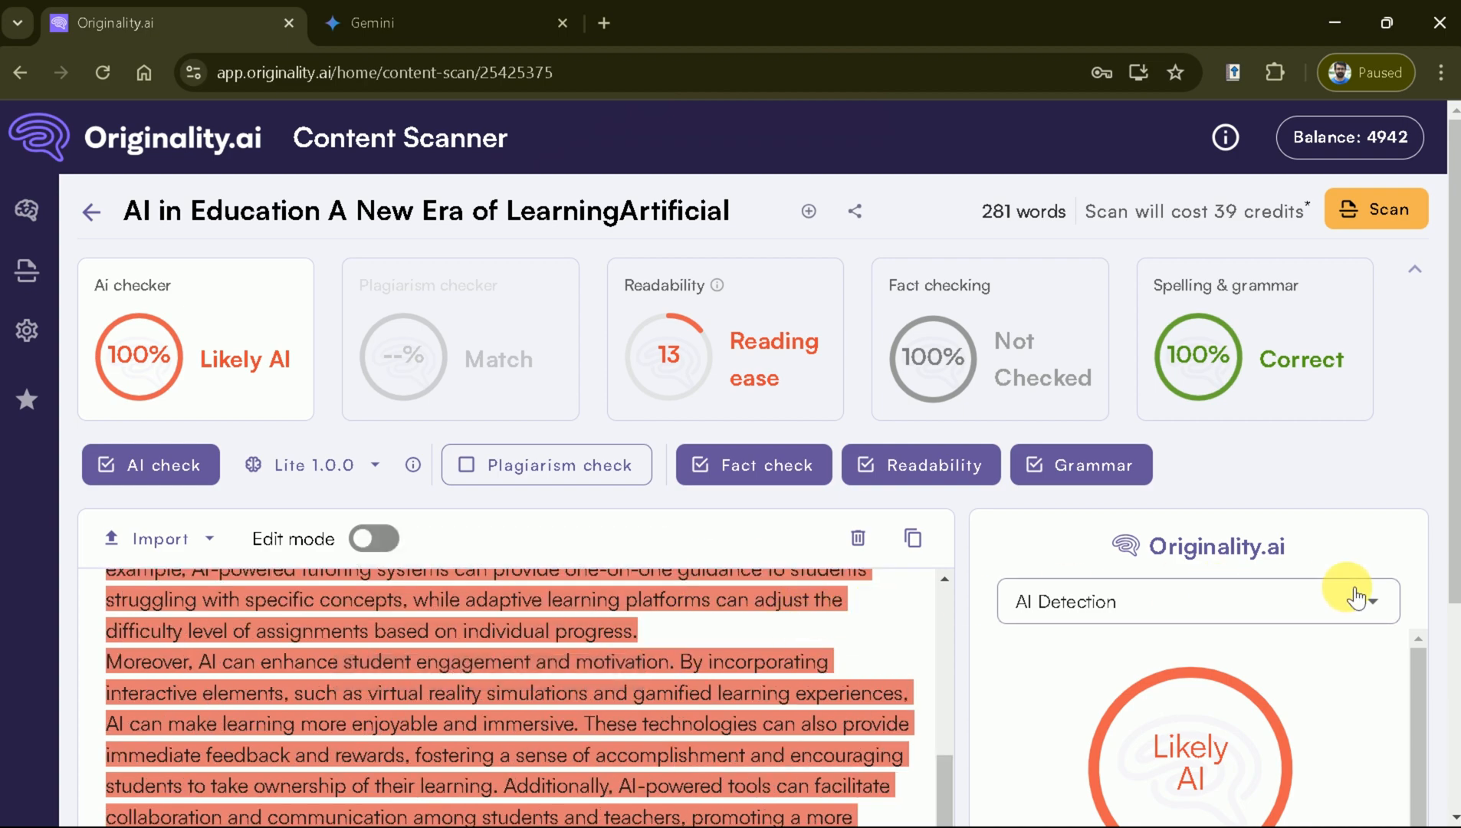
{"action": "scroll", "scroll_direction": "down", "scroll_amount": 3}
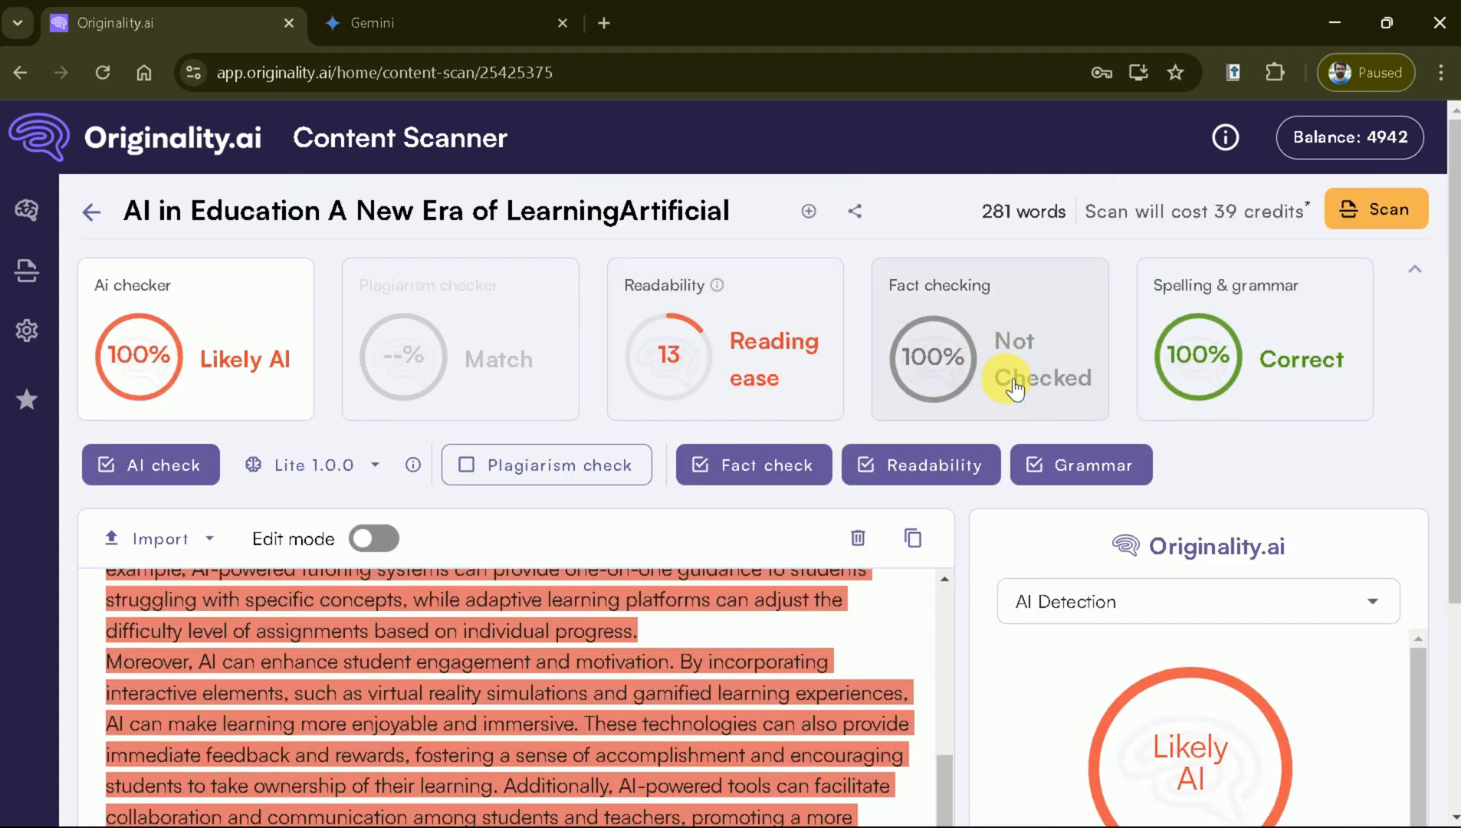
{"action": "mouse_move", "coordinate": [1252, 390]}
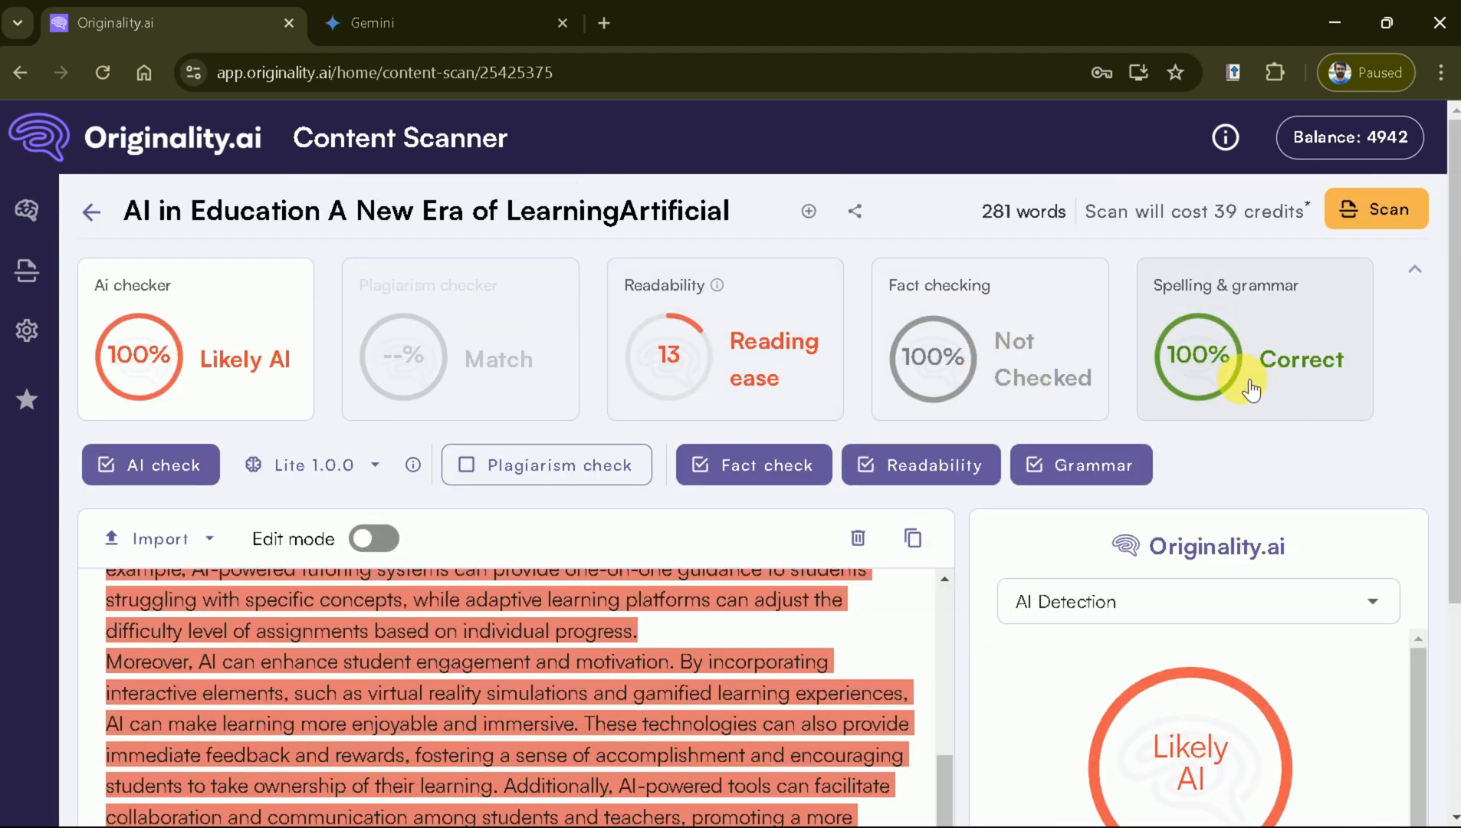
{"action": "mouse_move", "coordinate": [1215, 400]}
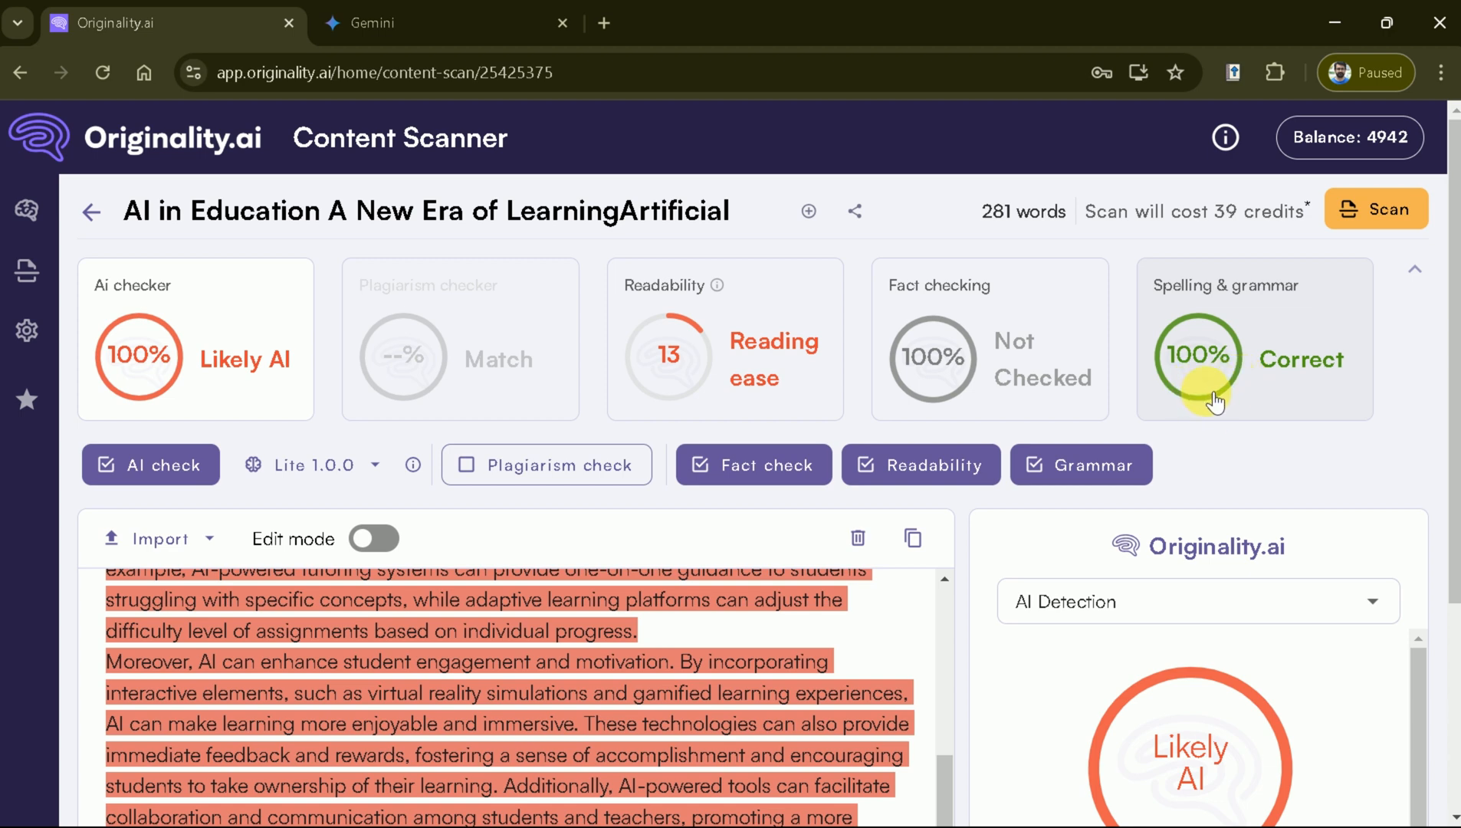
{"action": "mouse_move", "coordinate": [1313, 340]}
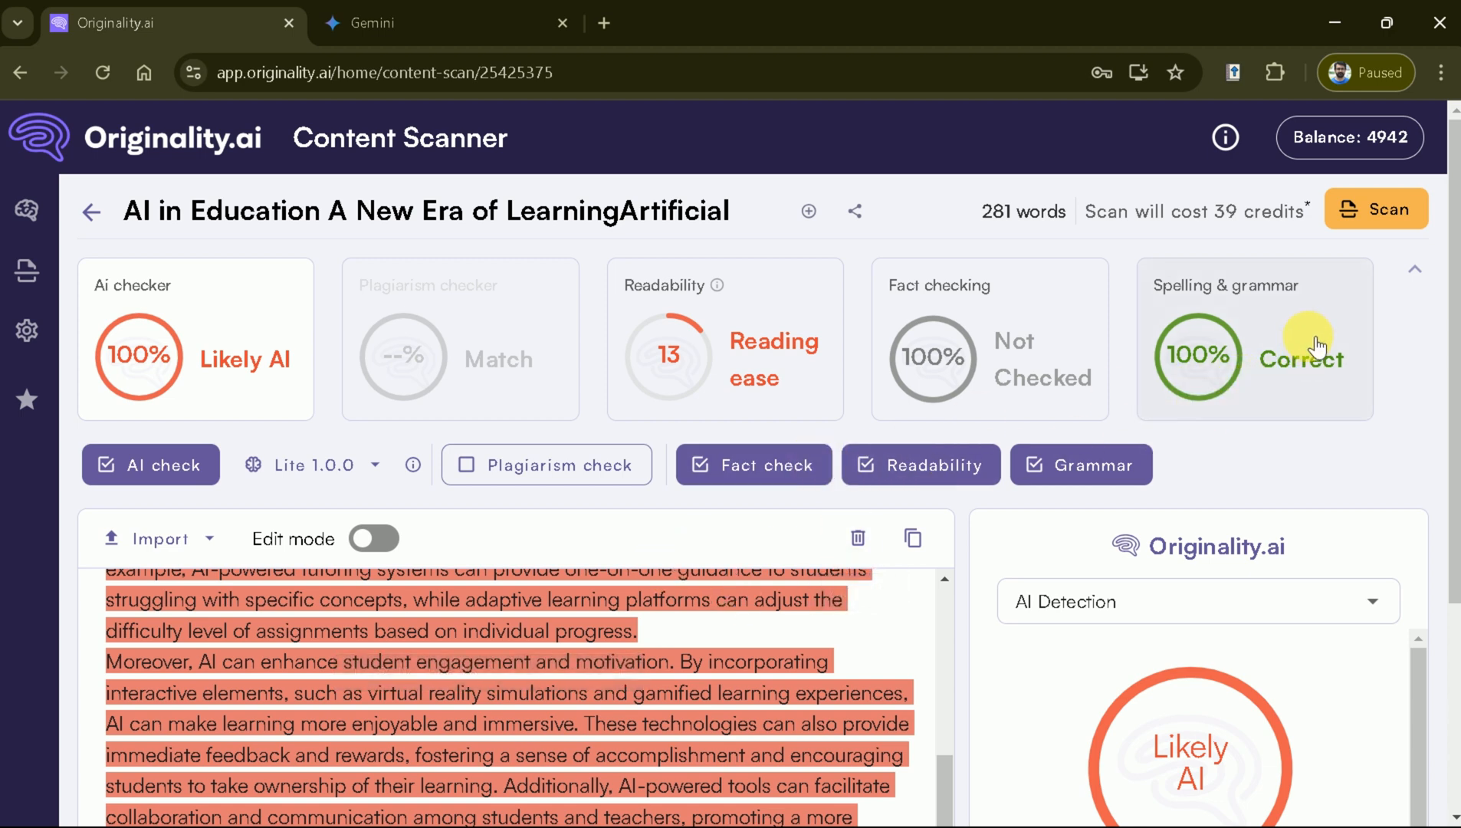
{"action": "mouse_move", "coordinate": [852, 210]}
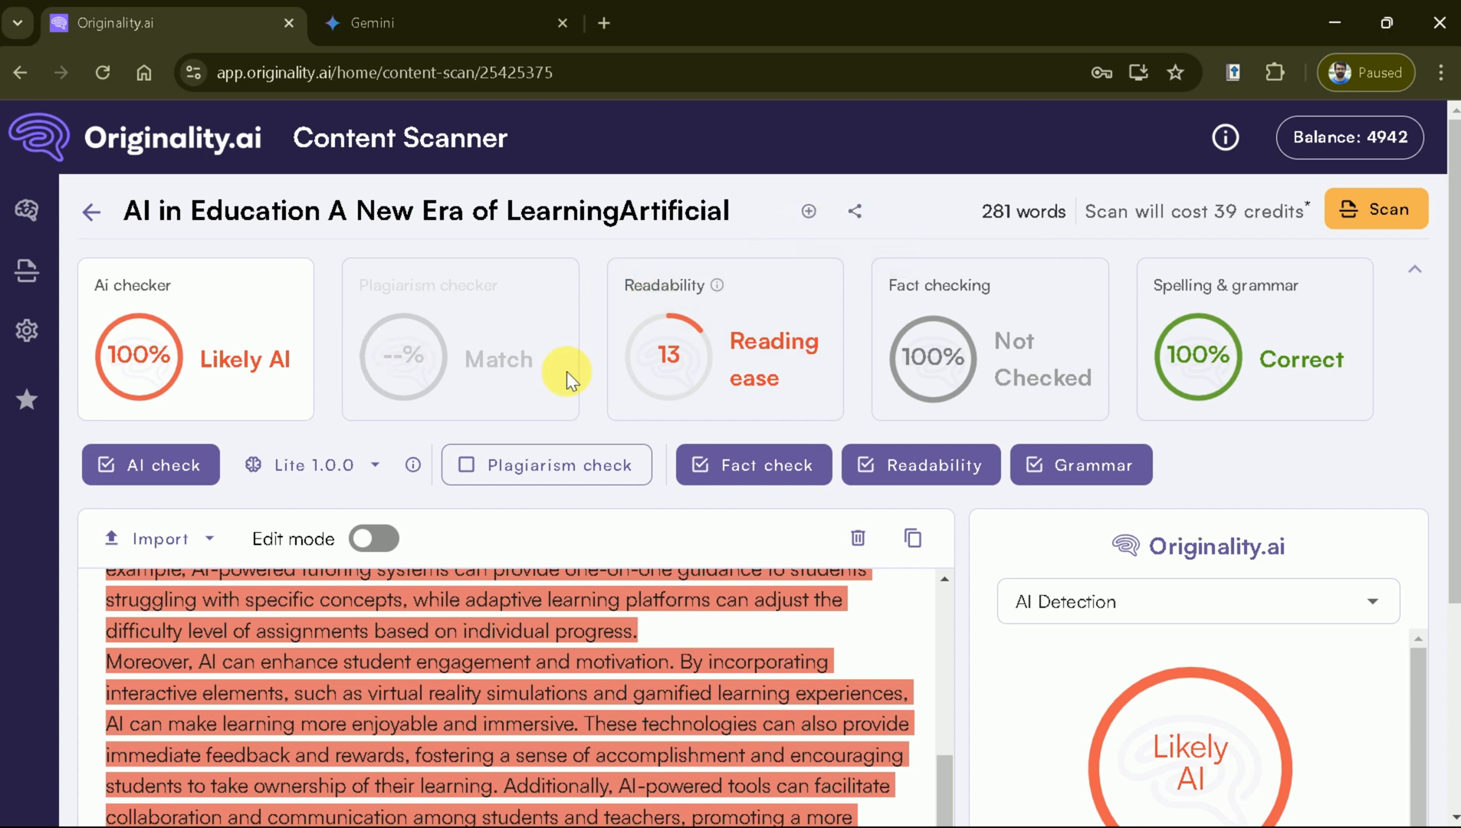
{"action": "scroll", "scroll_direction": "down", "scroll_amount": 3}
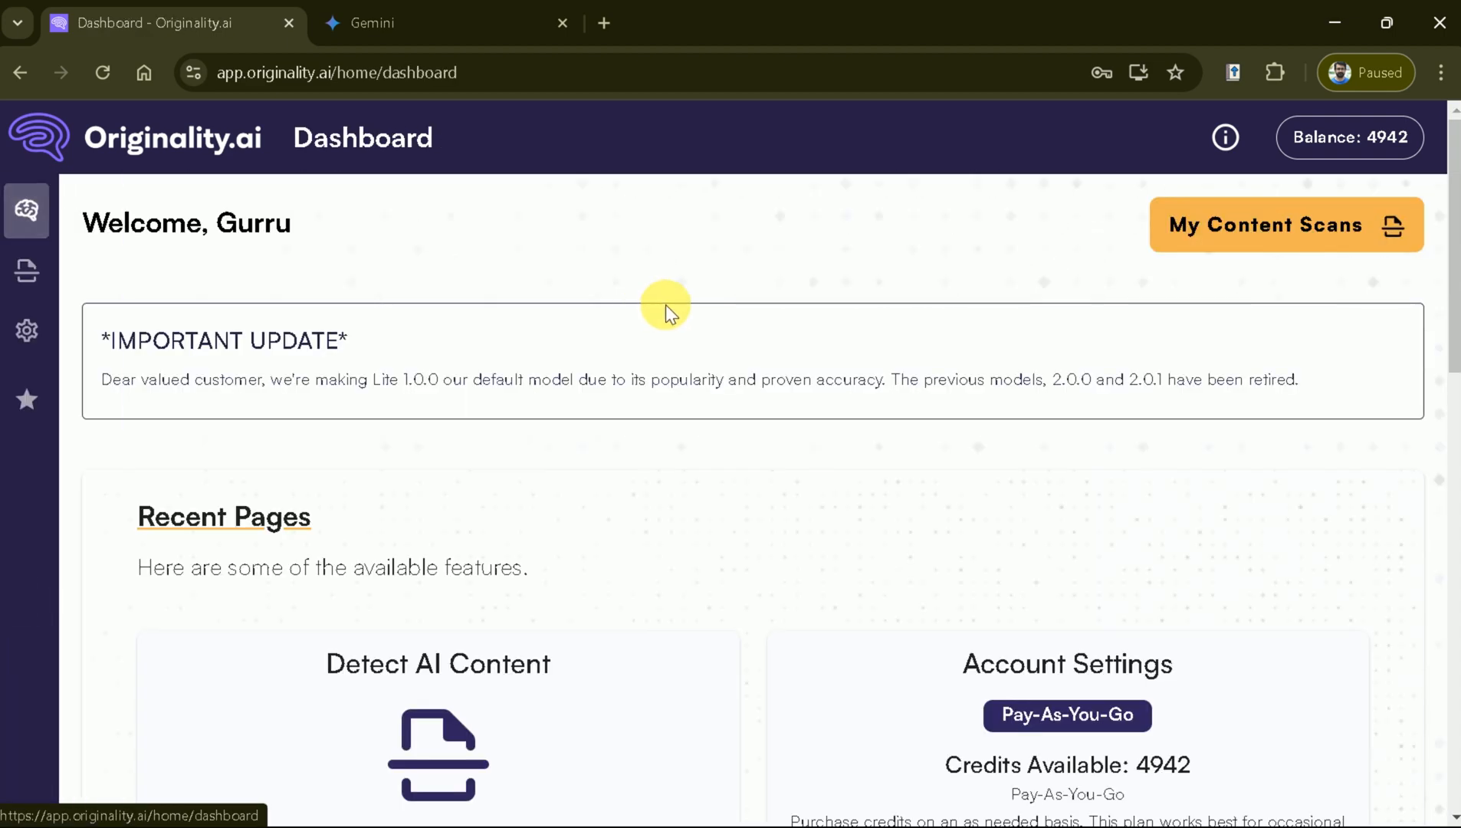
{"action": "scroll", "scroll_direction": "down", "scroll_amount": 3}
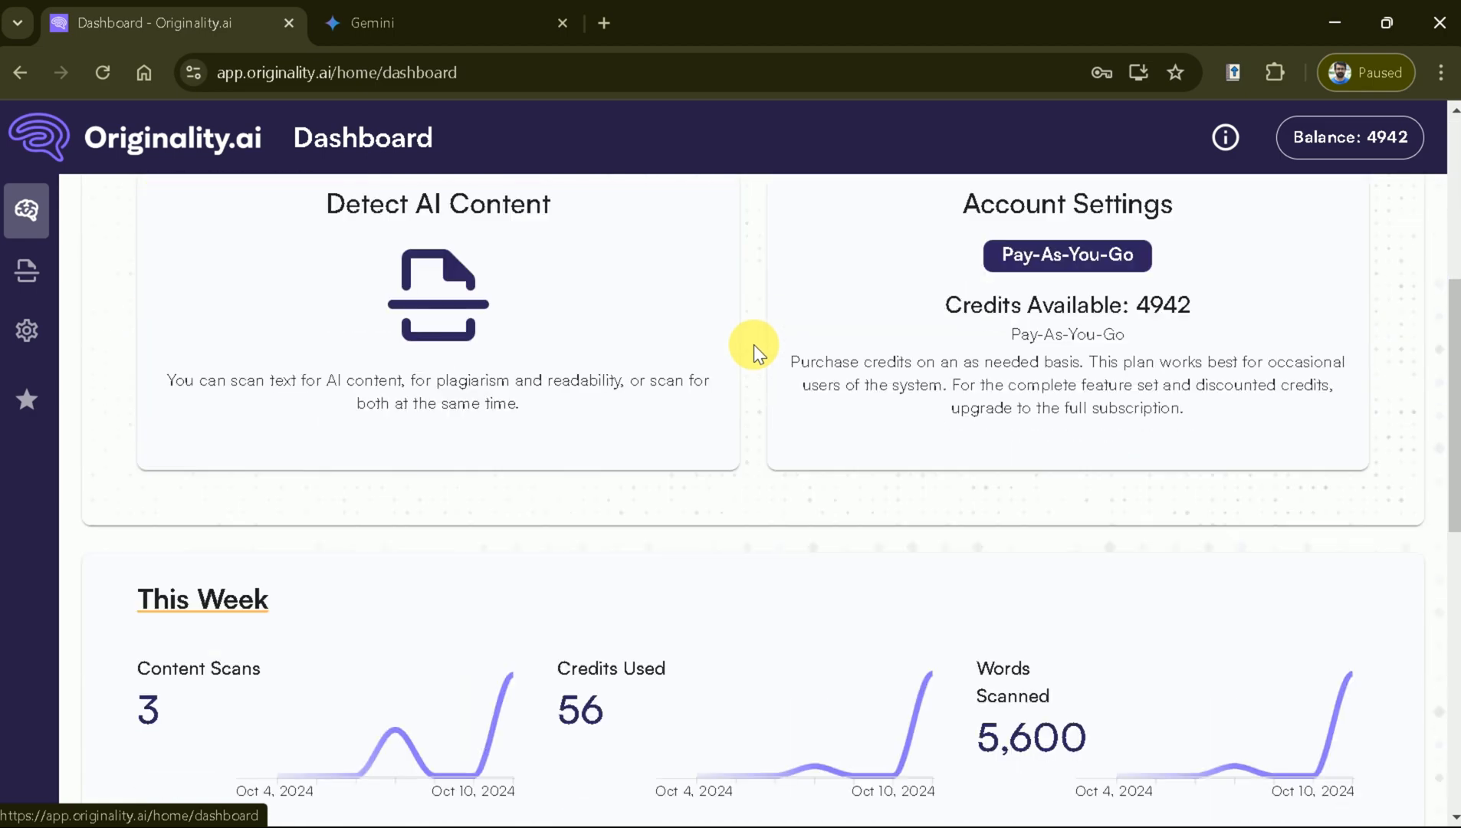
{"action": "scroll", "scroll_direction": "down", "scroll_amount": 3}
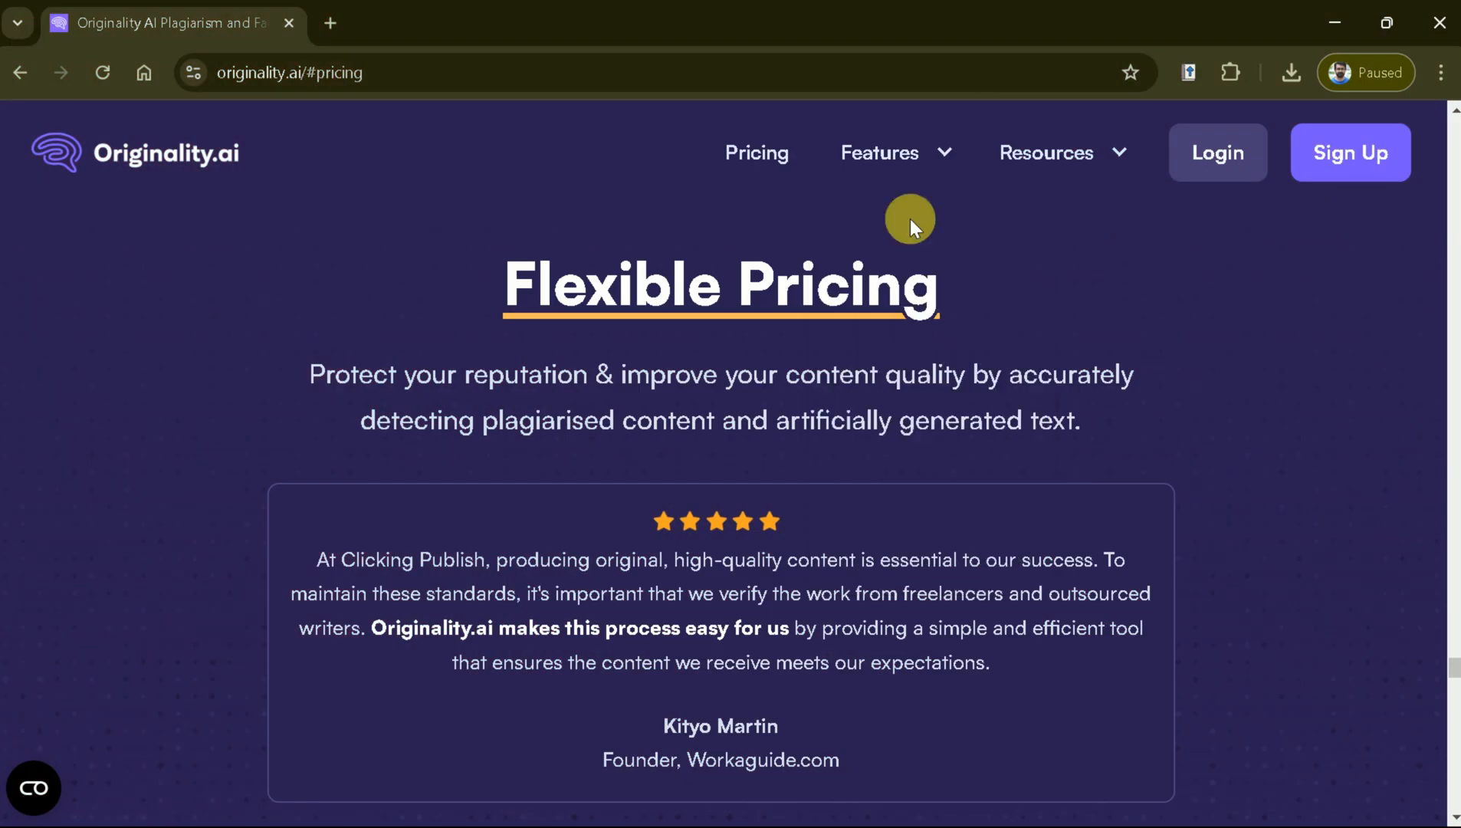
{"action": "scroll", "scroll_direction": "down", "scroll_amount": 3}
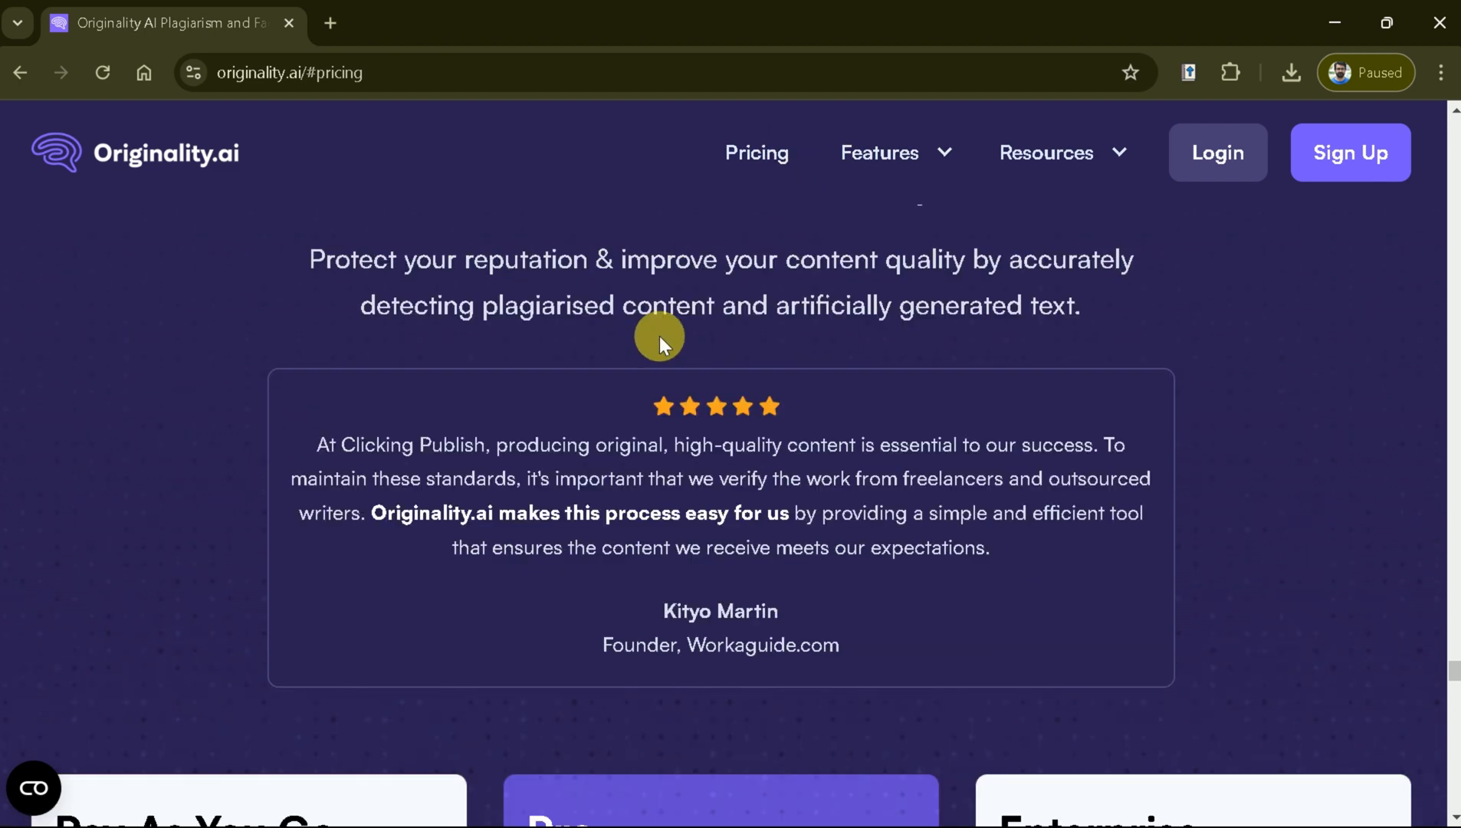
{"action": "scroll", "scroll_direction": "down", "scroll_amount": 3}
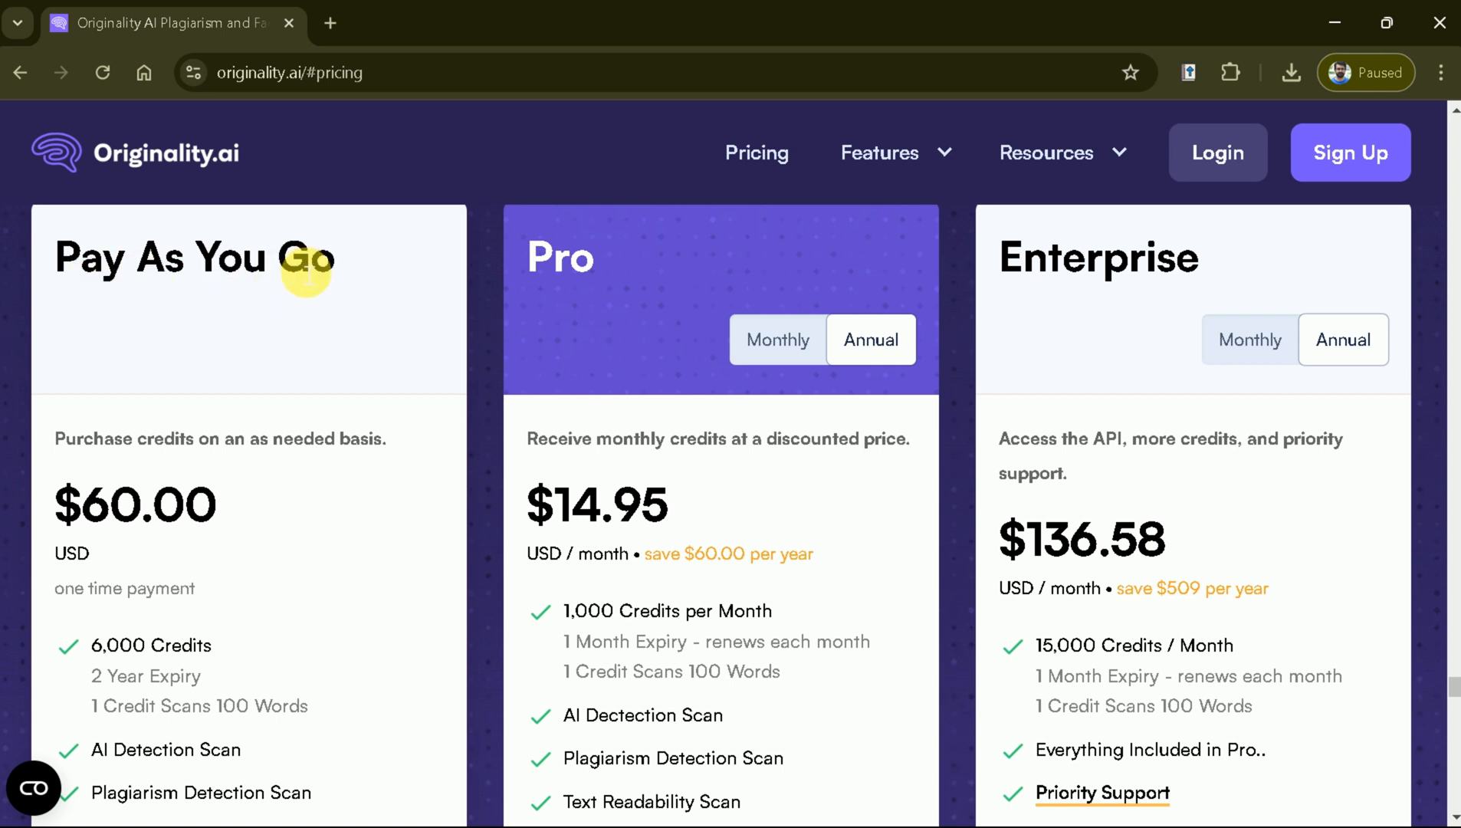
{"action": "mouse_move", "coordinate": [121, 518]}
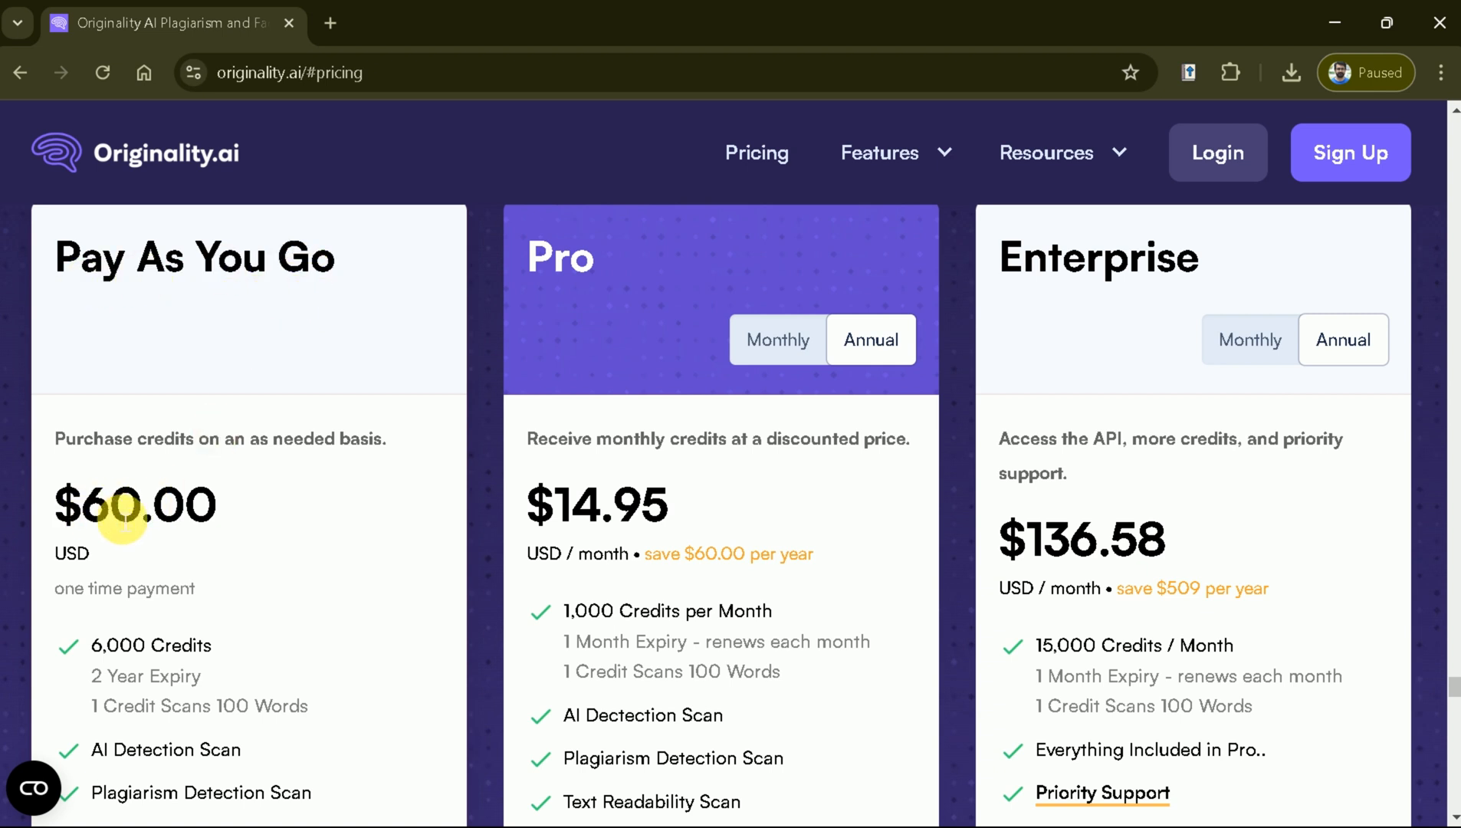
{"action": "scroll", "scroll_direction": "down", "scroll_amount": 3}
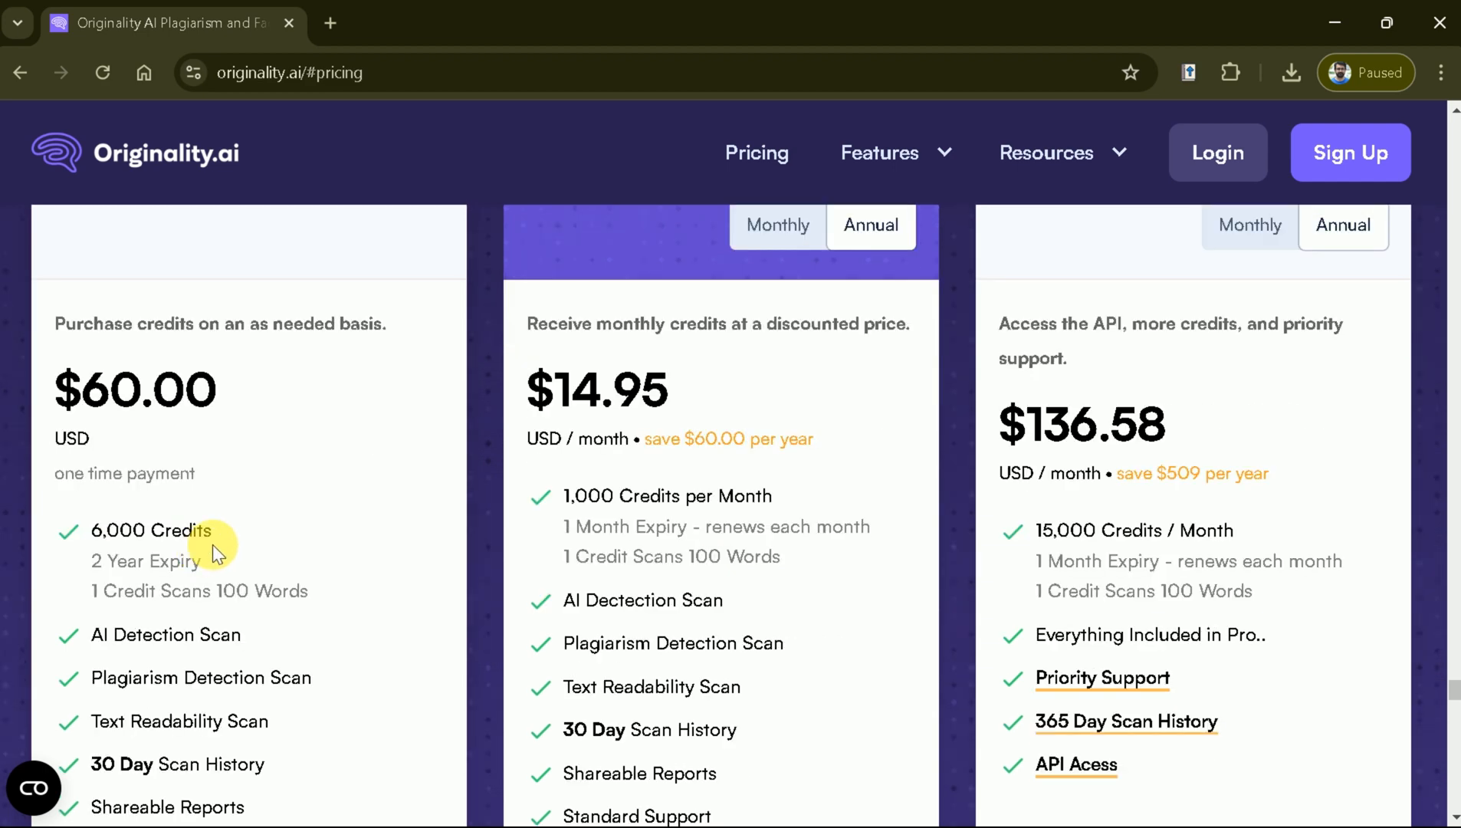
{"action": "mouse_move", "coordinate": [234, 547]}
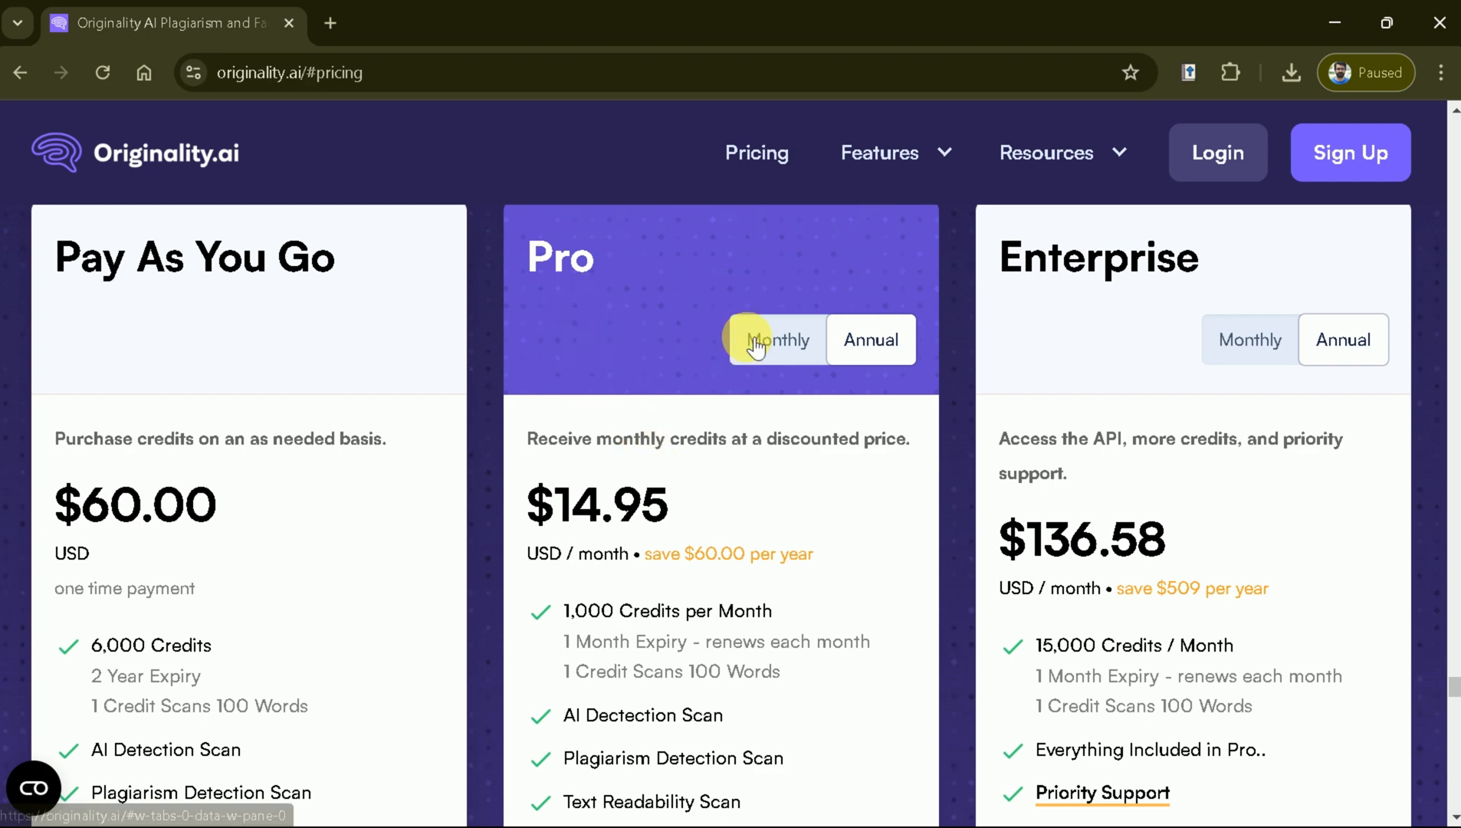
{"action": "scroll", "scroll_direction": "down", "scroll_amount": 3}
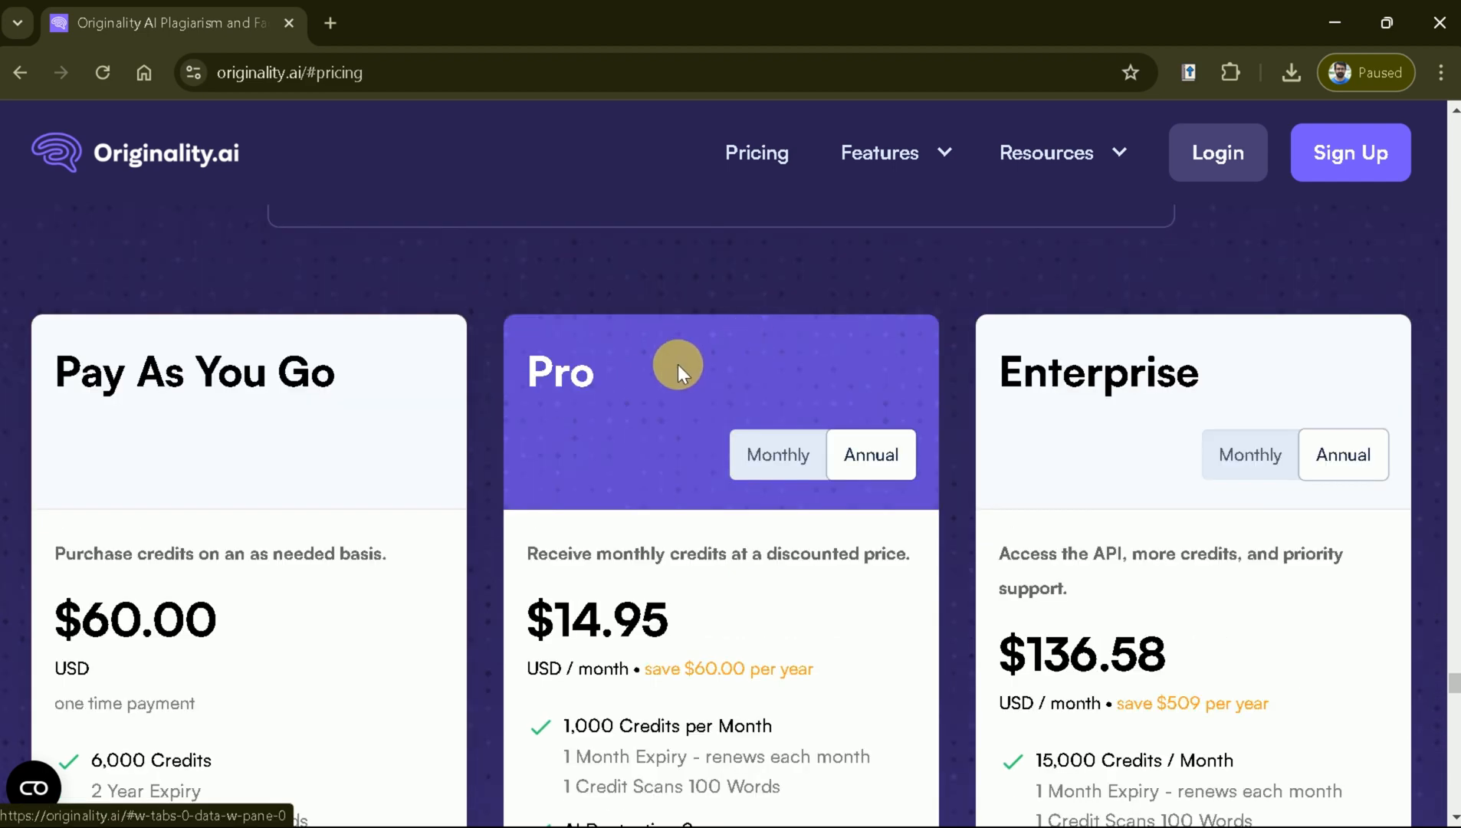
{"action": "scroll", "scroll_direction": "down", "scroll_amount": 3}
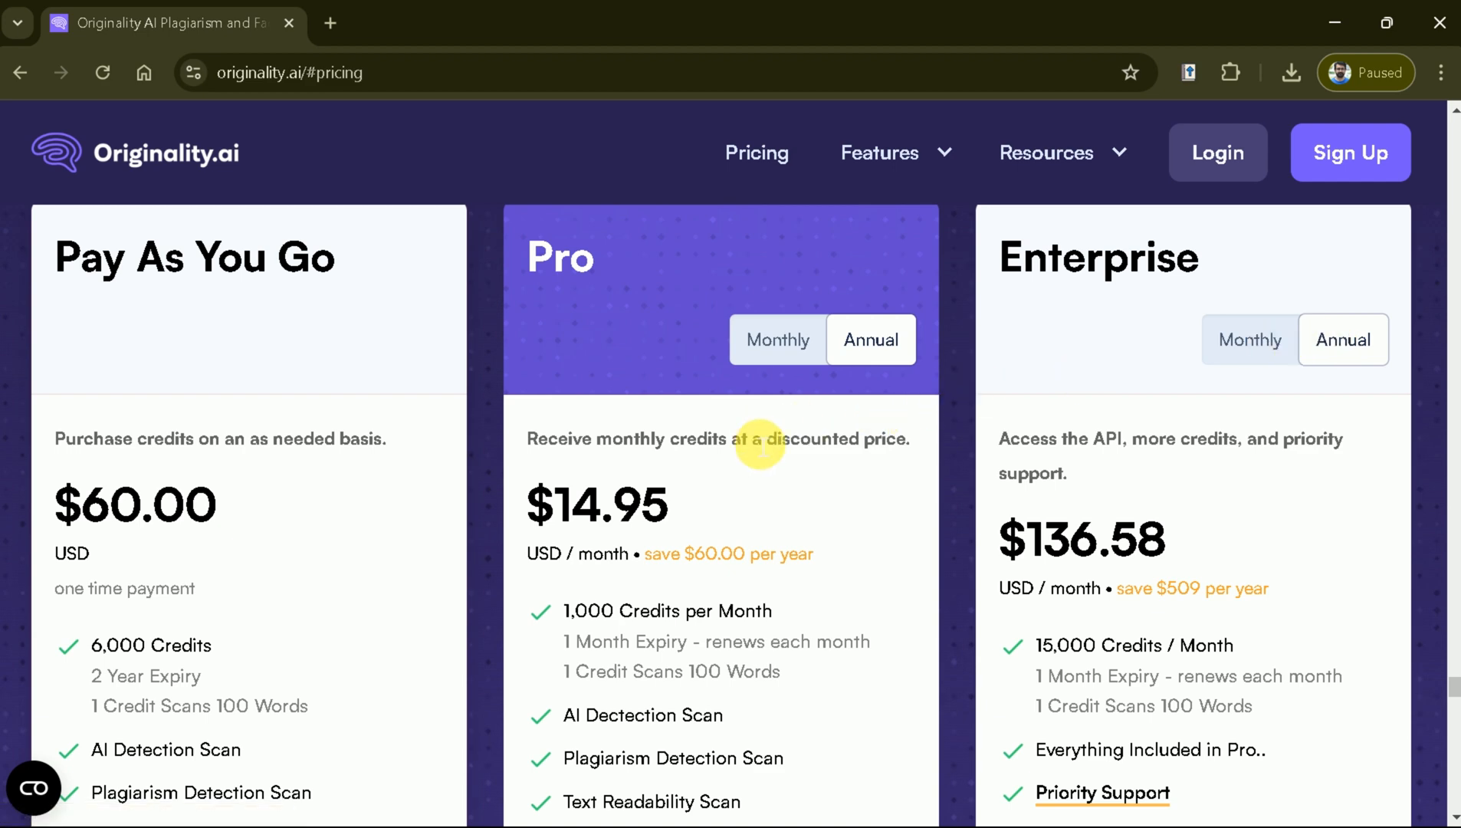
{"action": "scroll", "scroll_direction": "down", "scroll_amount": 3}
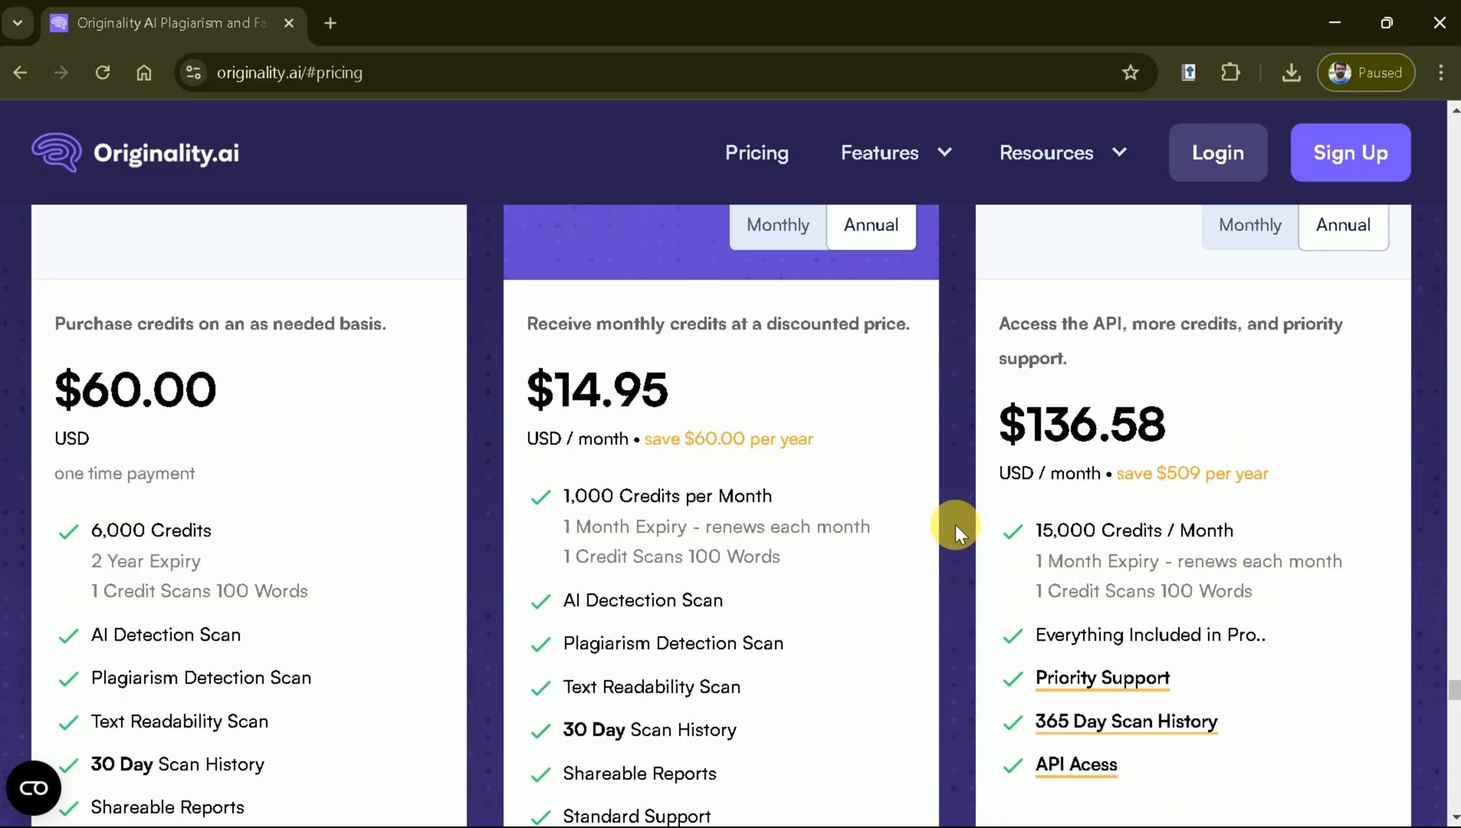
{"action": "scroll", "scroll_direction": "down", "scroll_amount": 3}
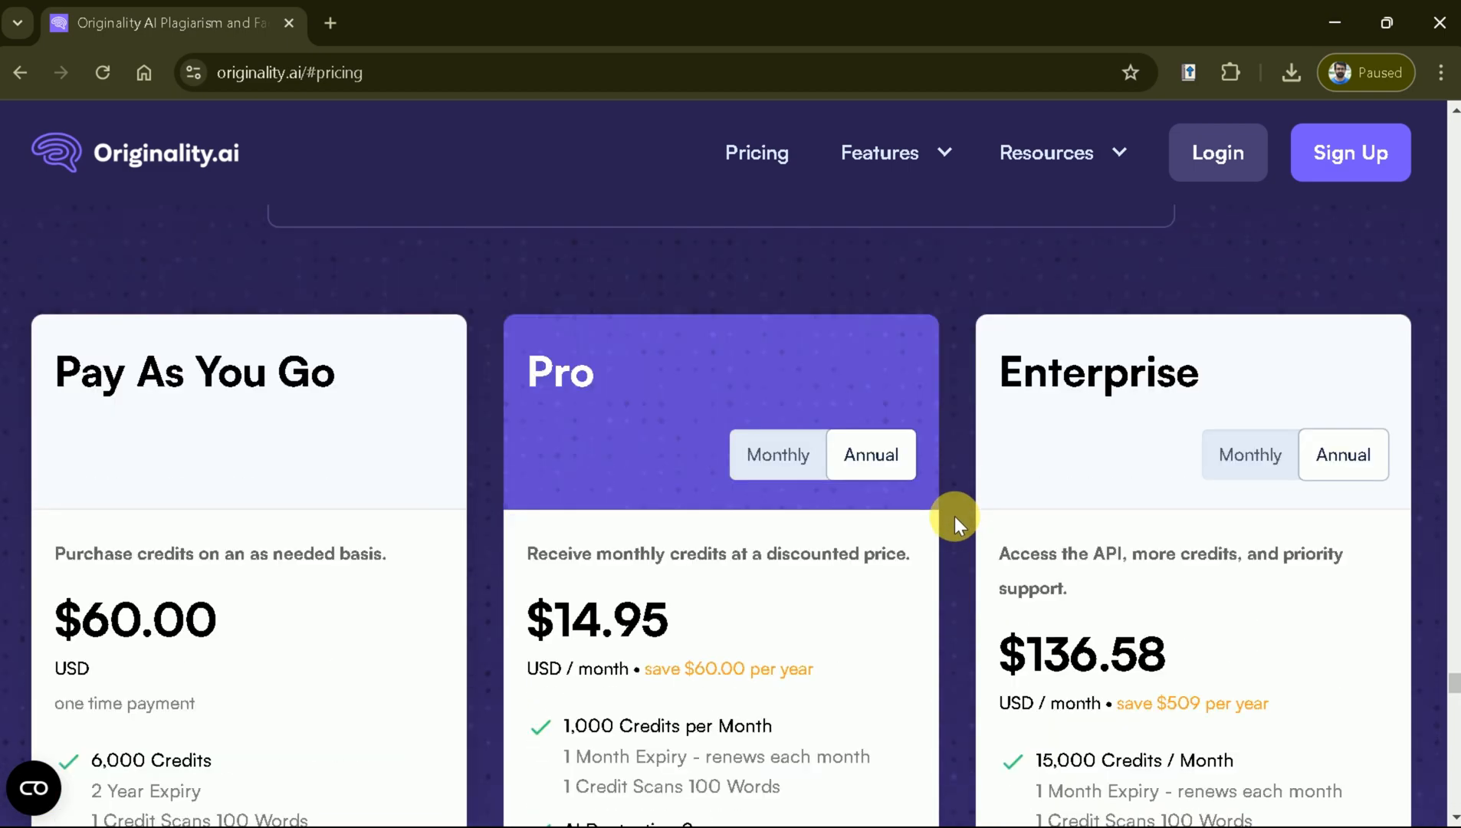